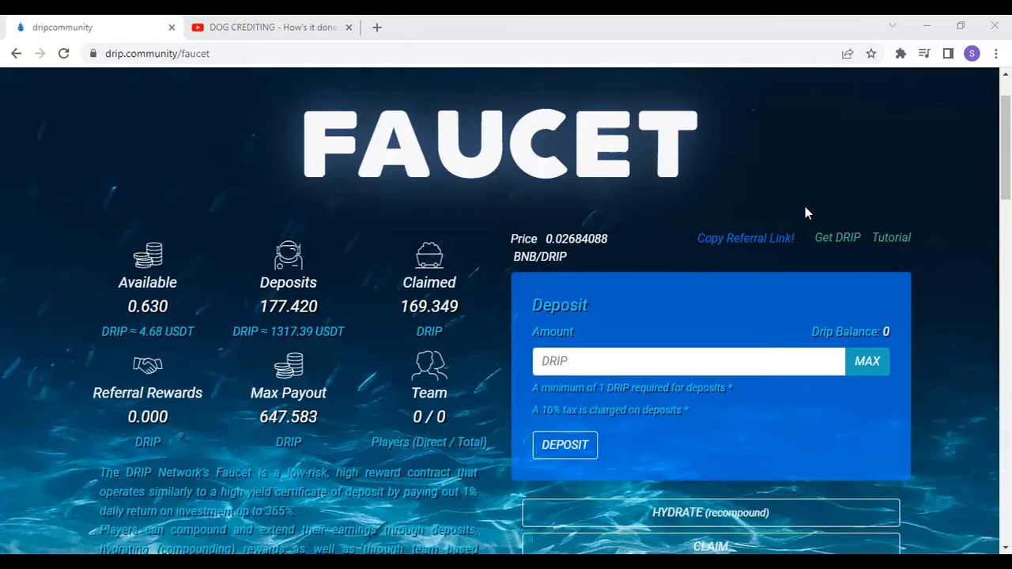
mouse_move(299, 299)
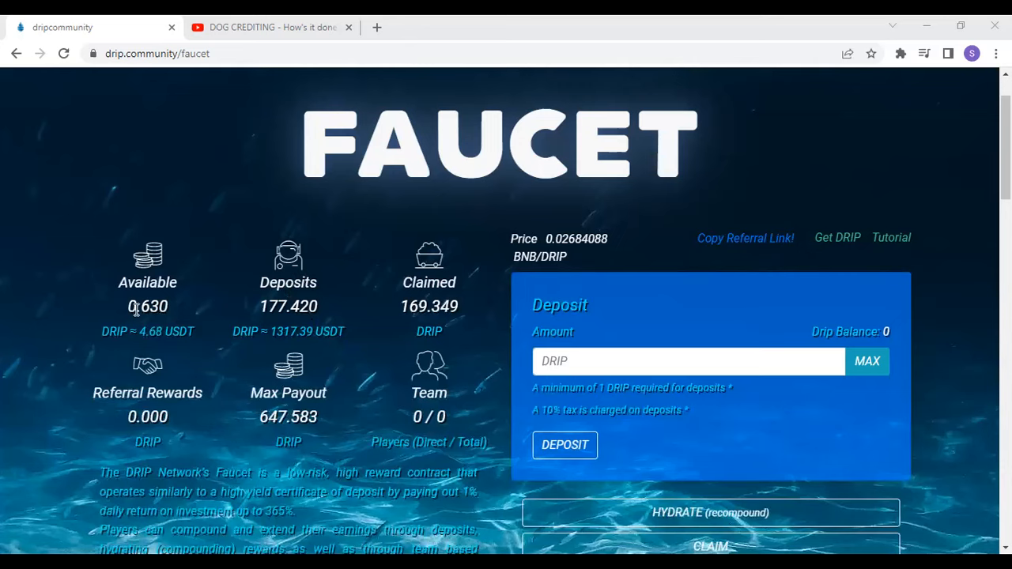
mouse_move(198, 308)
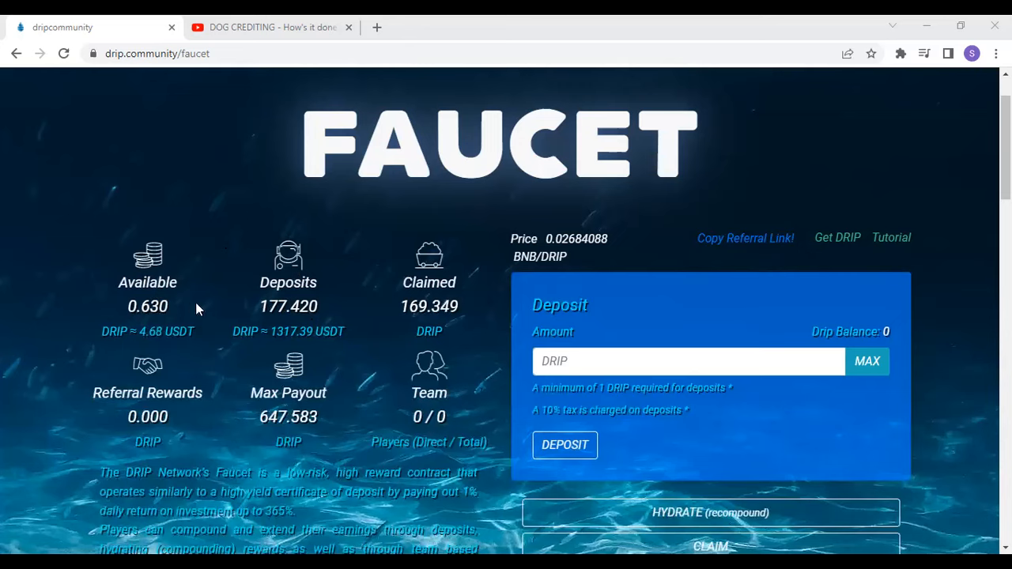
mouse_move(155, 291)
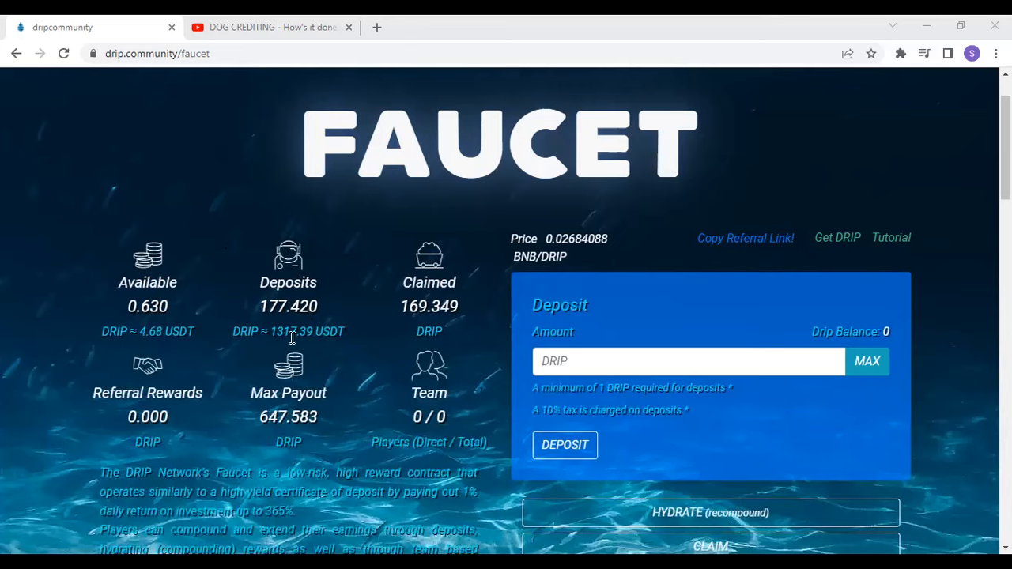
Step: Switch to the 'DOG CREDITING – How's it done?' video and make it full screen
scroll(down, 3)
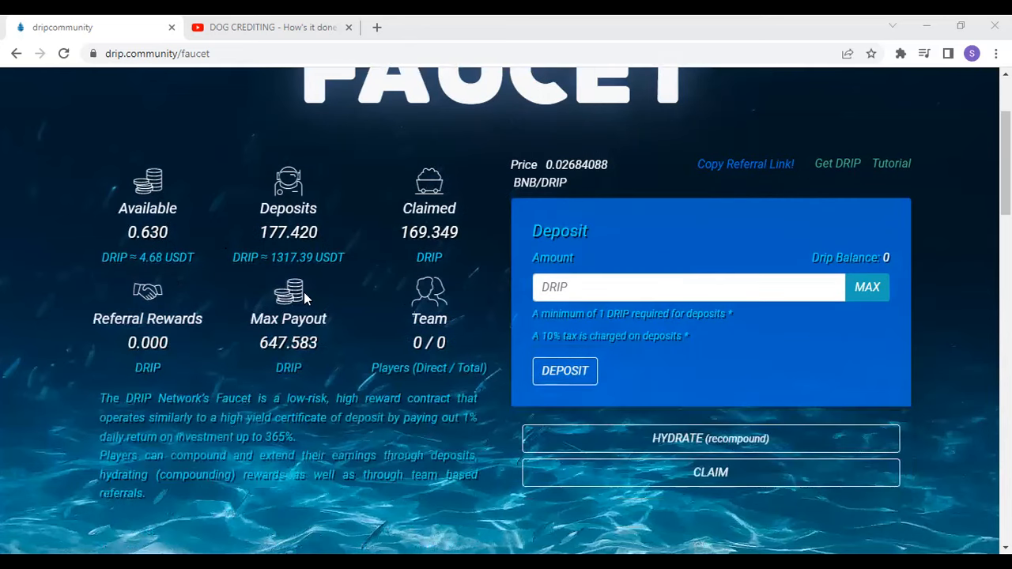
mouse_move(304, 315)
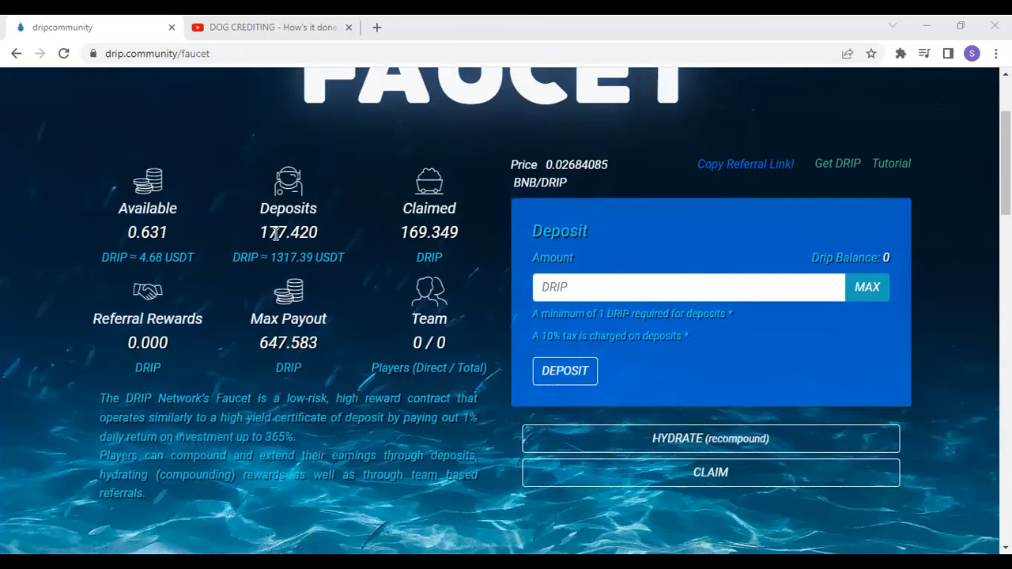
mouse_move(274, 234)
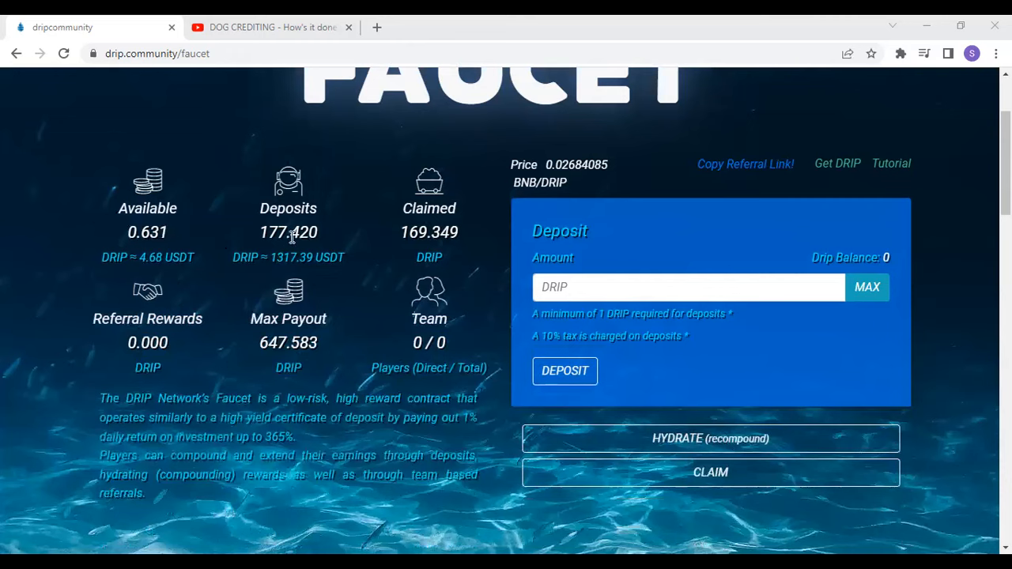
mouse_move(285, 250)
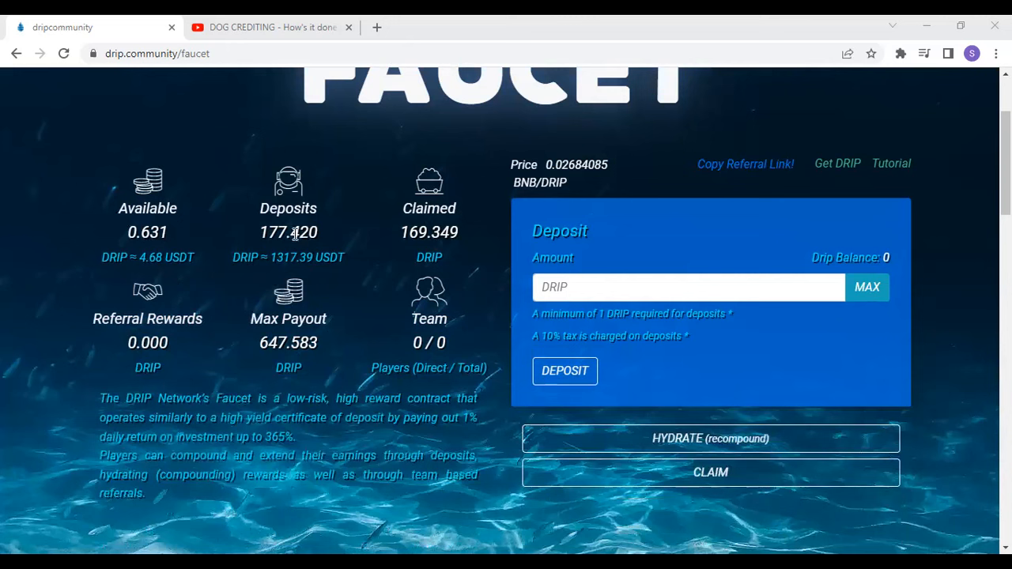
mouse_move(285, 229)
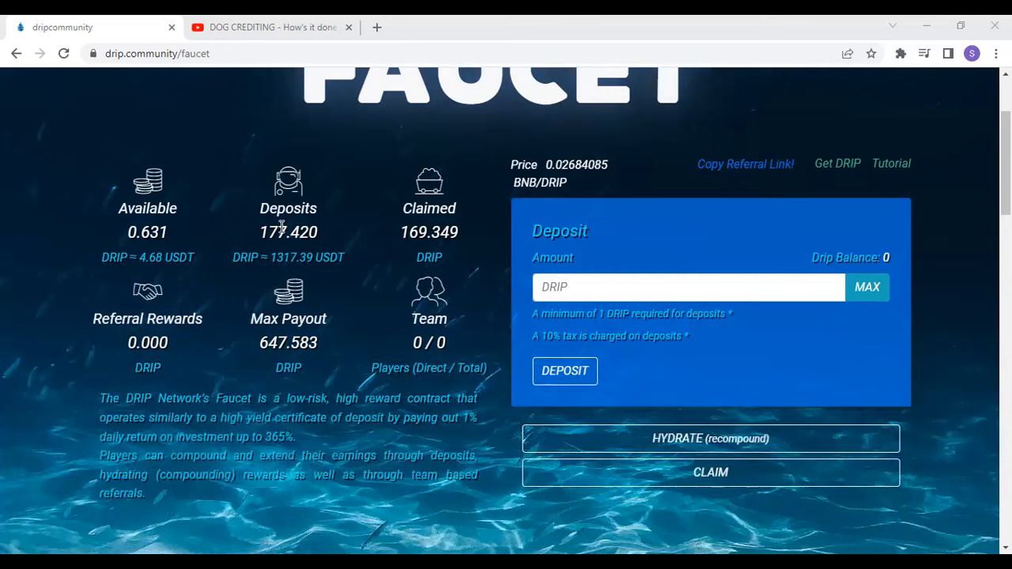
mouse_move(225, 243)
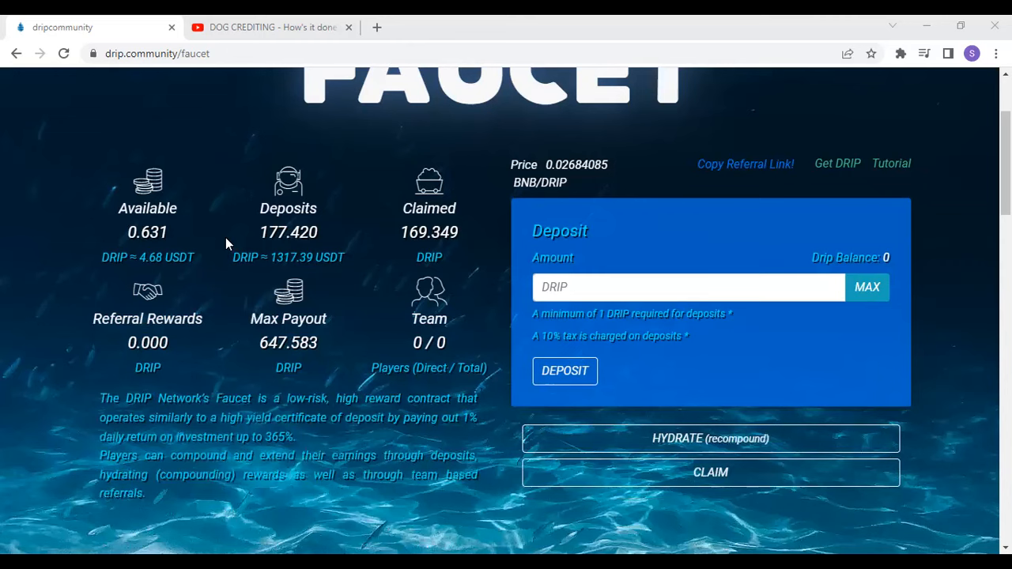
mouse_move(247, 228)
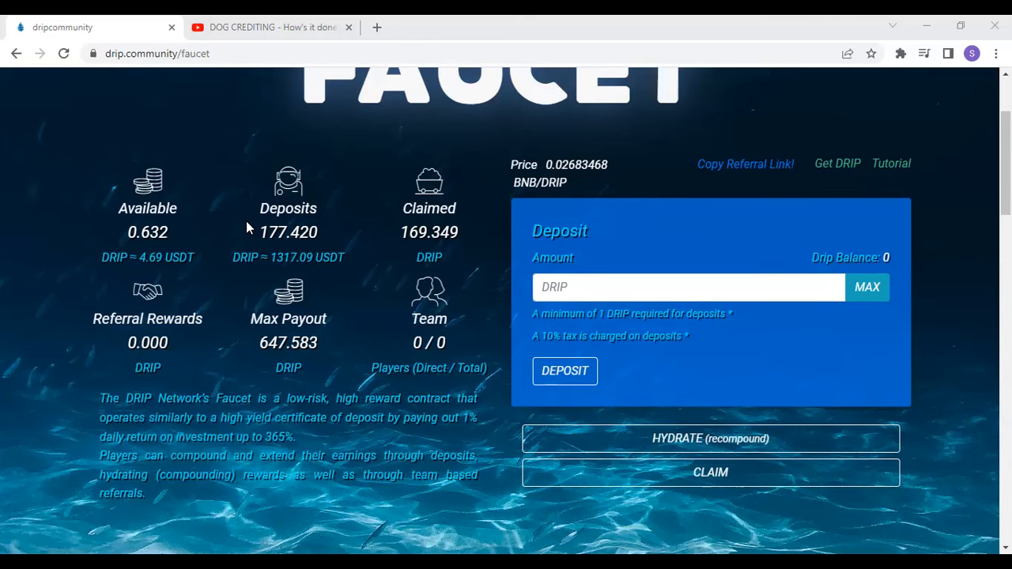
mouse_move(252, 22)
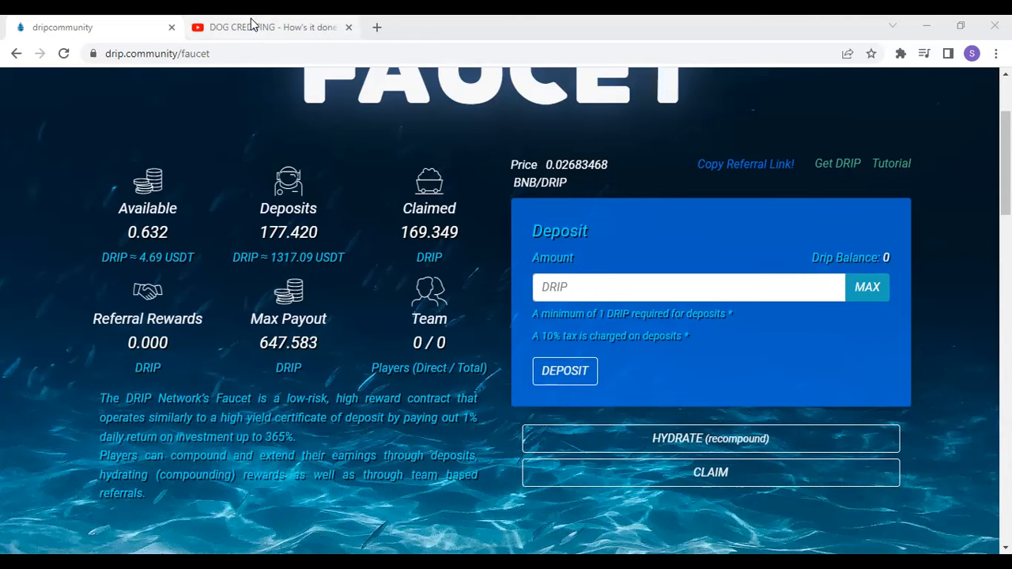
click(272, 27)
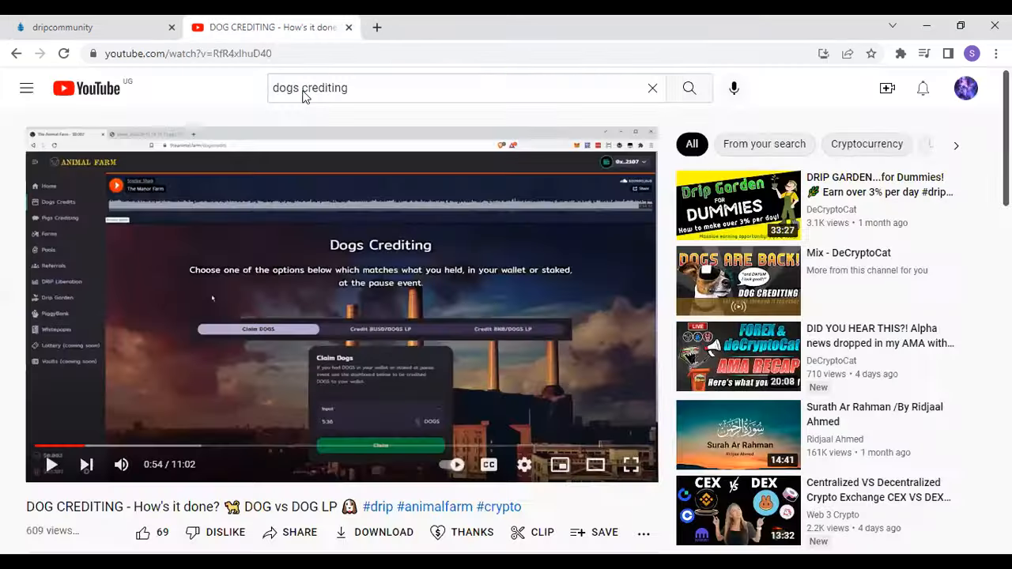
mouse_move(360, 278)
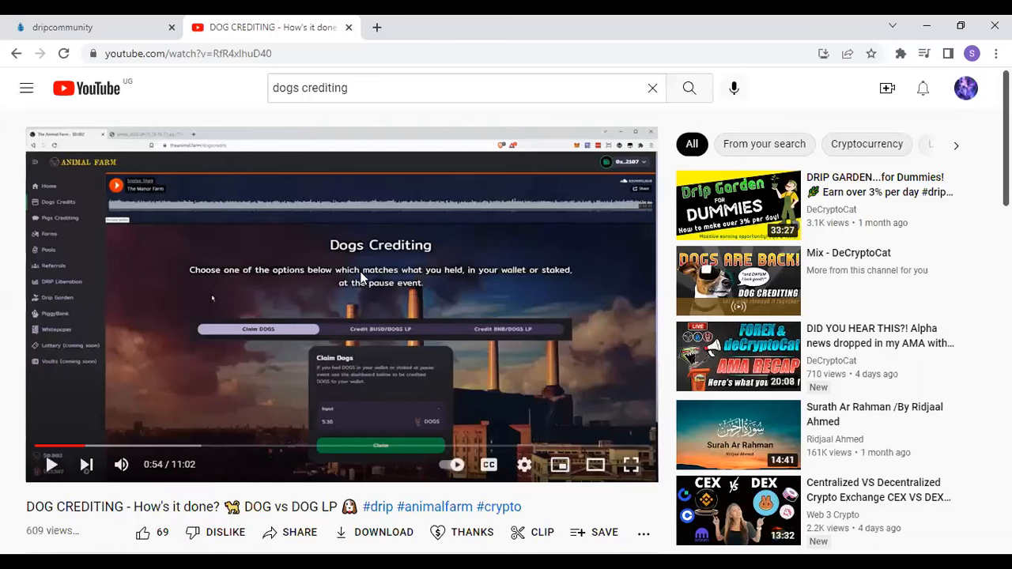
mouse_move(631, 465)
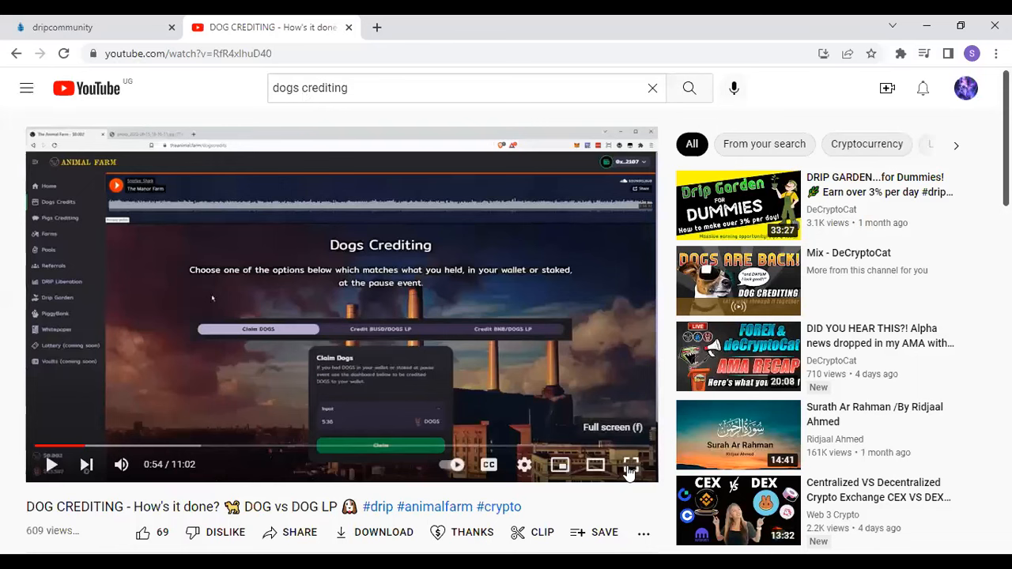
mouse_move(450, 385)
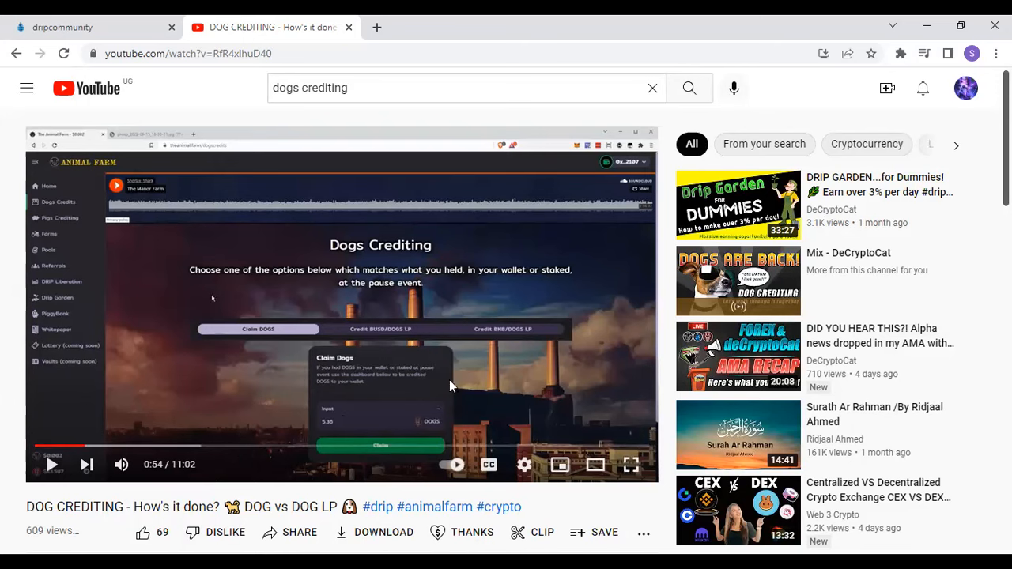
mouse_move(367, 472)
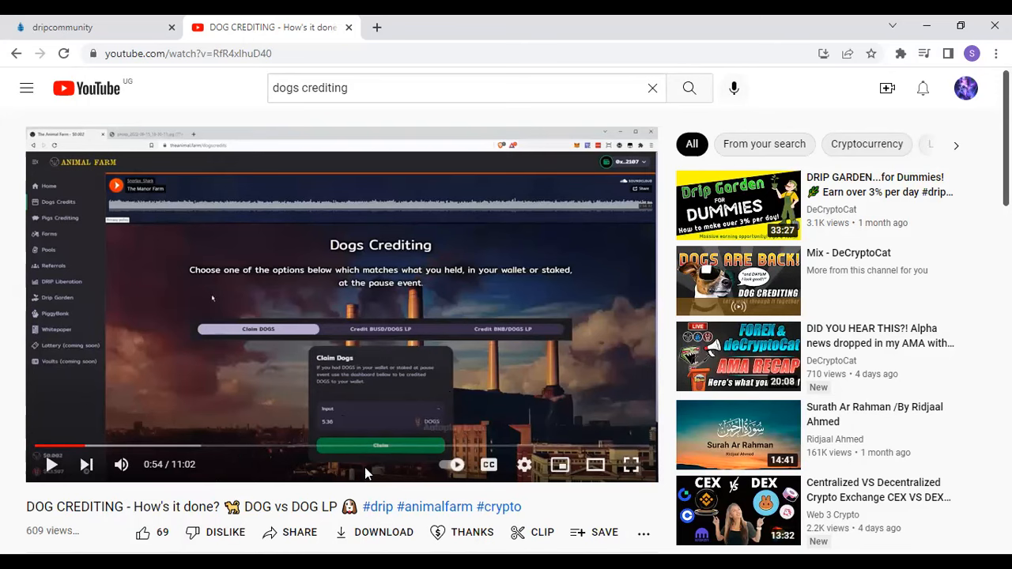
scroll(down, 3)
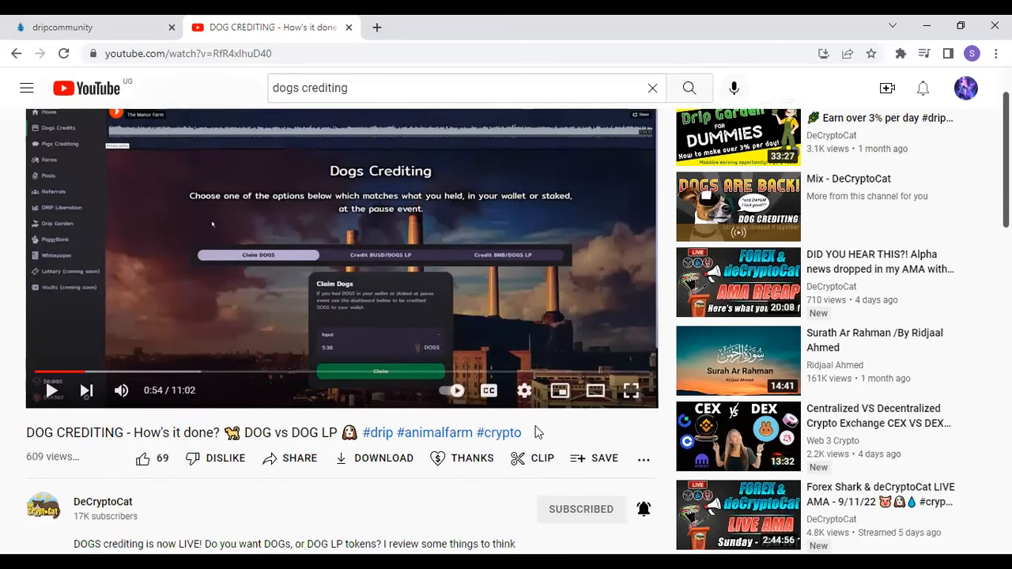
mouse_move(631, 391)
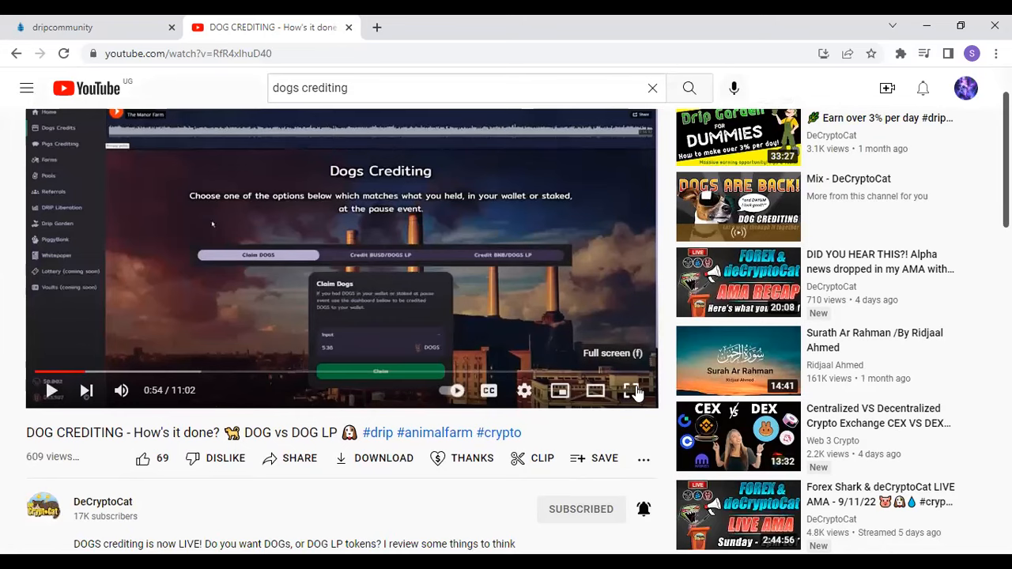
click(629, 389)
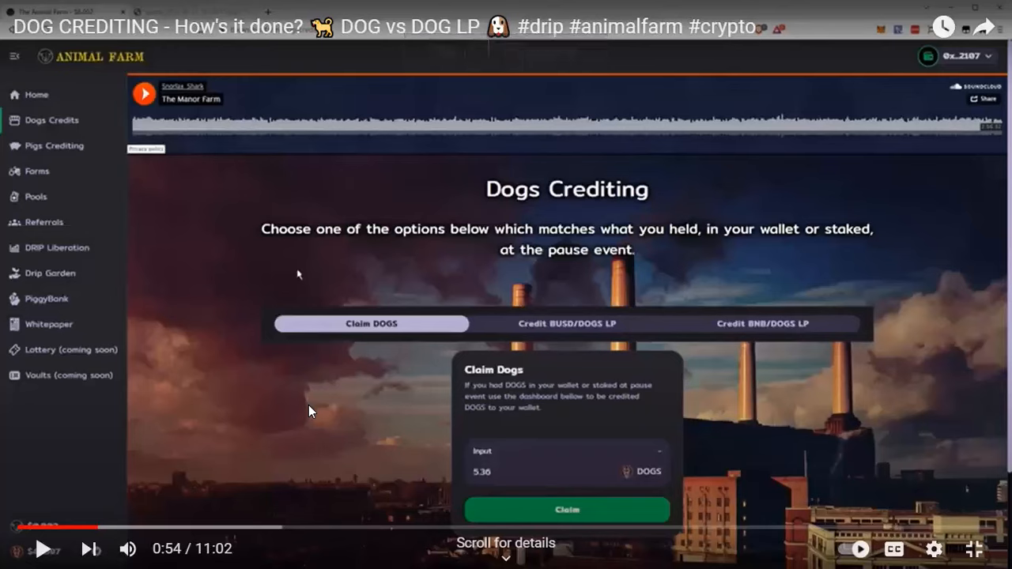
mouse_move(285, 458)
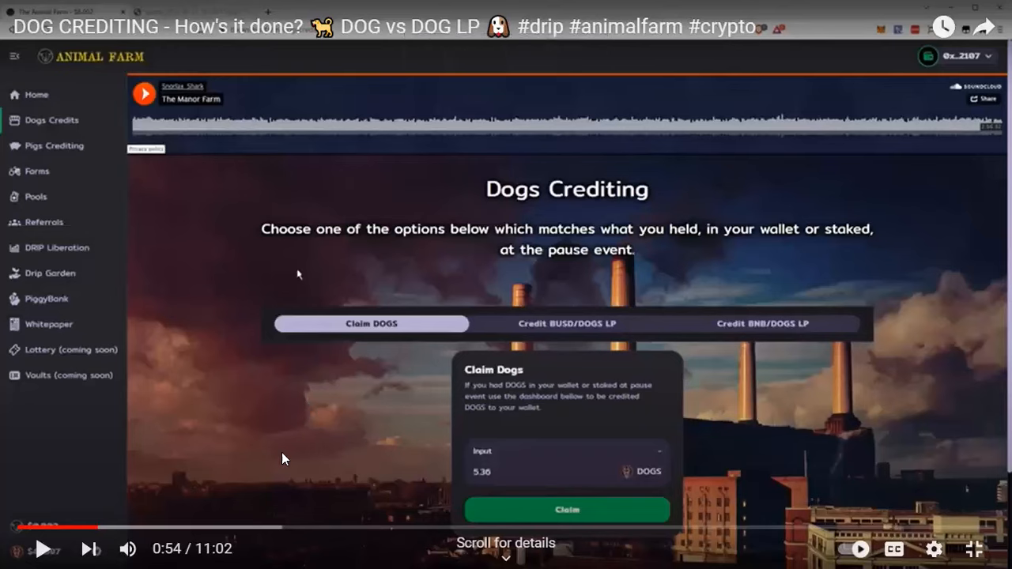
mouse_move(44, 549)
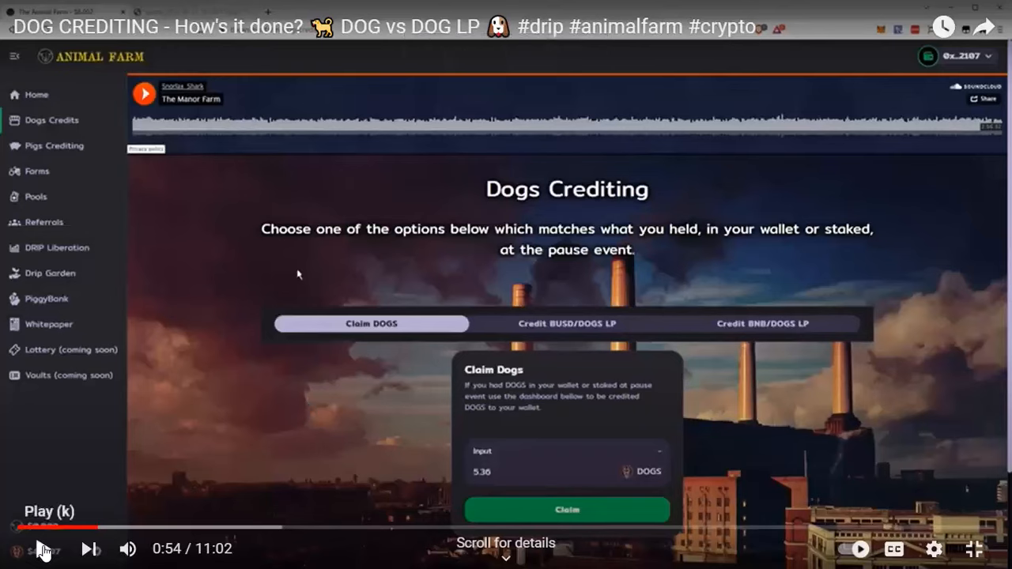
Step: Resume the full-screen video from 0:54
click(44, 549)
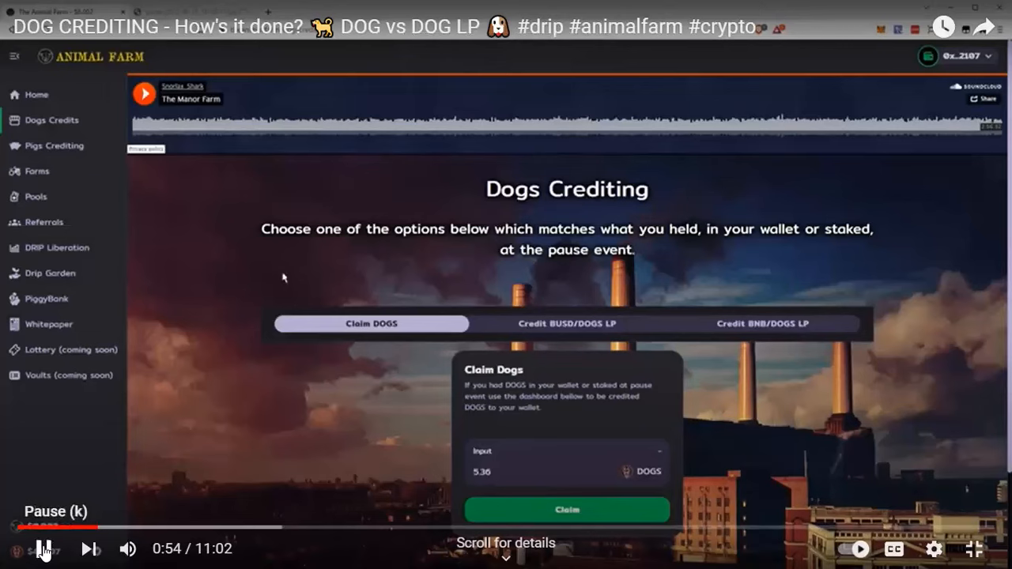
mouse_move(234, 251)
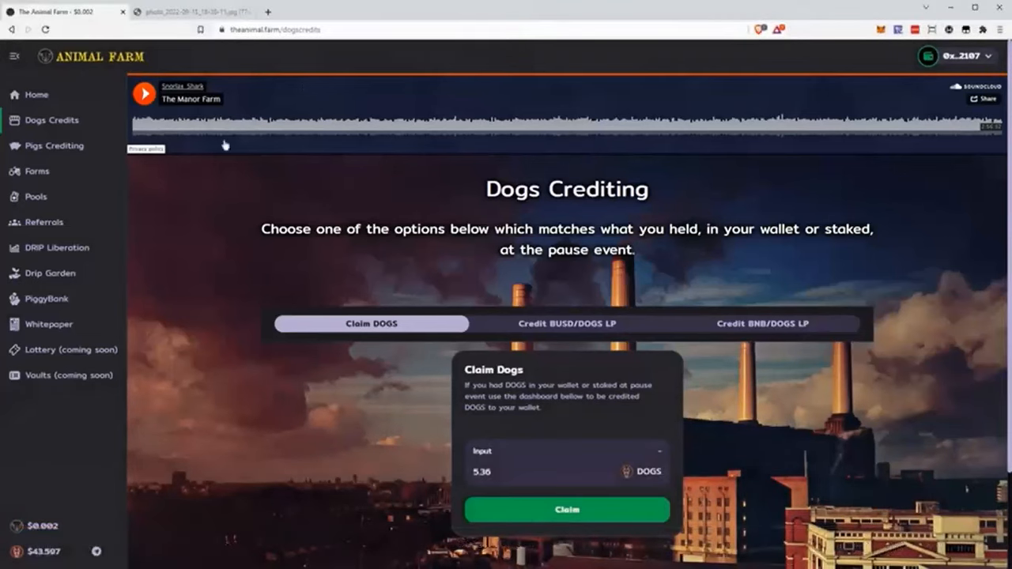
mouse_move(50, 128)
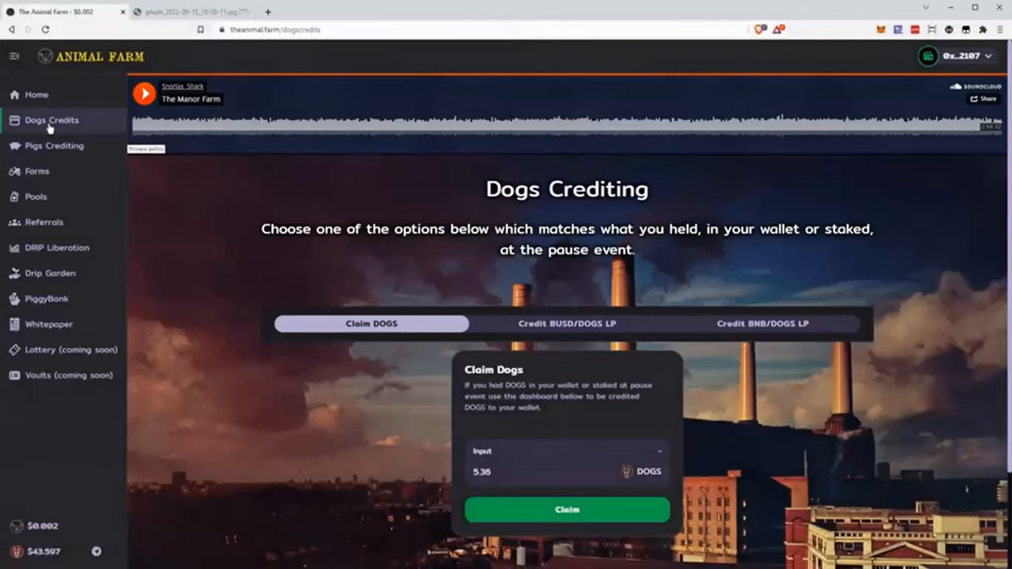
mouse_move(407, 103)
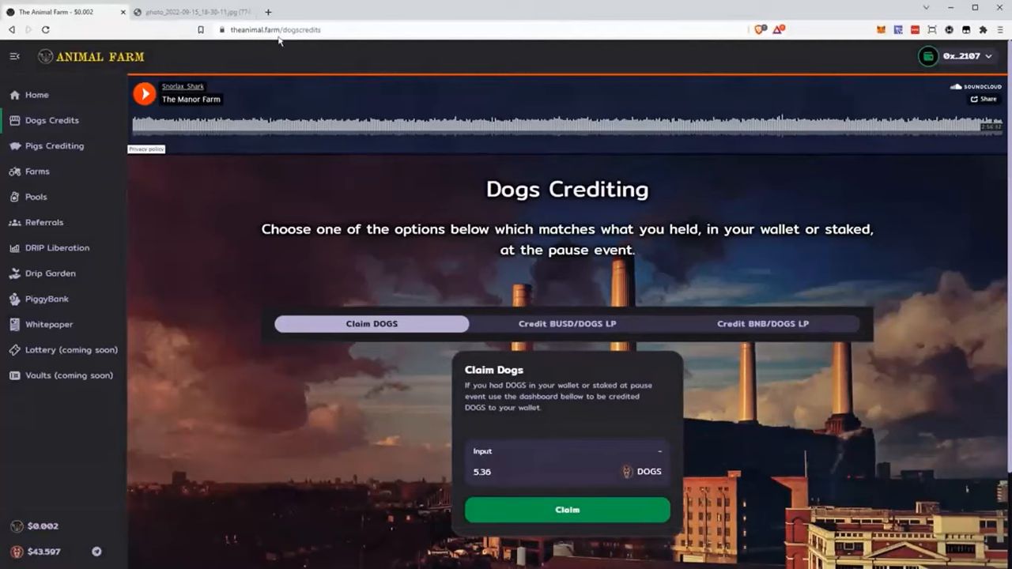
mouse_move(279, 41)
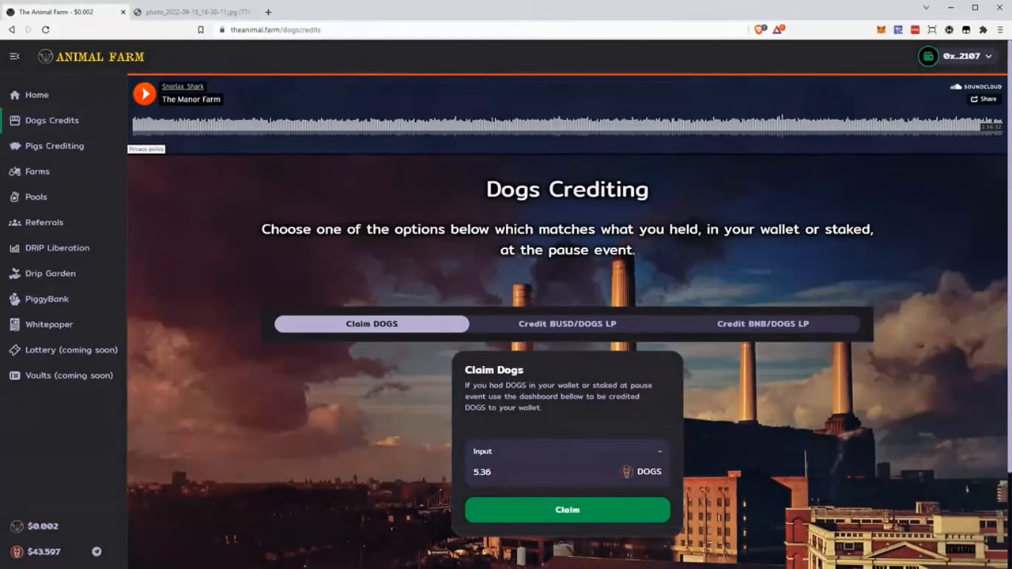
mouse_move(278, 272)
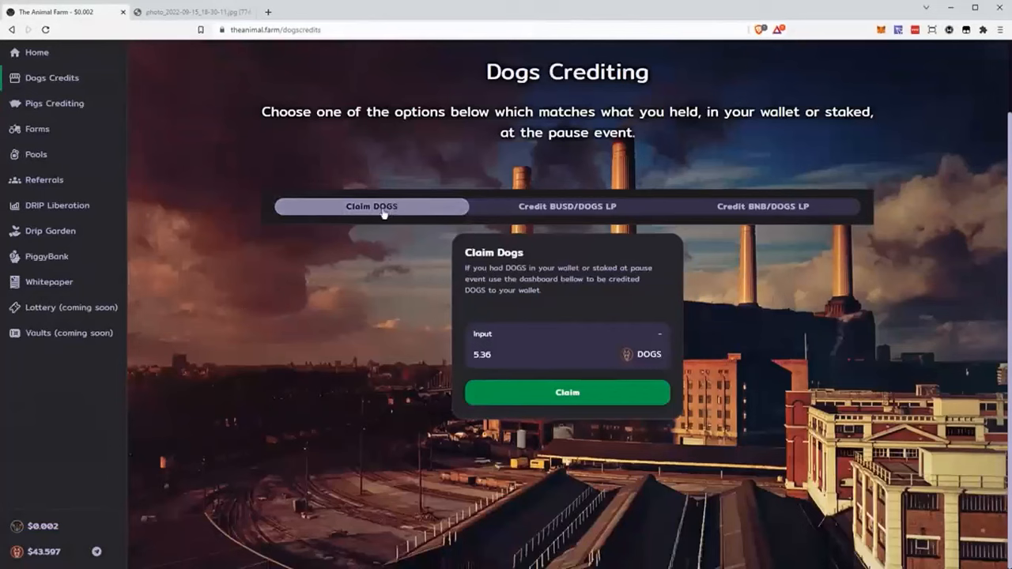
mouse_move(367, 218)
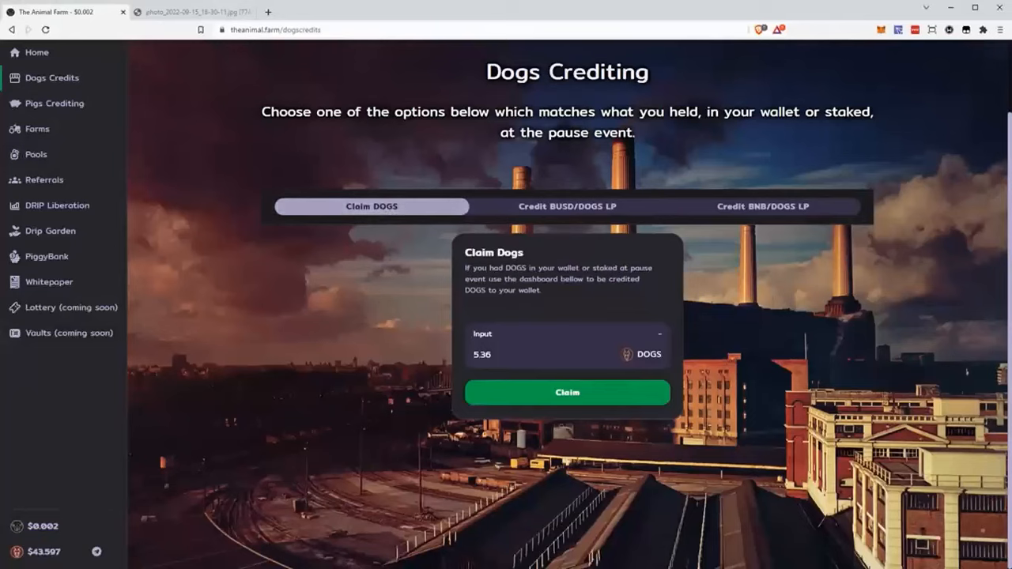
mouse_move(578, 212)
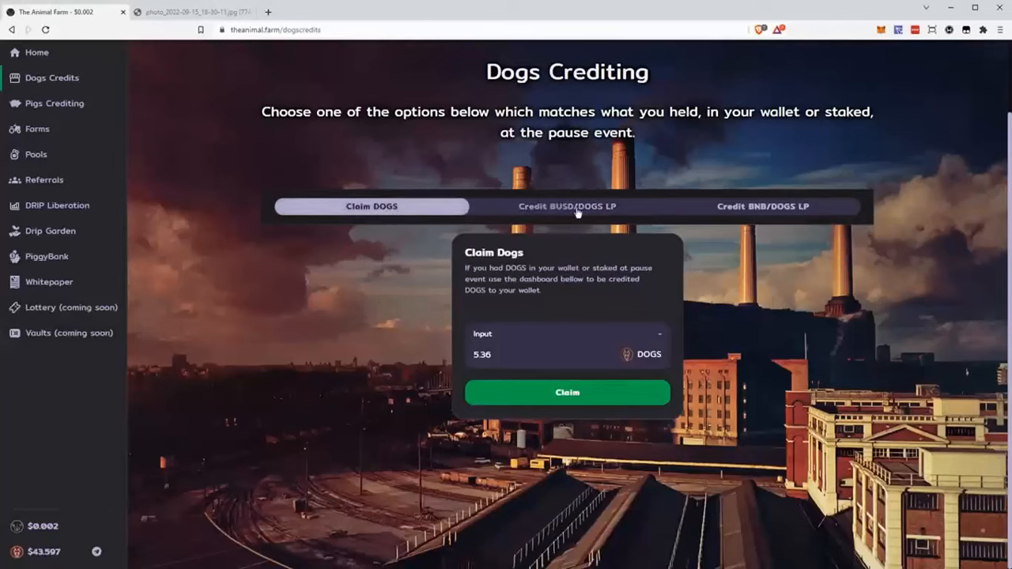
Step: Review the Credit BNB/DOGS LP option, then return to Claim DOGS showing 5.36 DOGS
click(566, 206)
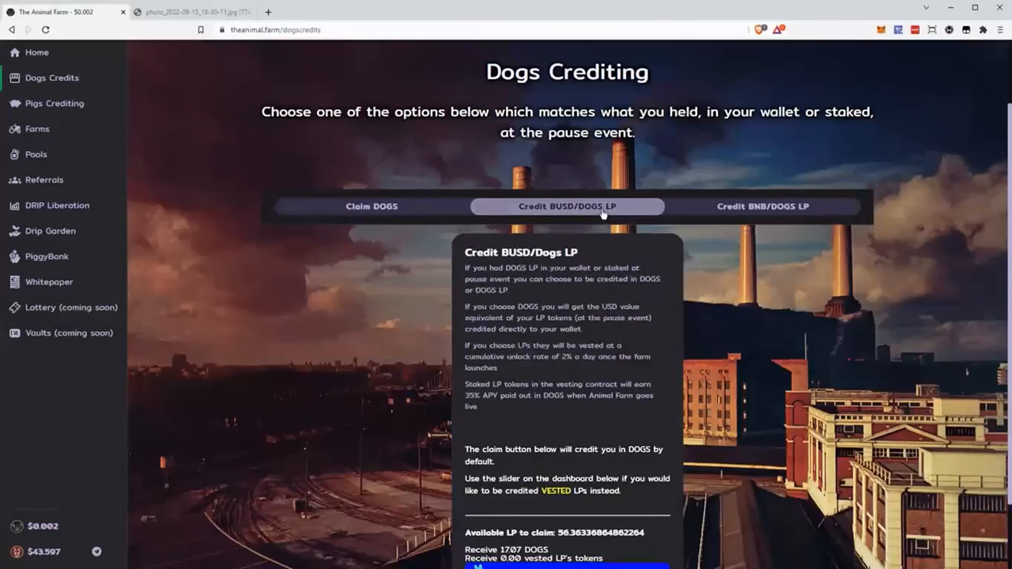
mouse_move(651, 245)
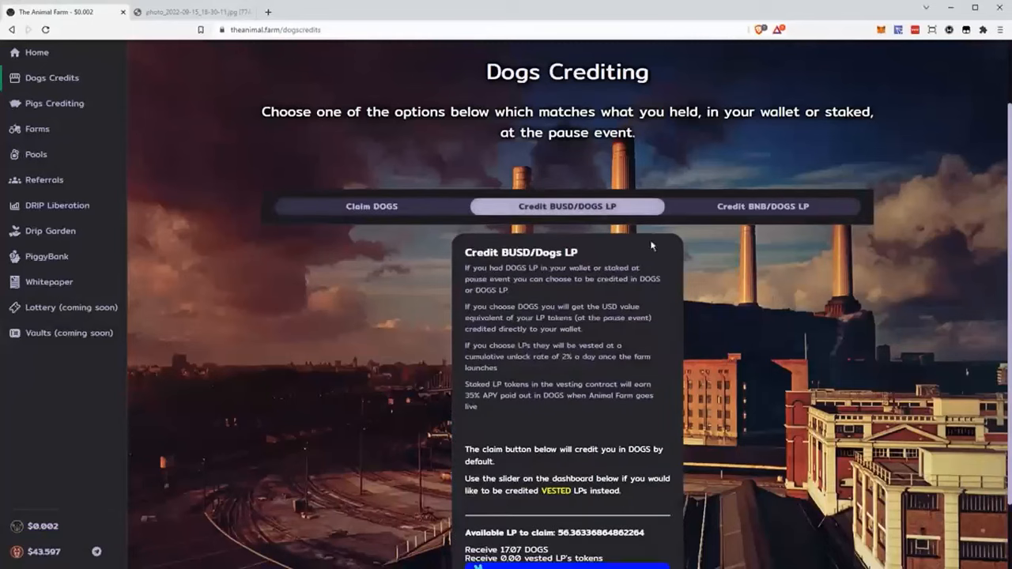
click(762, 206)
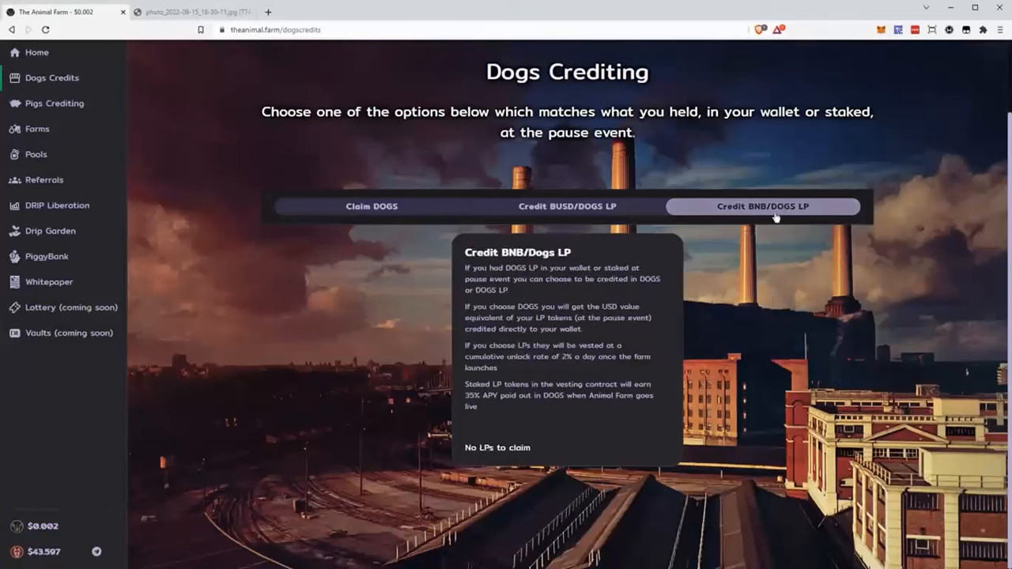
mouse_move(409, 205)
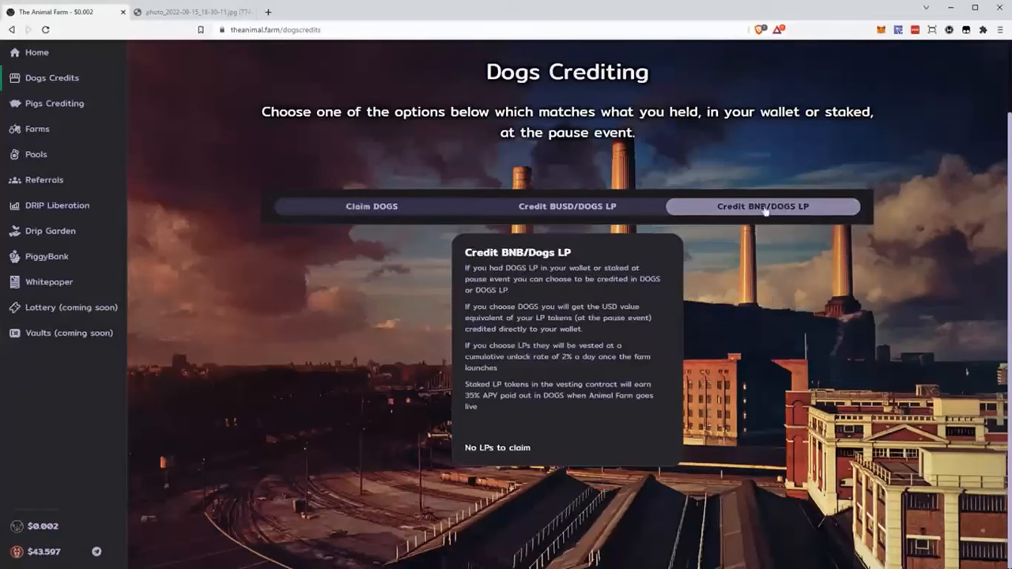
click(372, 205)
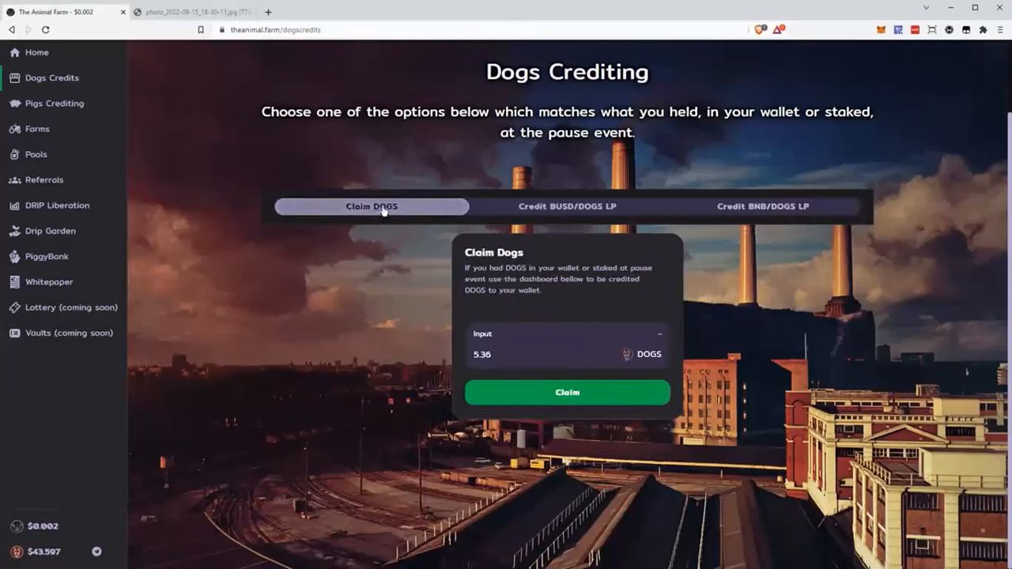
mouse_move(462, 272)
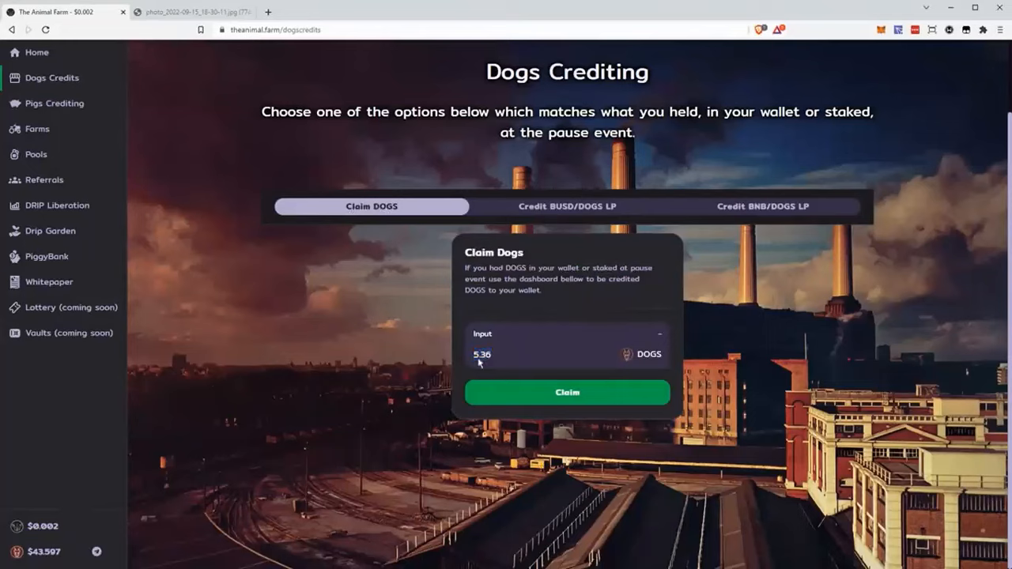
Step: Claim the 5.36 DOGS and get the 'Claimed Dogs successfully' notice
click(566, 392)
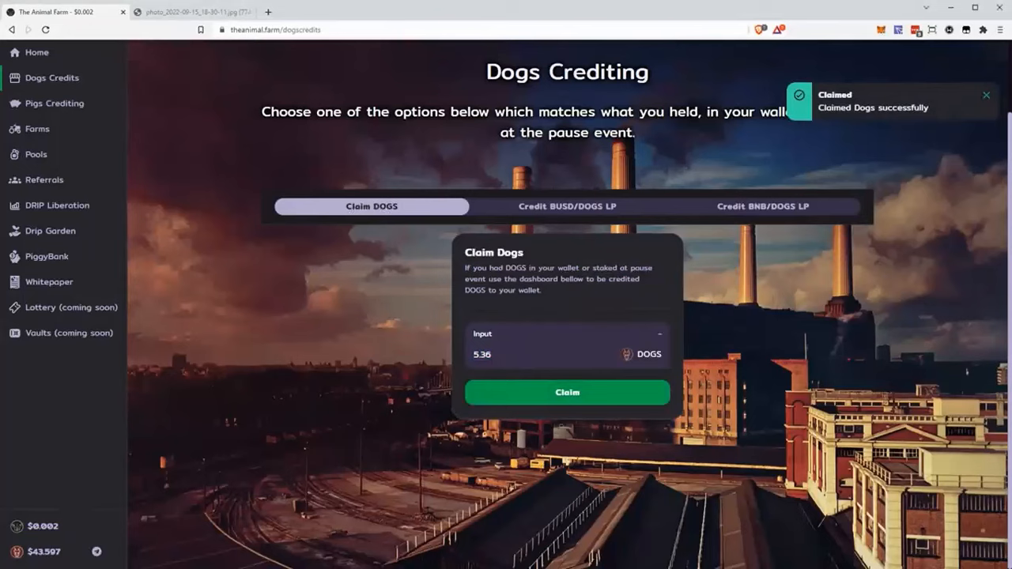
mouse_move(903, 362)
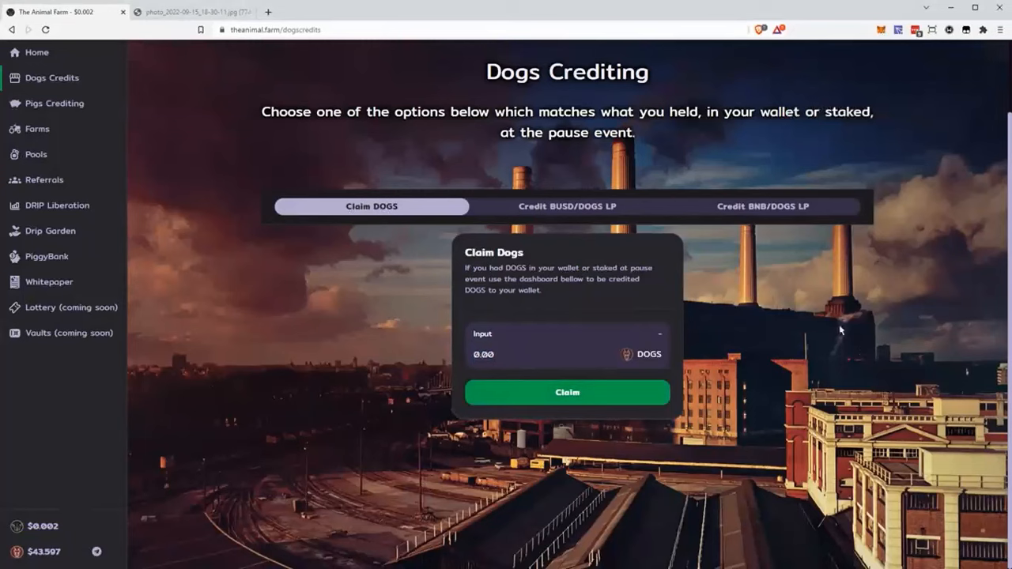
mouse_move(822, 314)
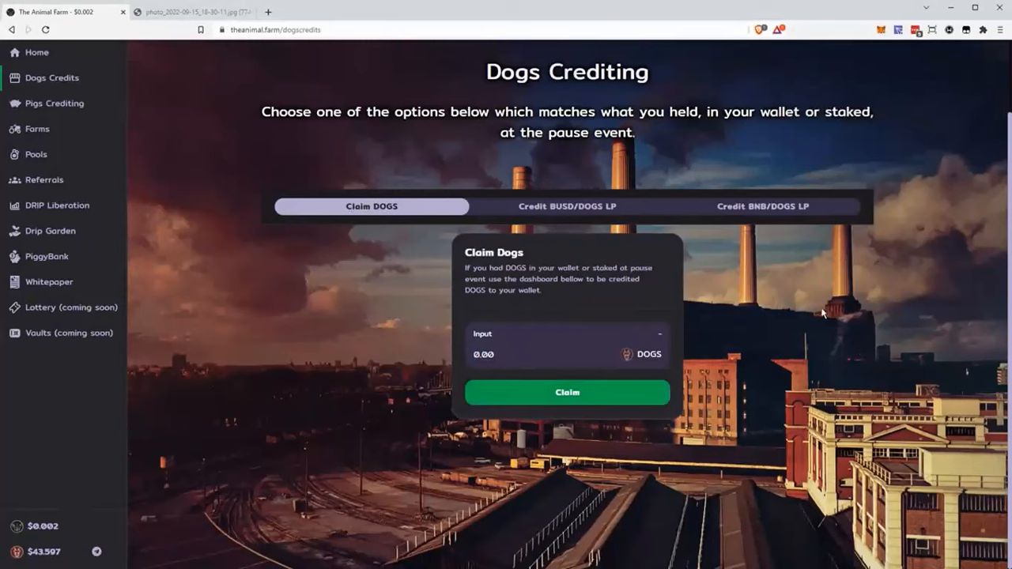
mouse_move(830, 288)
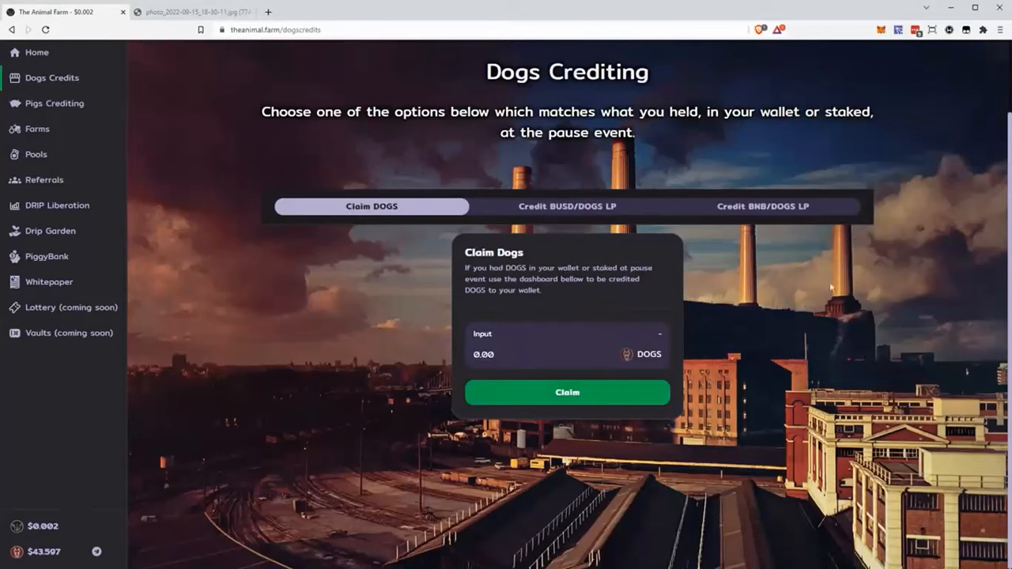
mouse_move(642, 332)
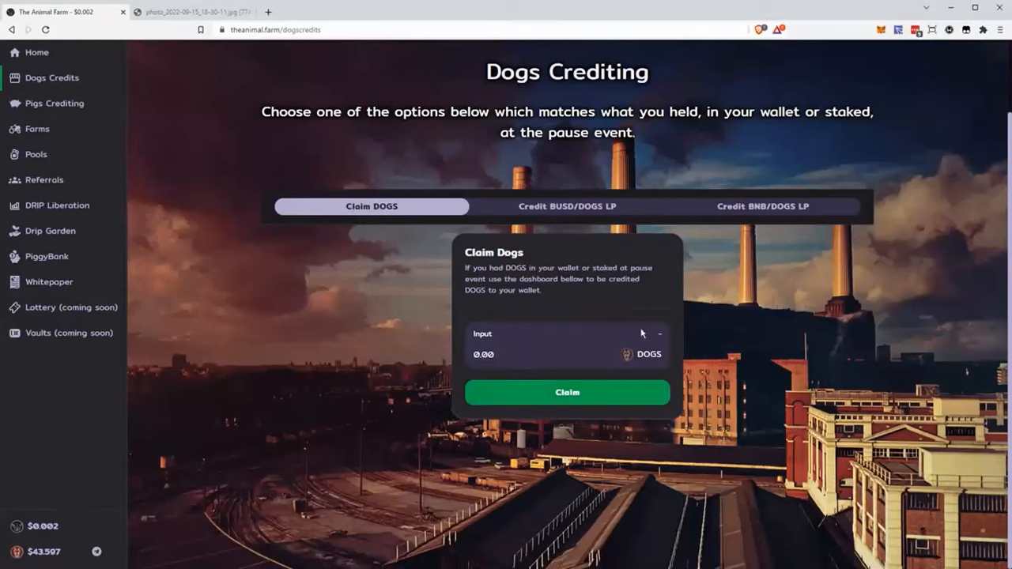
mouse_move(547, 320)
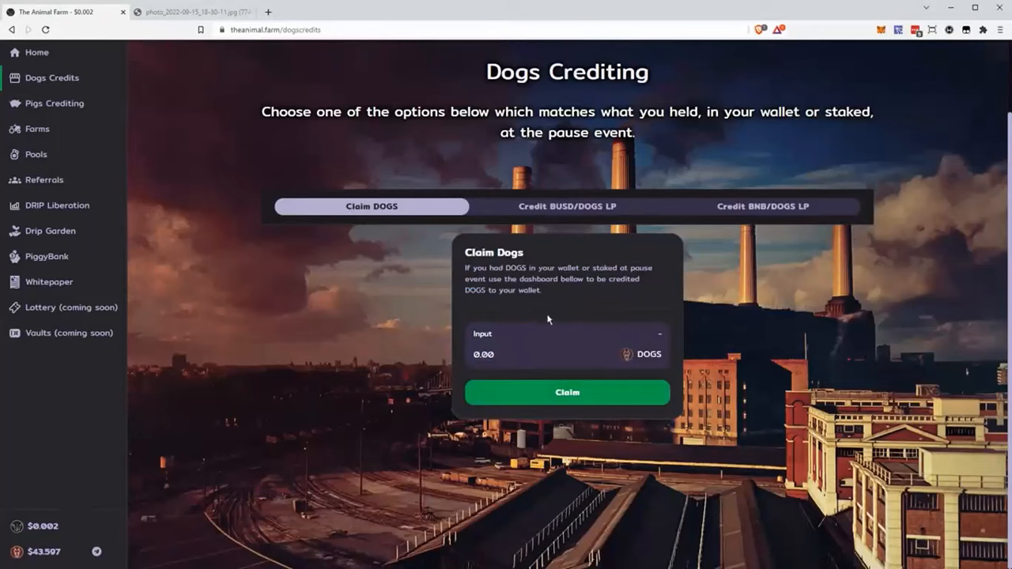
mouse_move(534, 303)
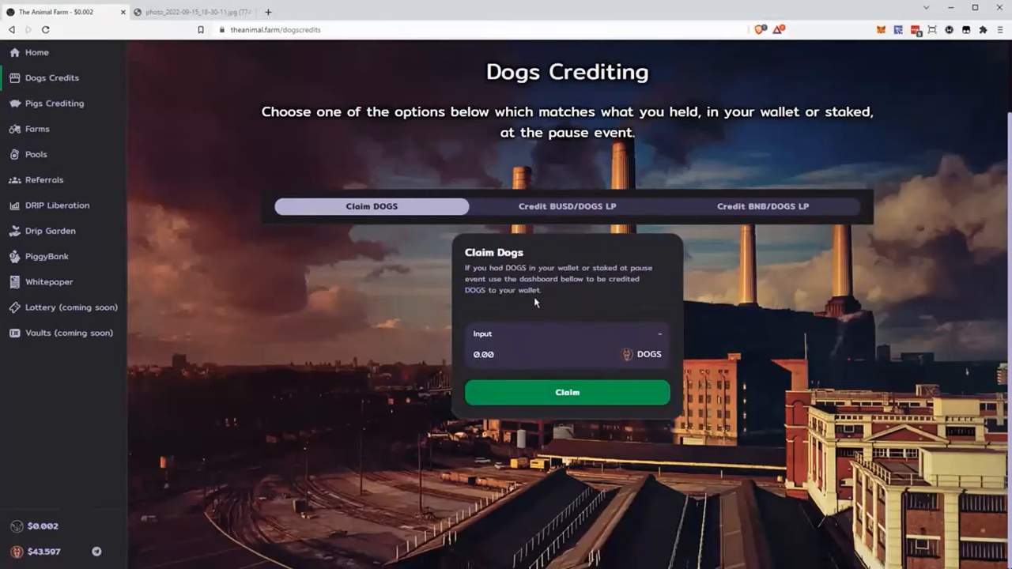
mouse_move(595, 218)
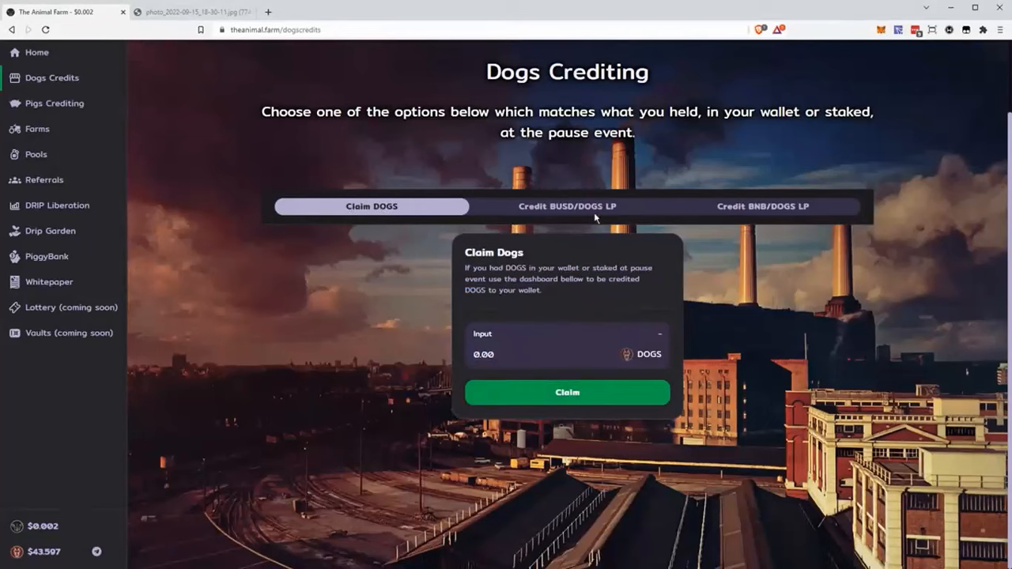
mouse_move(572, 212)
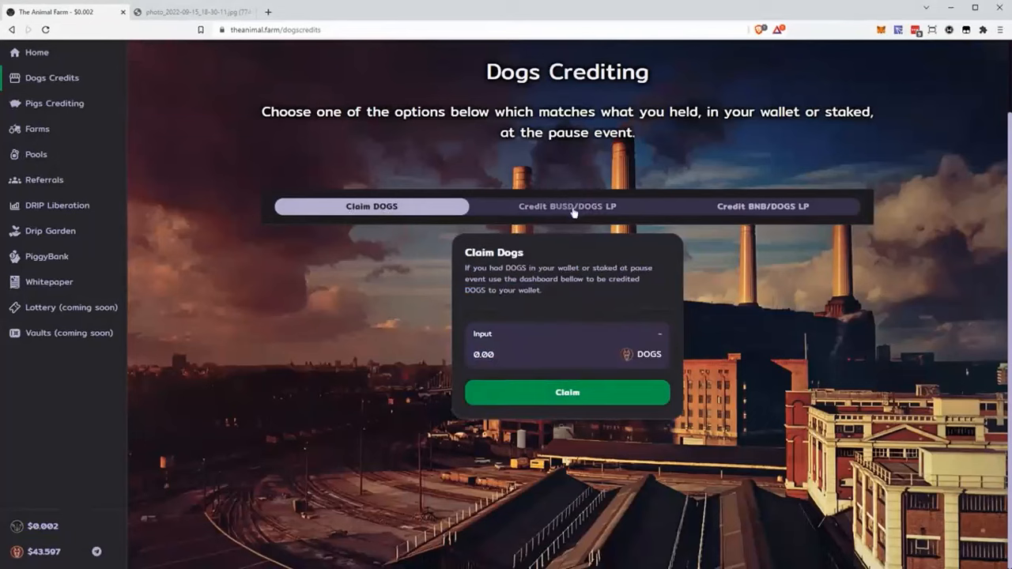
Step: Show the Credit BUSD/DOGS LP option with 56.36 LP available for 17.07 DOGS
click(566, 205)
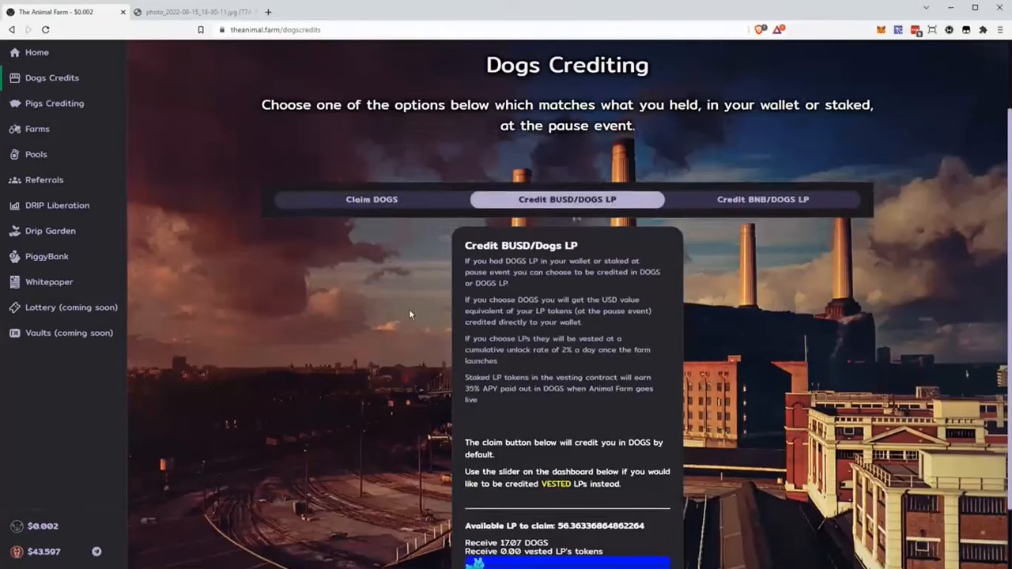
scroll(down, 3)
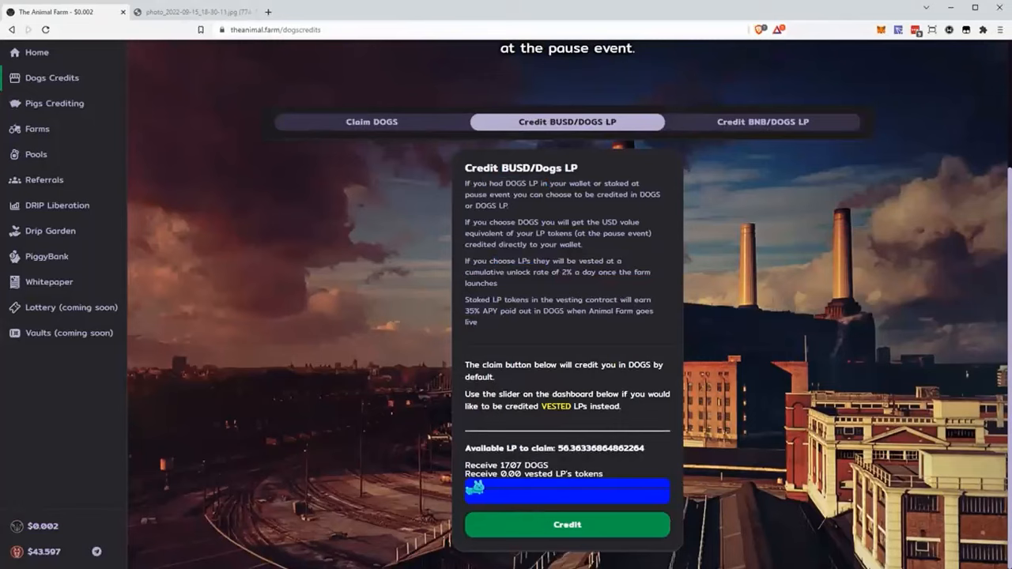
mouse_move(498, 462)
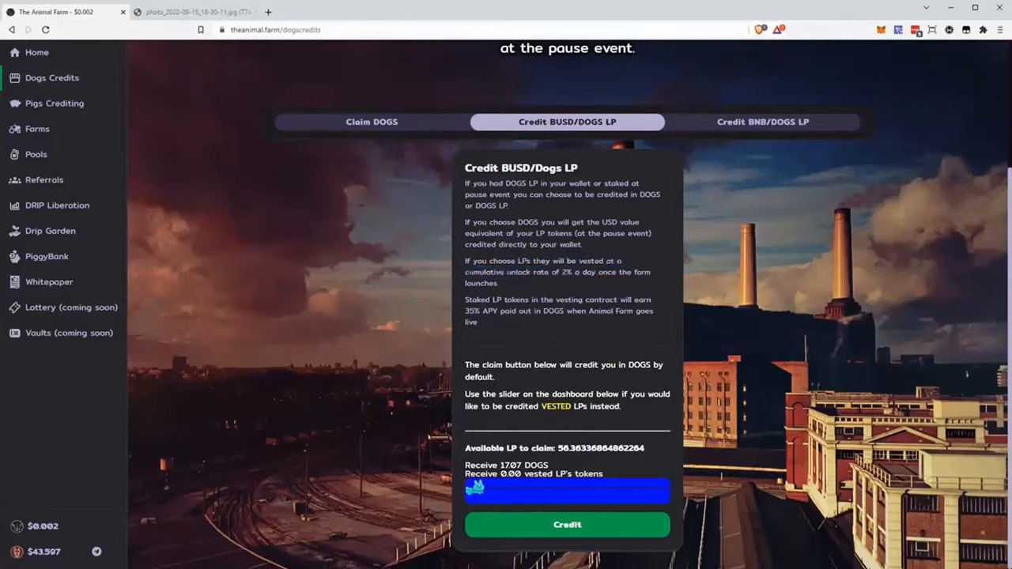
drag(466, 183, 509, 206)
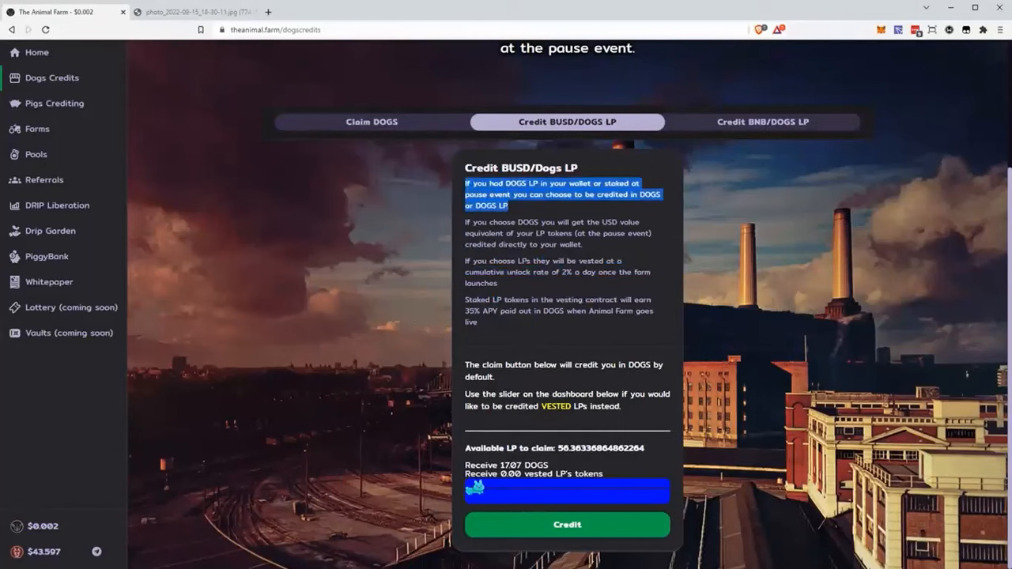
mouse_move(525, 218)
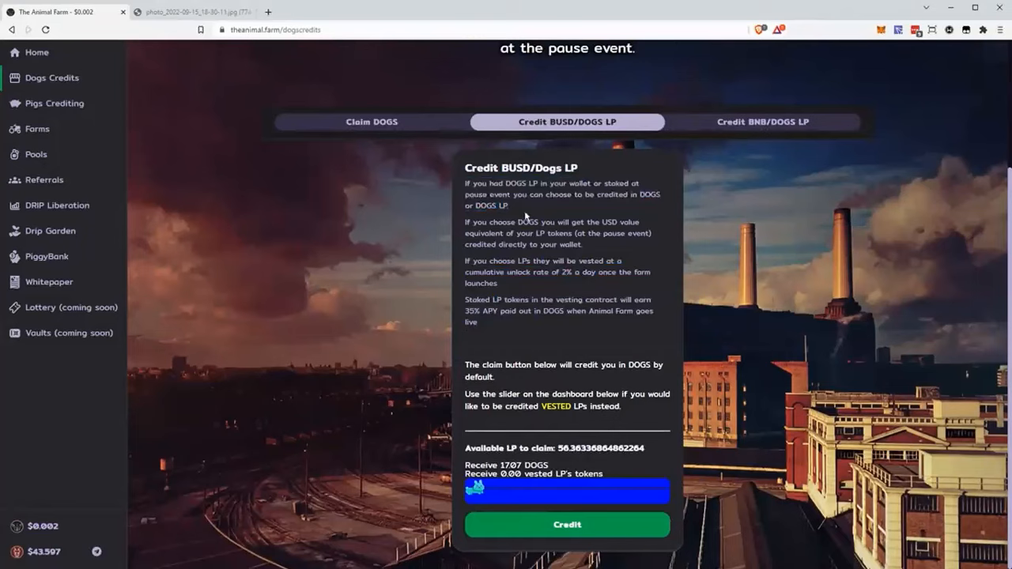
mouse_move(525, 218)
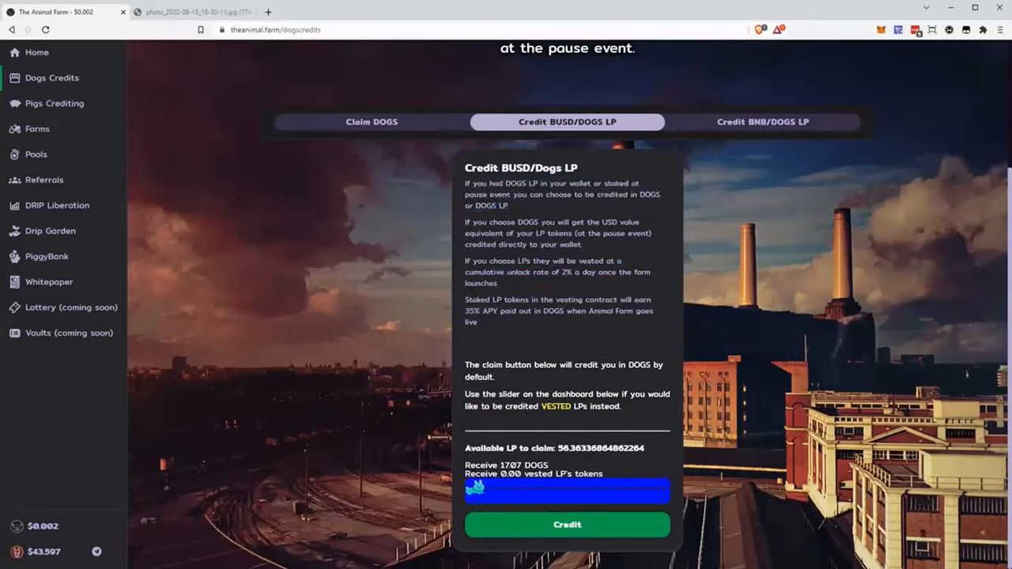
mouse_move(556, 293)
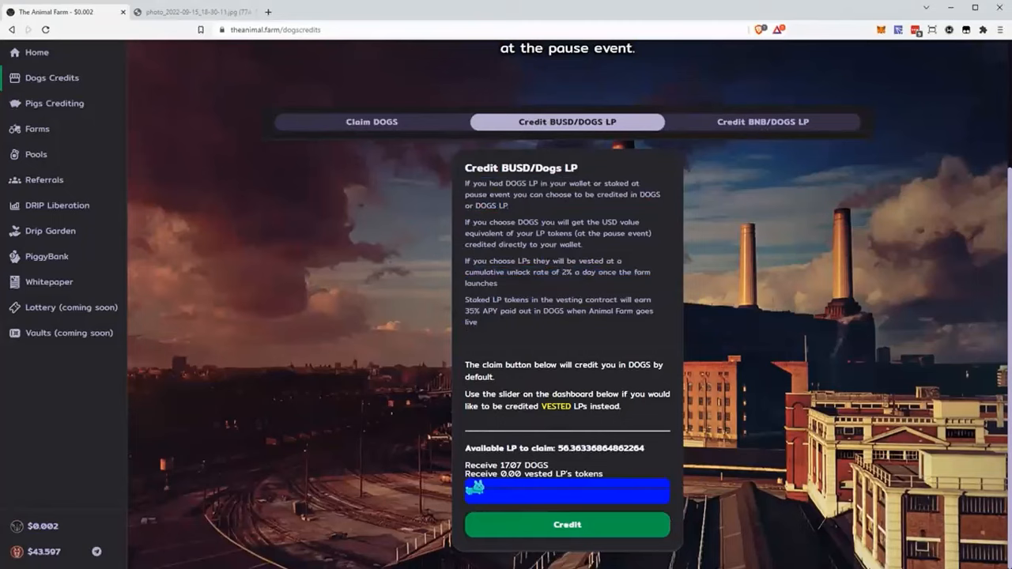
mouse_move(573, 293)
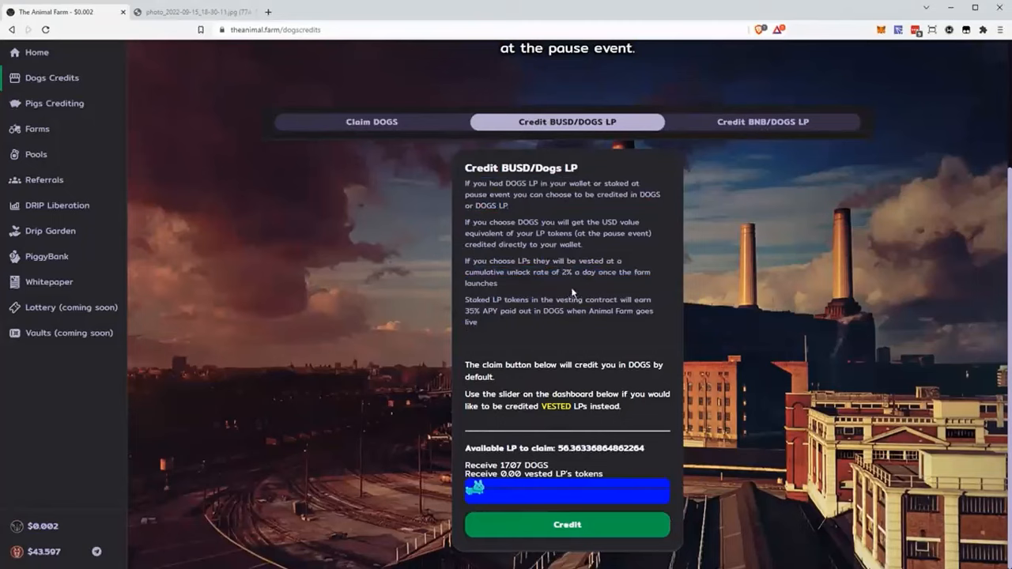
mouse_move(399, 141)
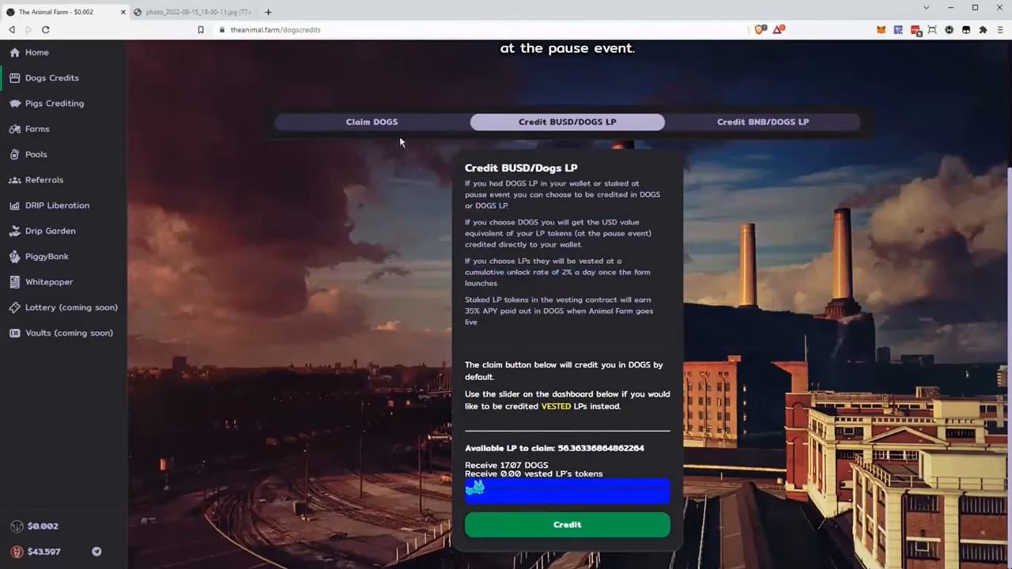
mouse_move(583, 205)
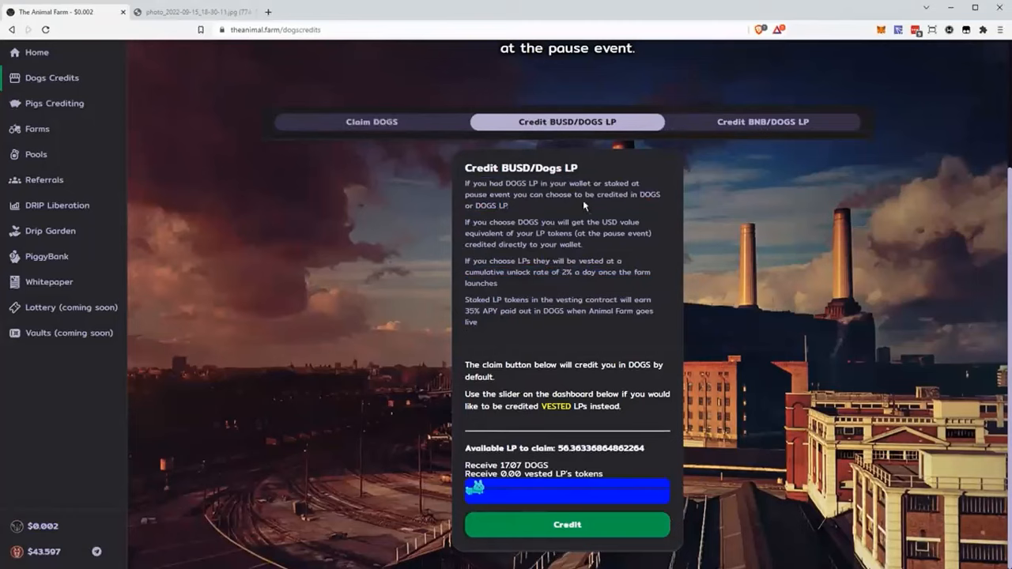
mouse_move(585, 207)
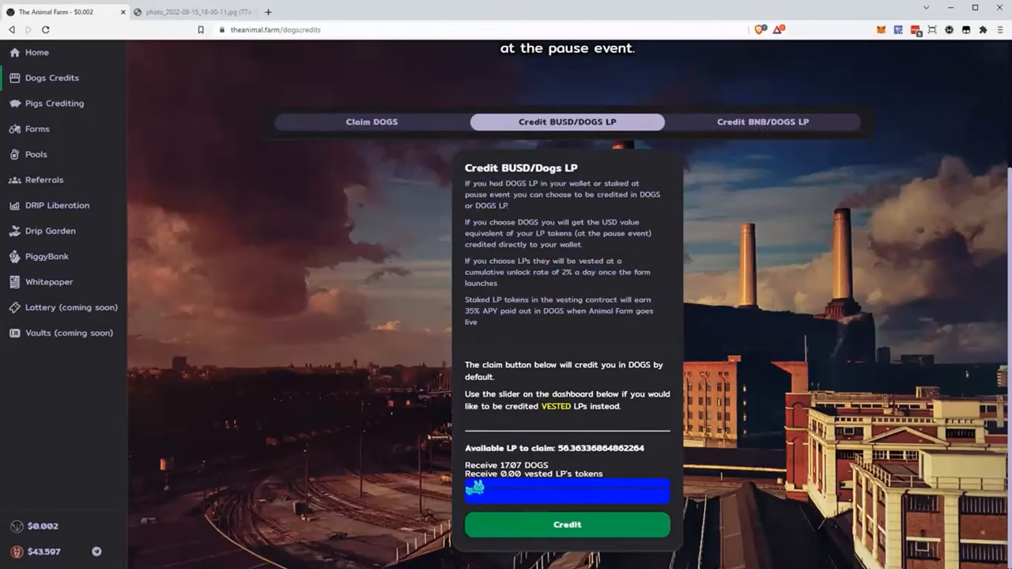
double_click(528, 221)
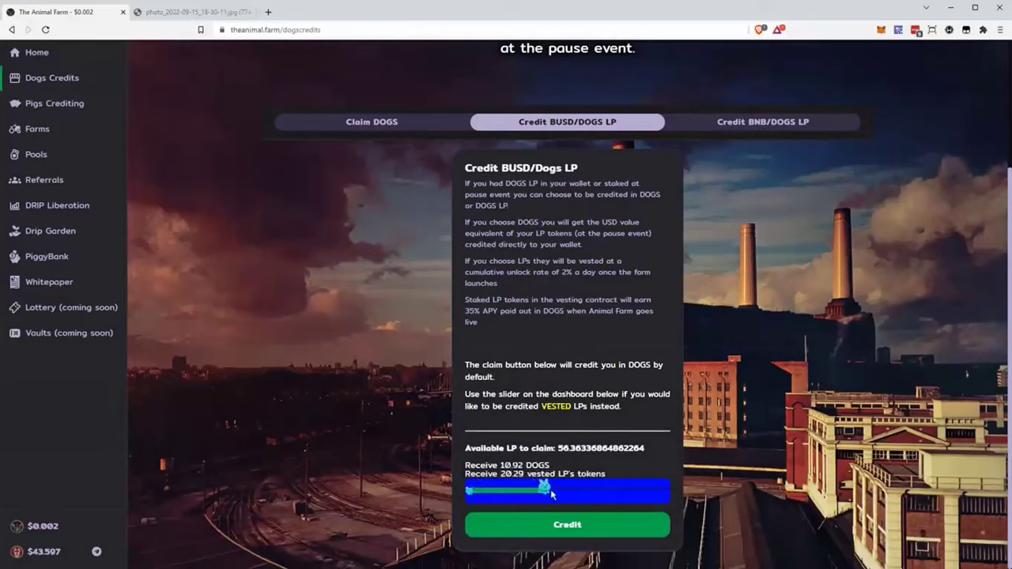
Step: Slide the split fully to 56.36 vested LP, then back to 17.07 DOGS and 0.00 vested
drag(550, 492, 534, 492)
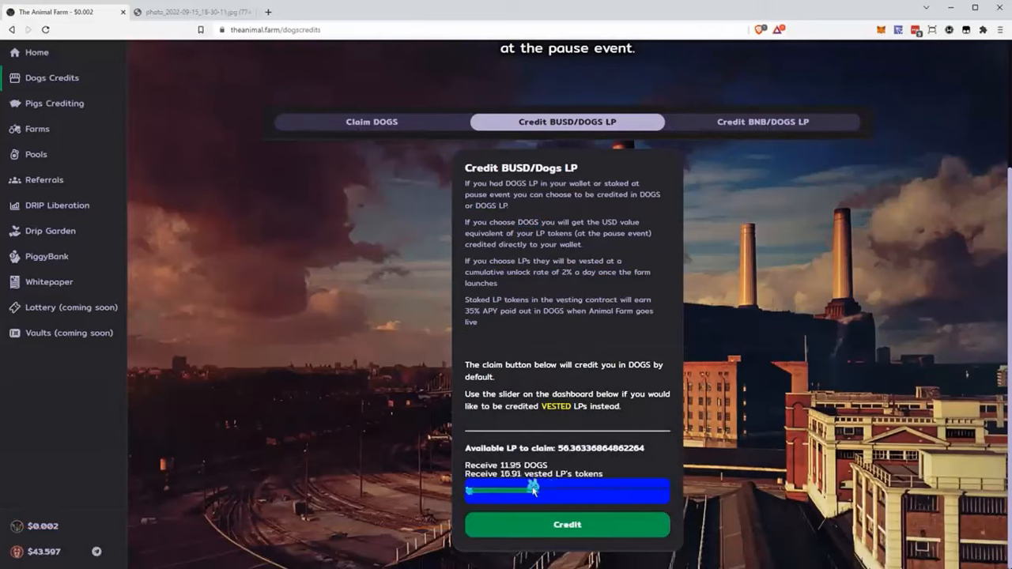
drag(525, 492, 561, 492)
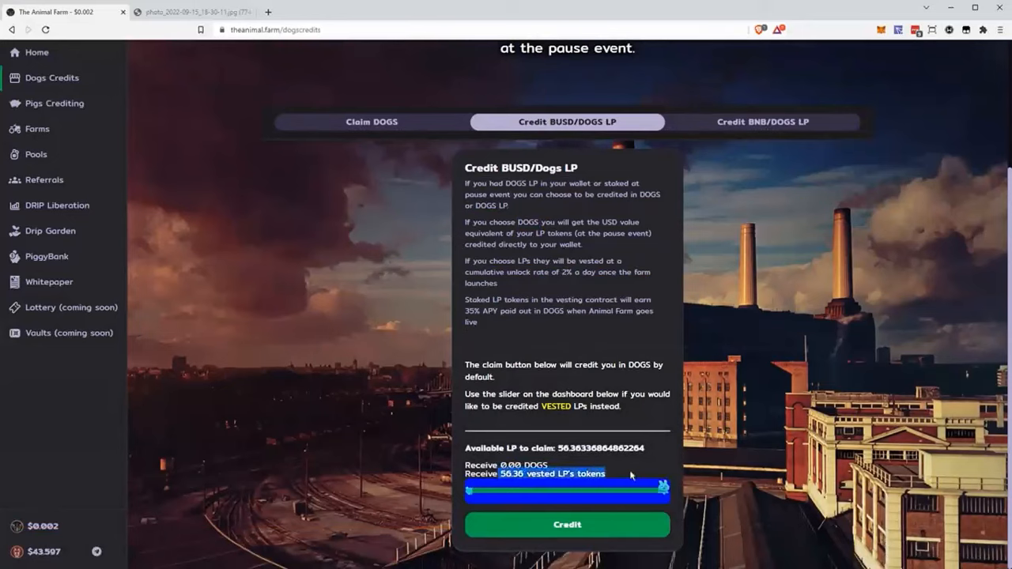
drag(663, 487, 472, 487)
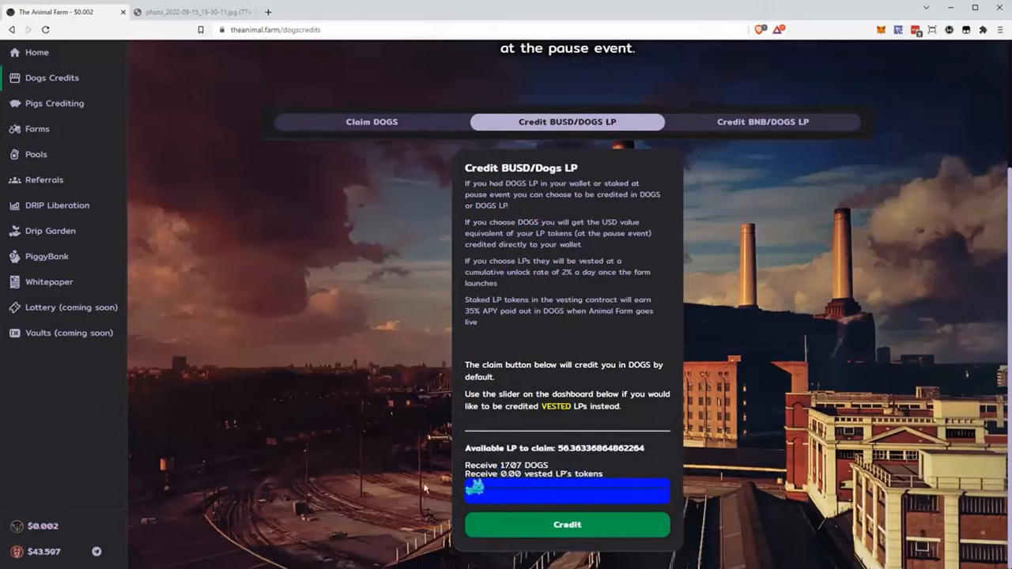
double_click(524, 465)
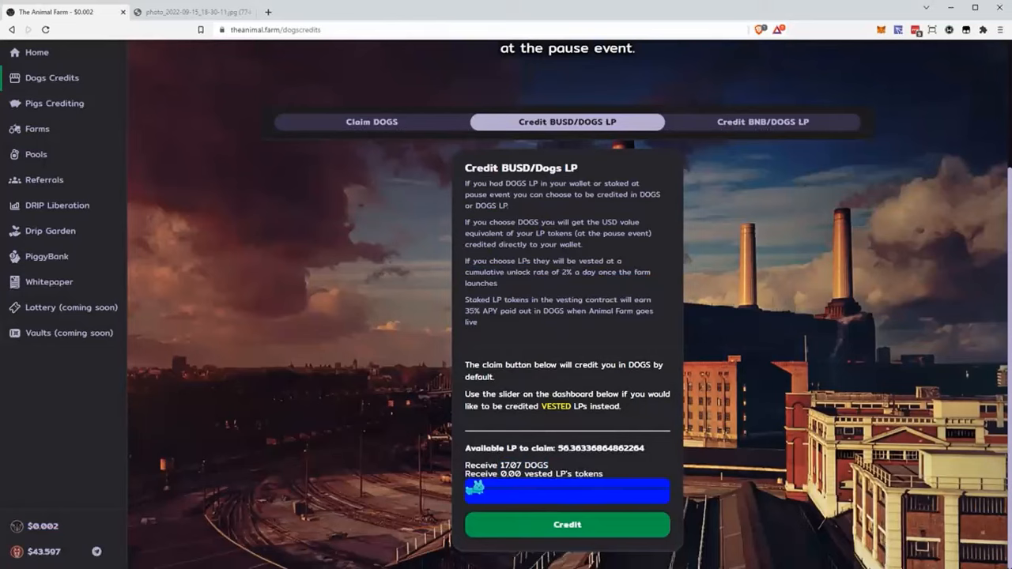
mouse_move(566, 389)
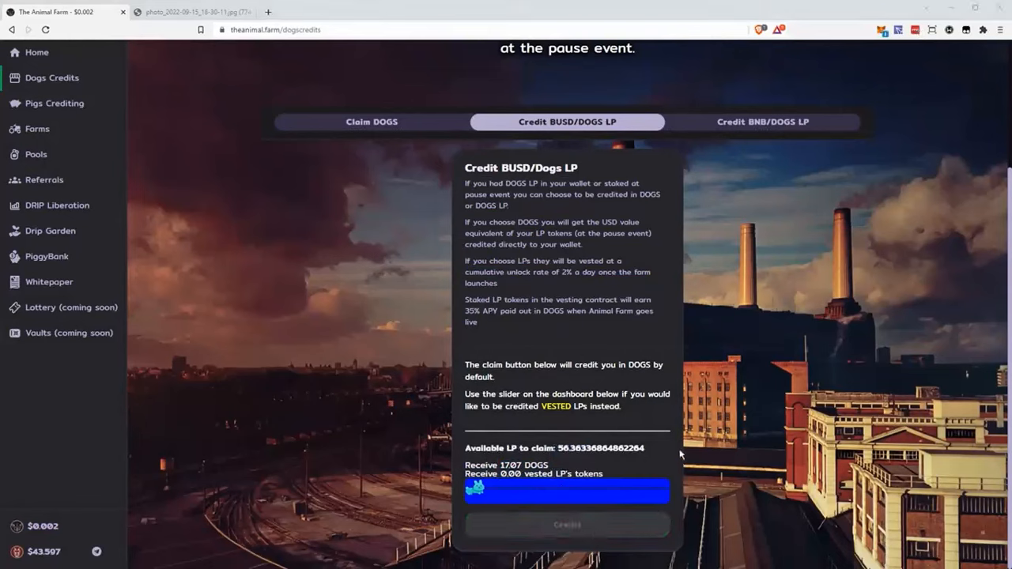
mouse_move(825, 308)
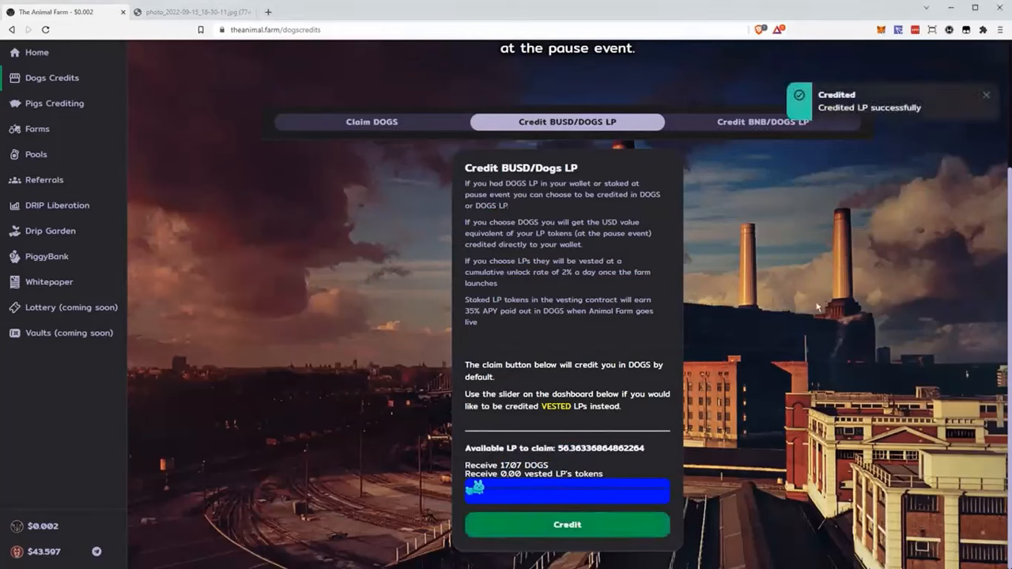
mouse_move(870, 253)
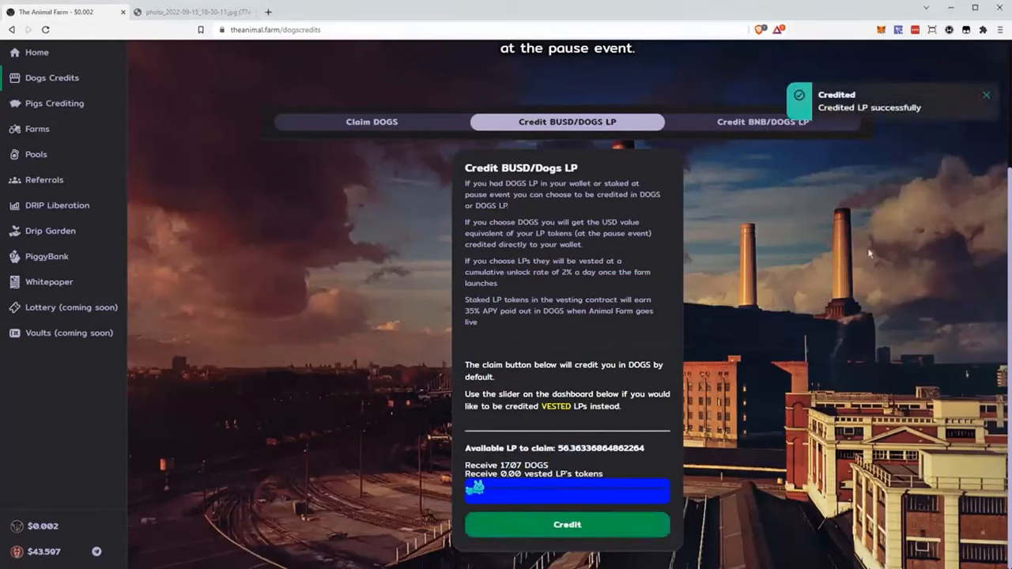
mouse_move(887, 82)
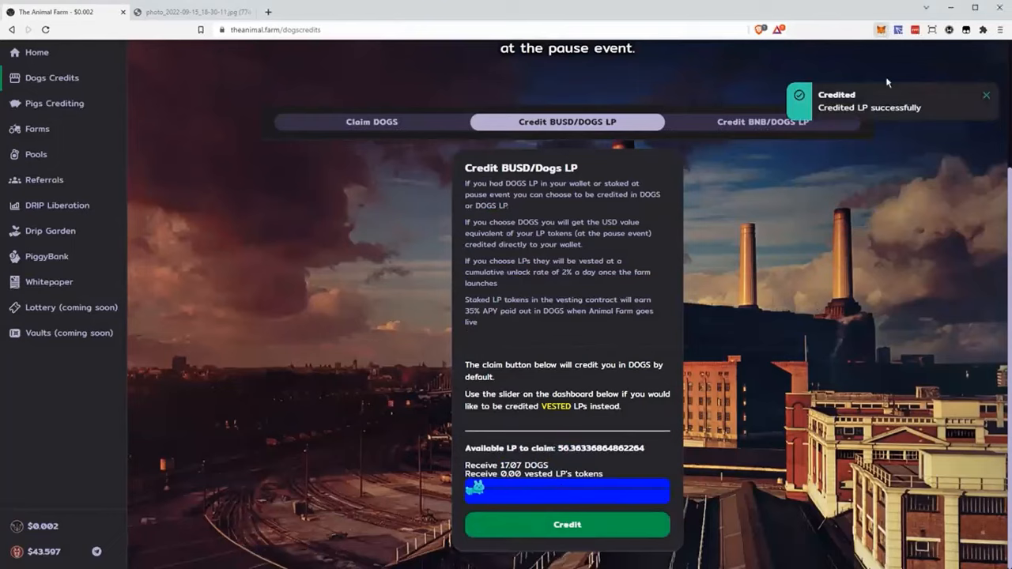
mouse_move(886, 38)
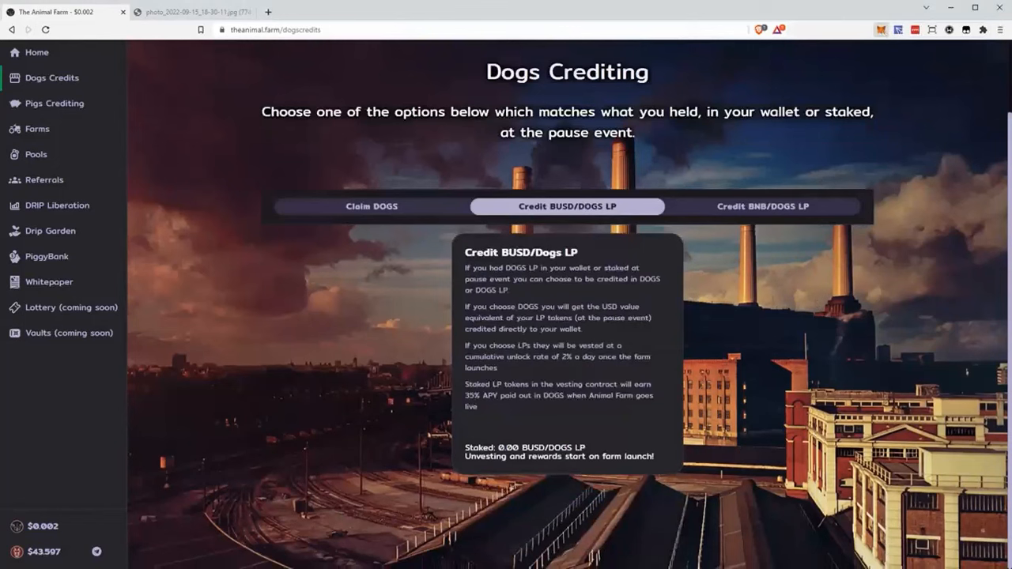
mouse_move(883, 83)
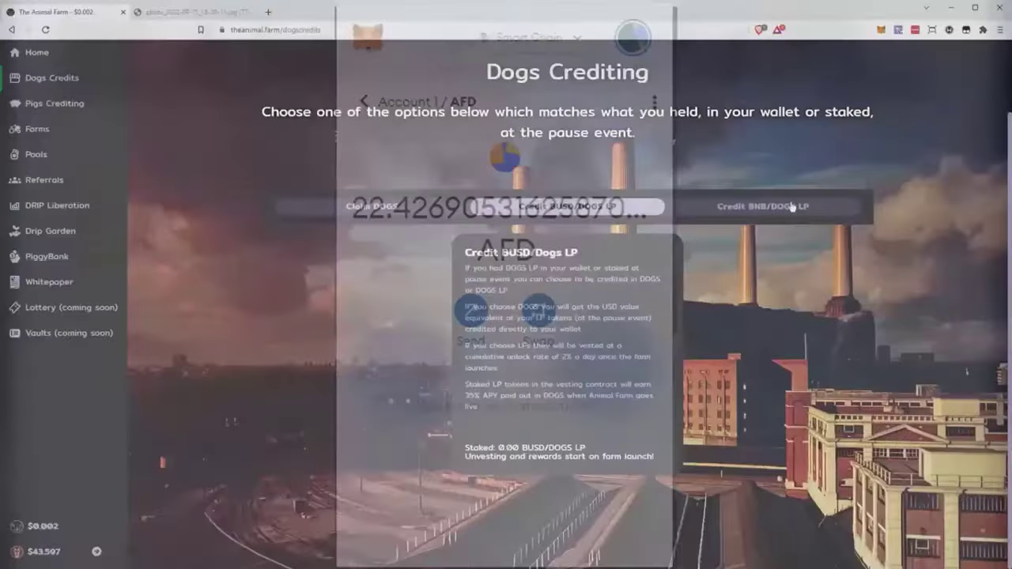
click(762, 206)
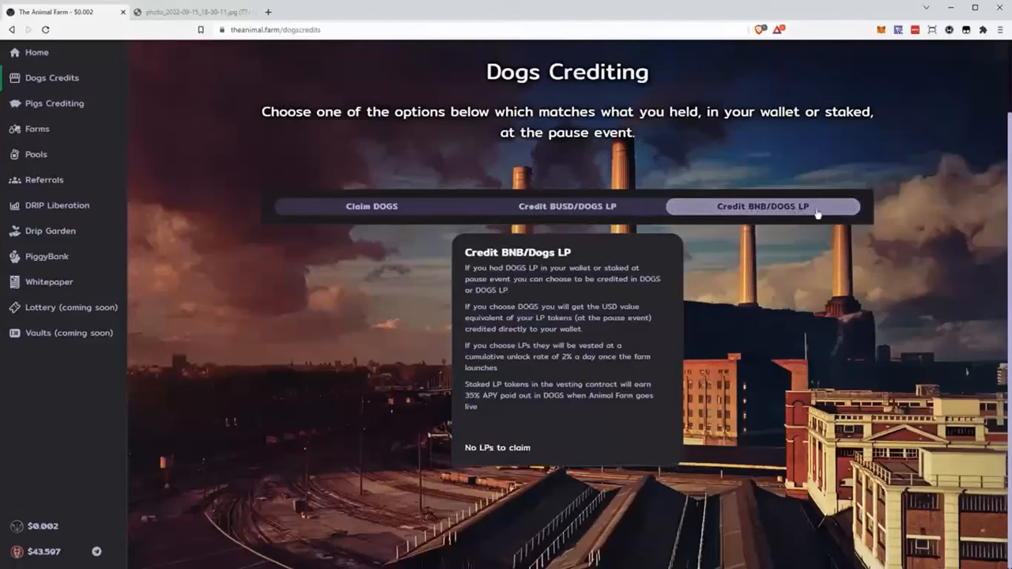
double_click(497, 448)
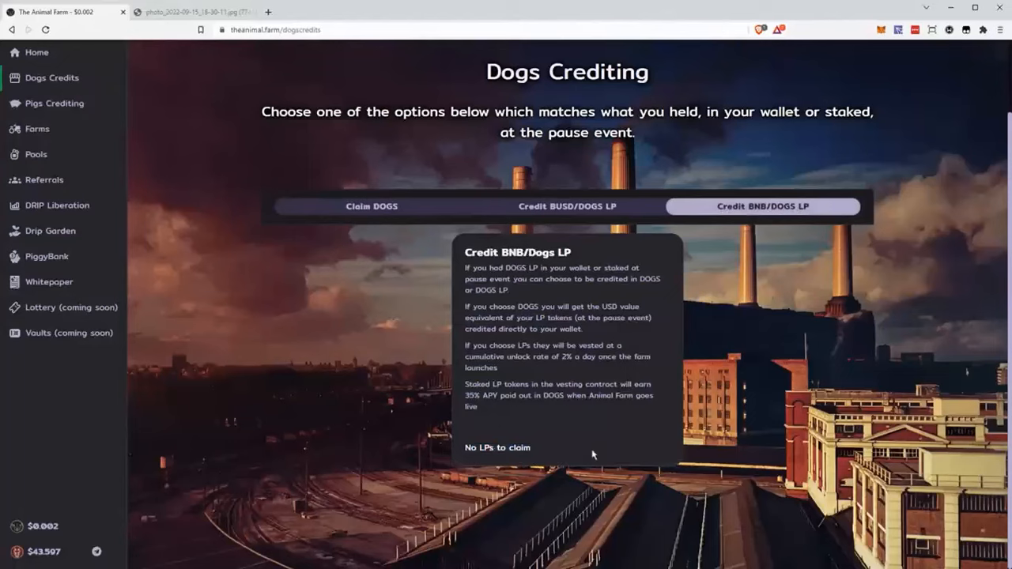
mouse_move(589, 214)
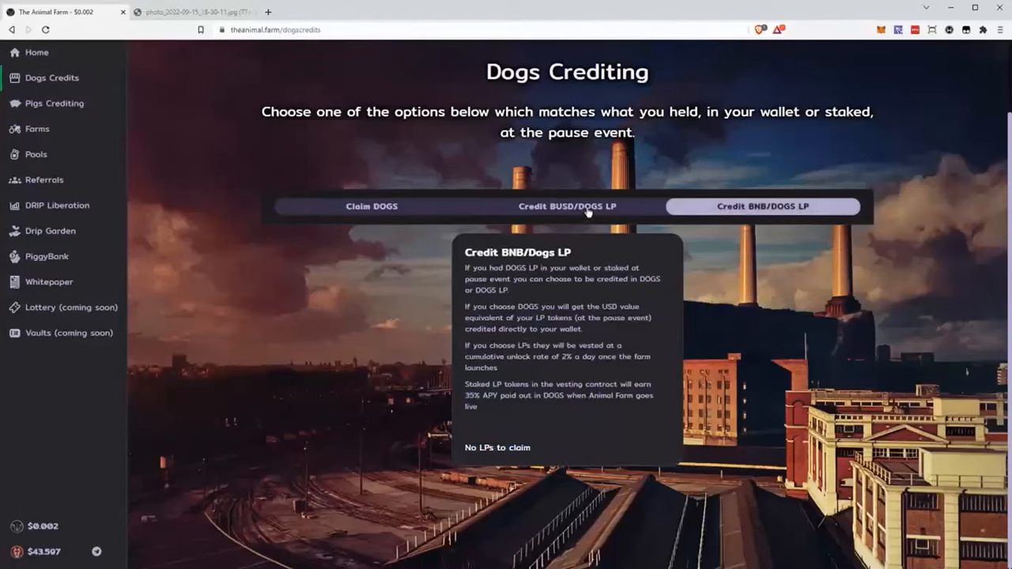
click(567, 206)
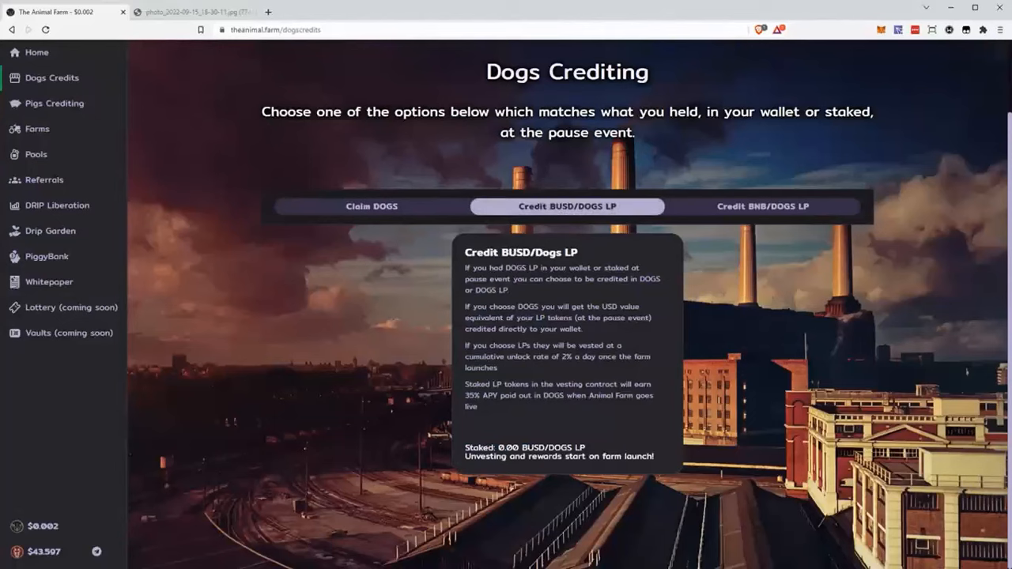
mouse_move(702, 331)
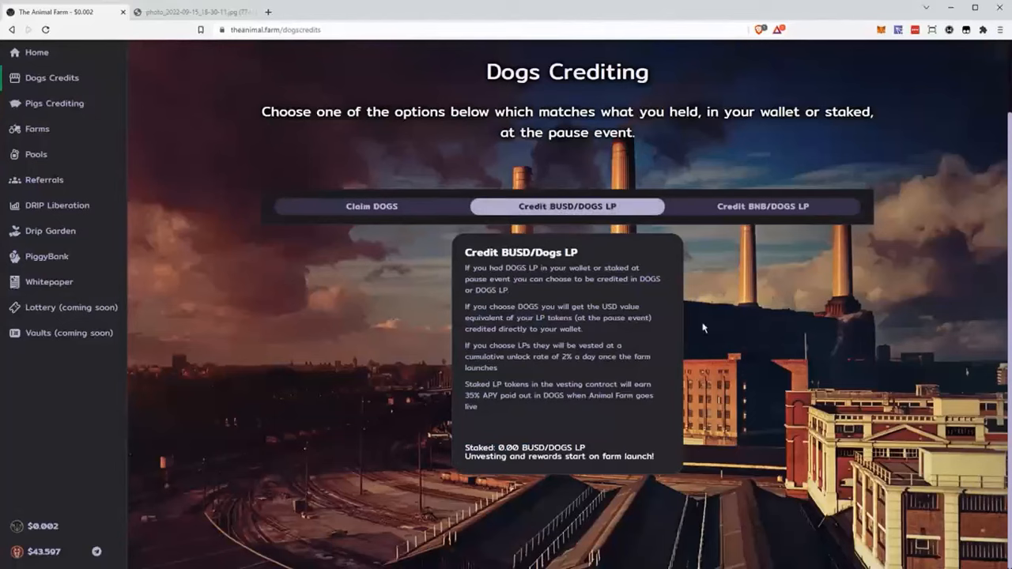
mouse_move(247, 155)
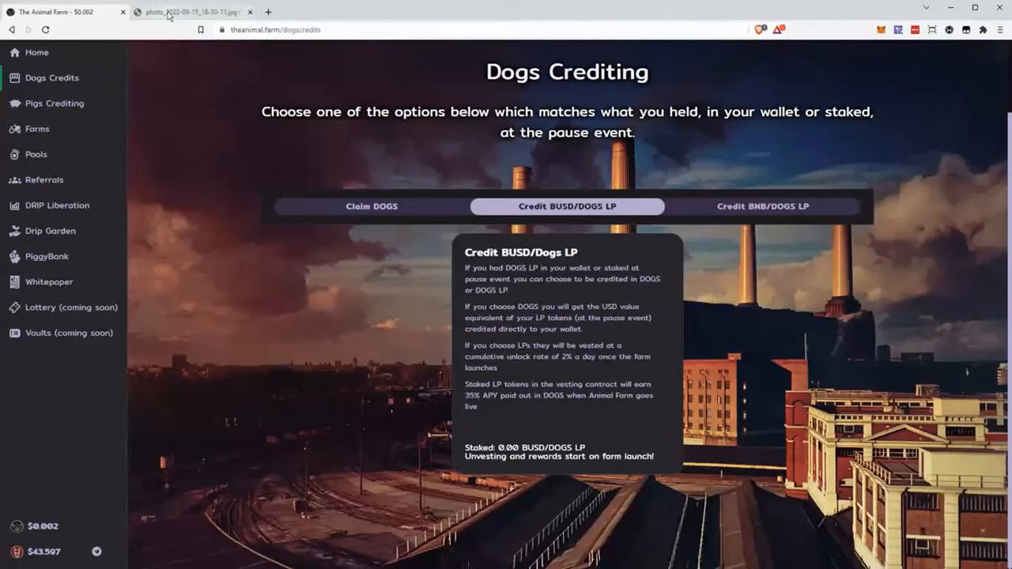
Step: Show the Animal Farm dashboard mockup with Staked DOGS and Credited DOGS sections
click(190, 11)
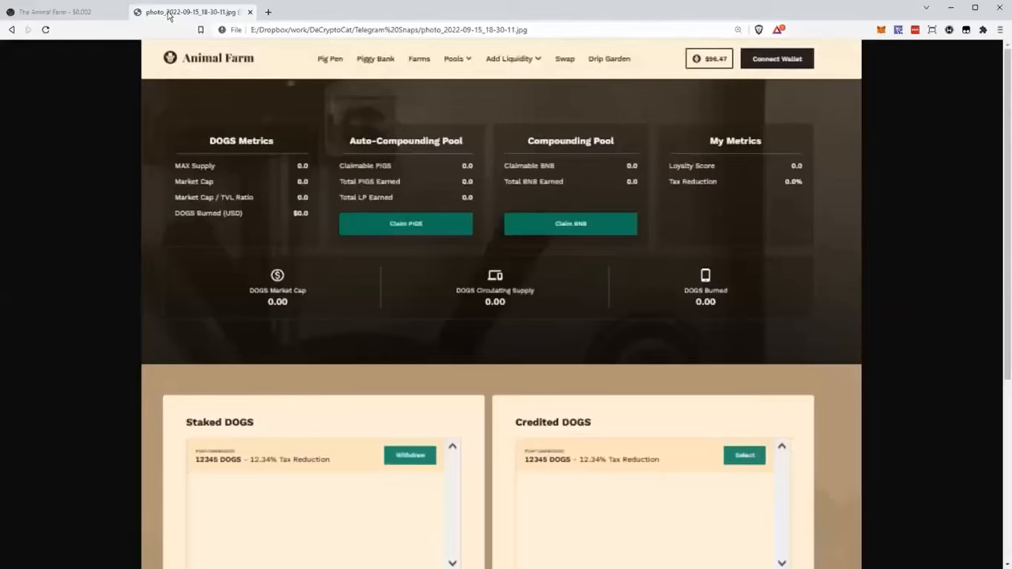
mouse_move(120, 261)
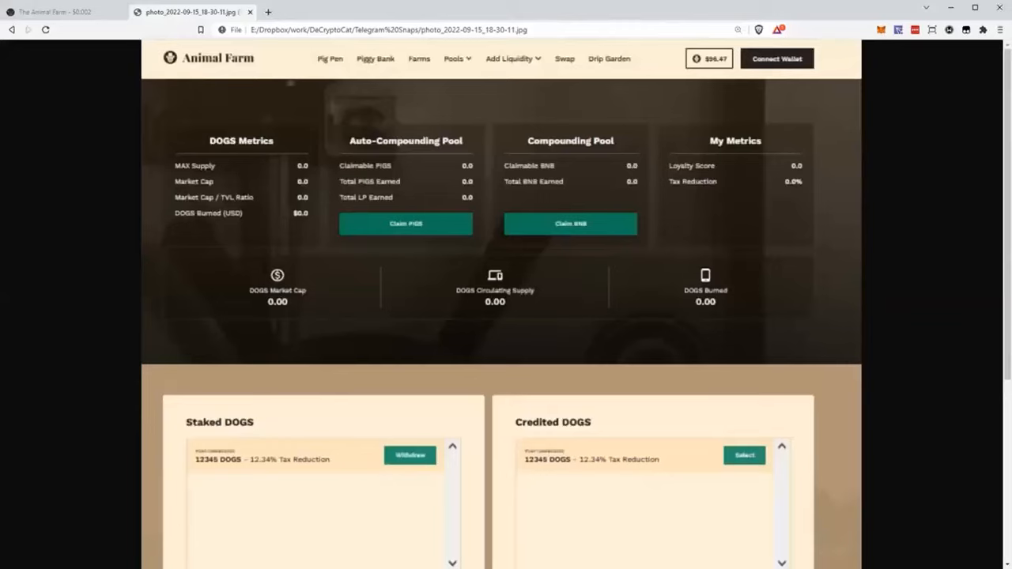
mouse_move(439, 245)
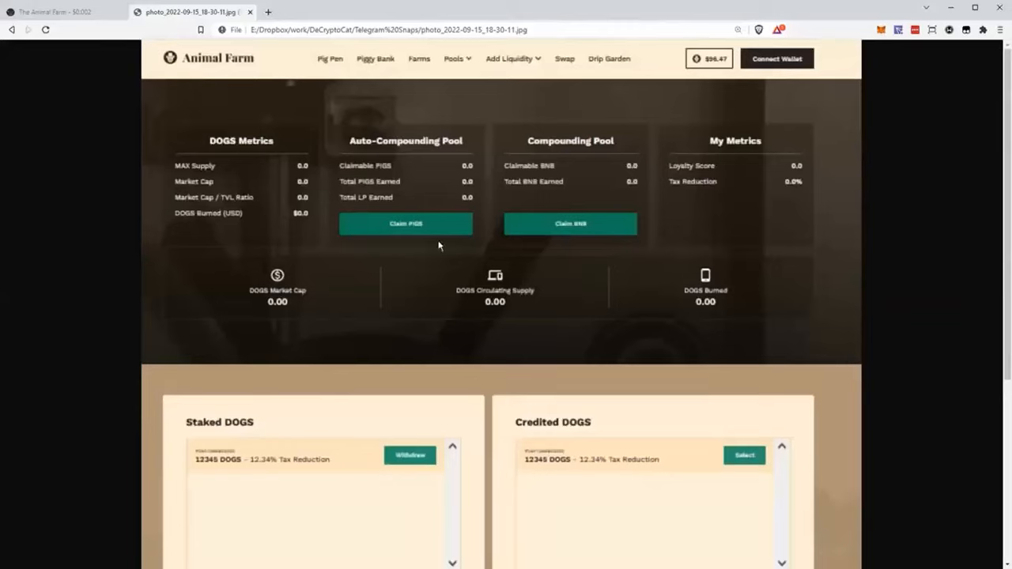
mouse_move(570, 231)
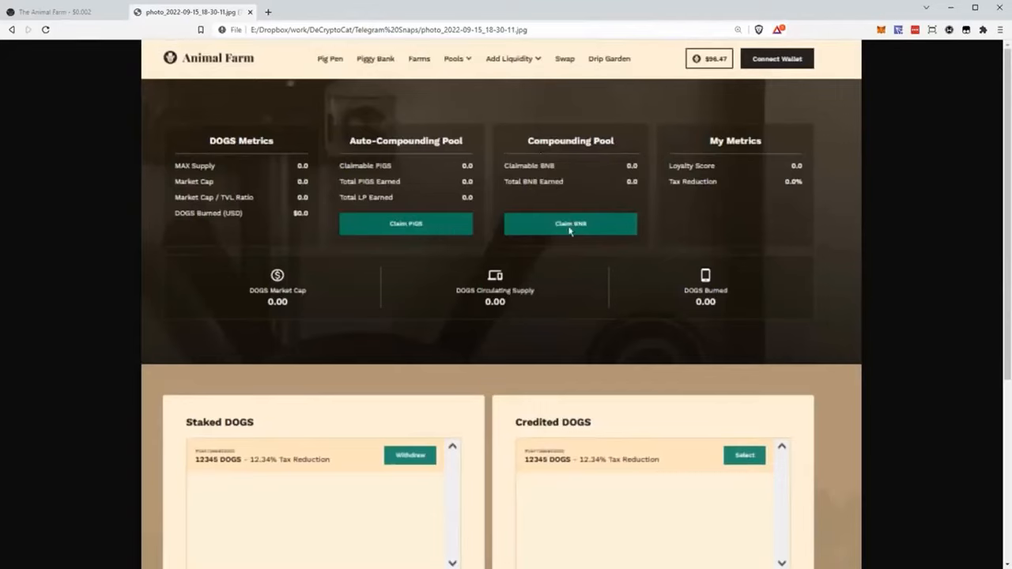
mouse_move(606, 181)
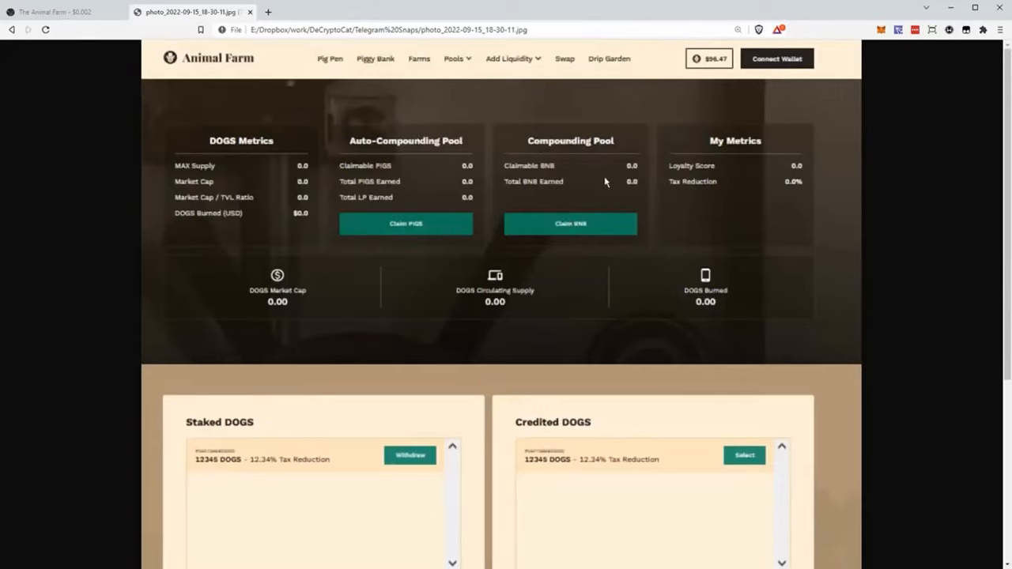
mouse_move(816, 197)
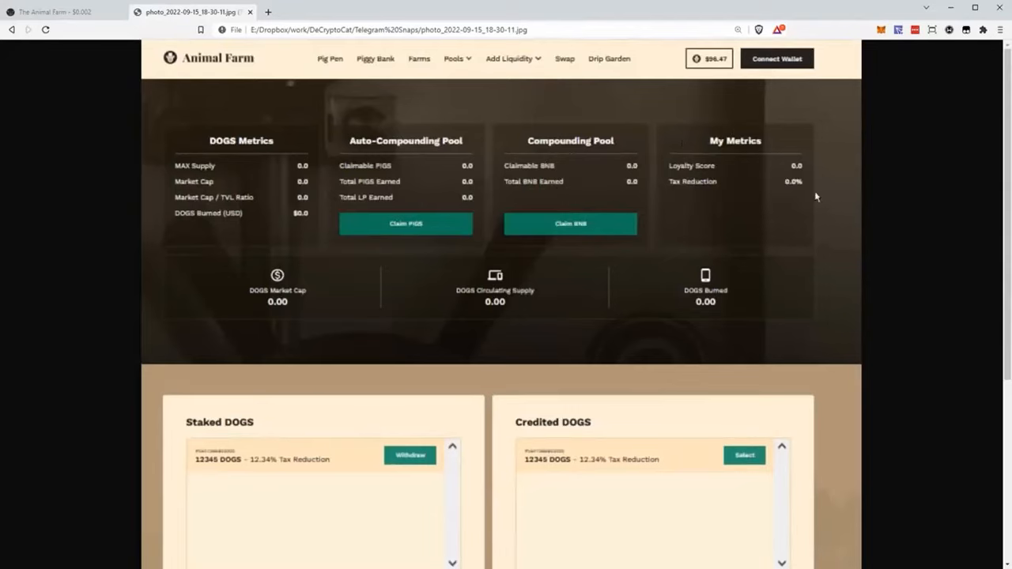
mouse_move(682, 188)
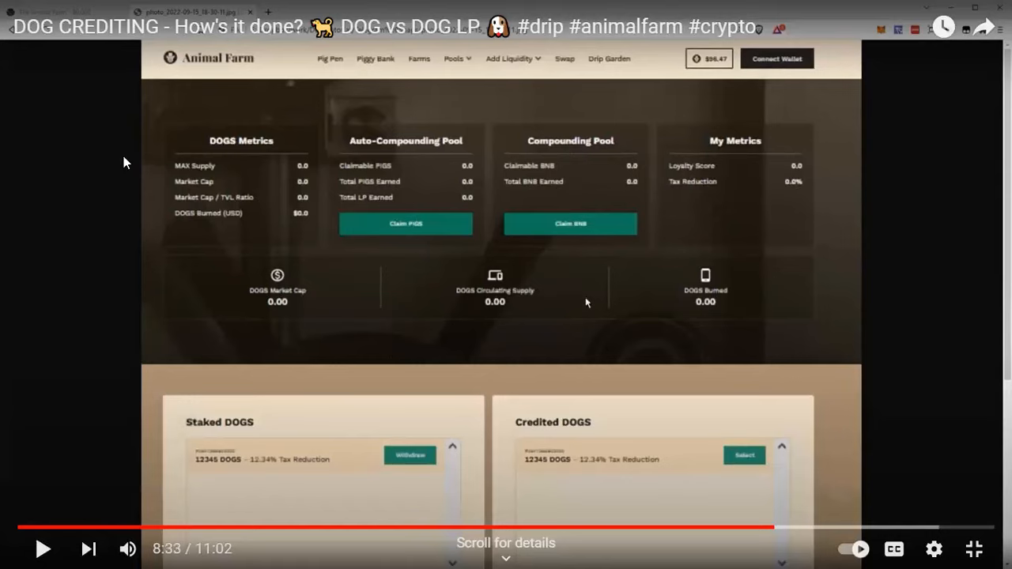
mouse_move(387, 241)
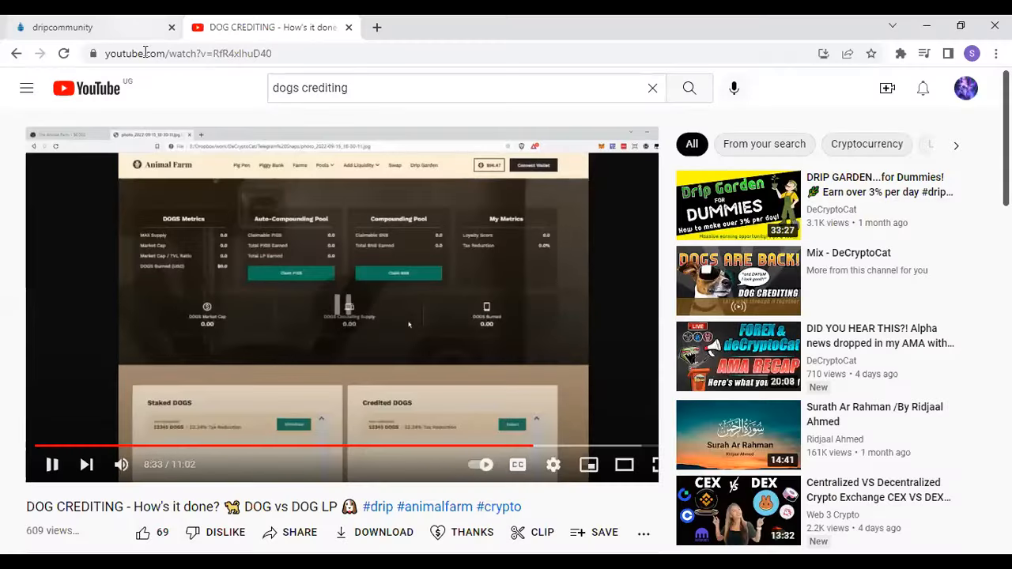
Step: Switch to drip.community/faucet showing 0.643 DRIP available and 177.420 deposited
click(62, 27)
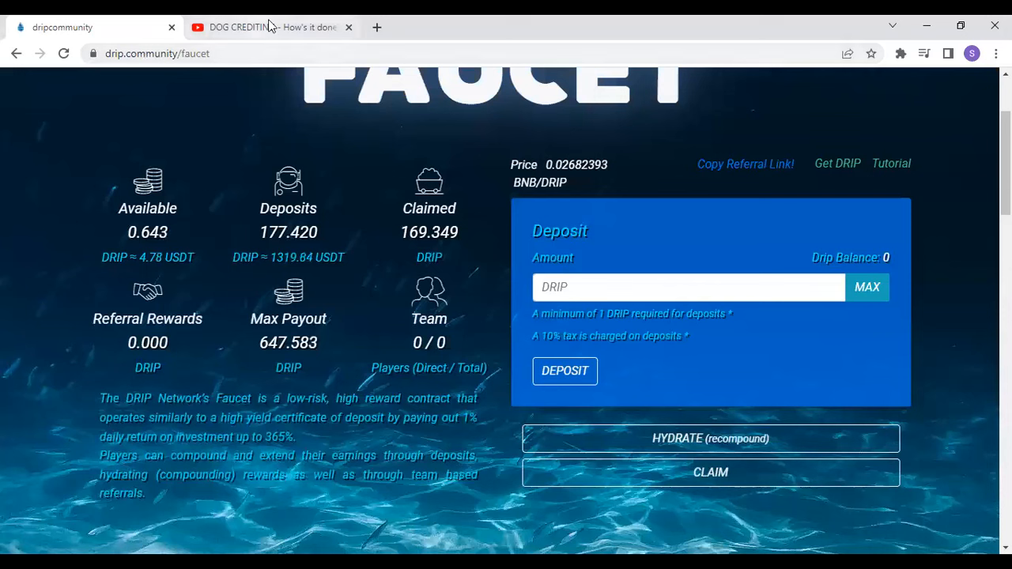
mouse_move(272, 266)
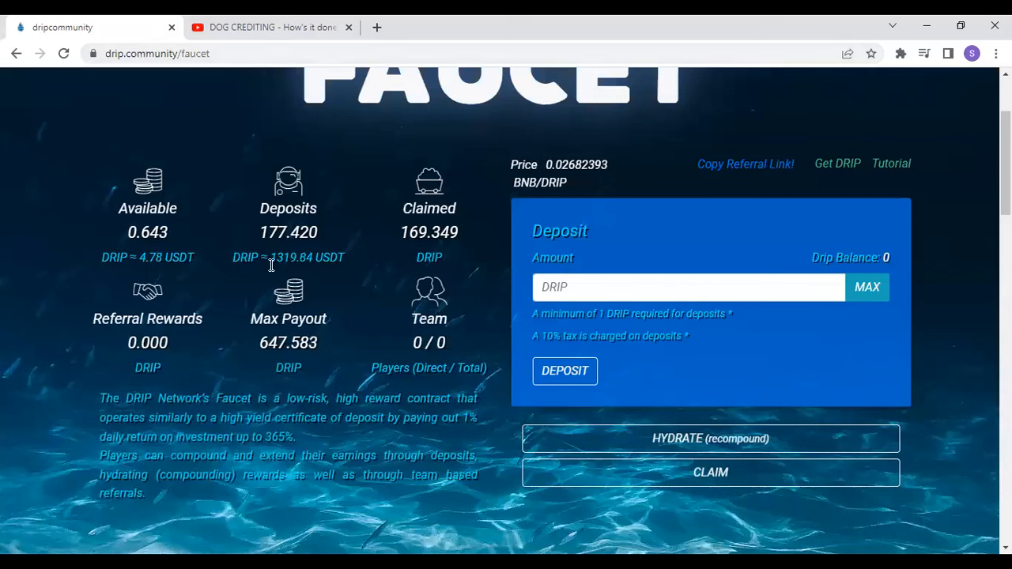
mouse_move(133, 157)
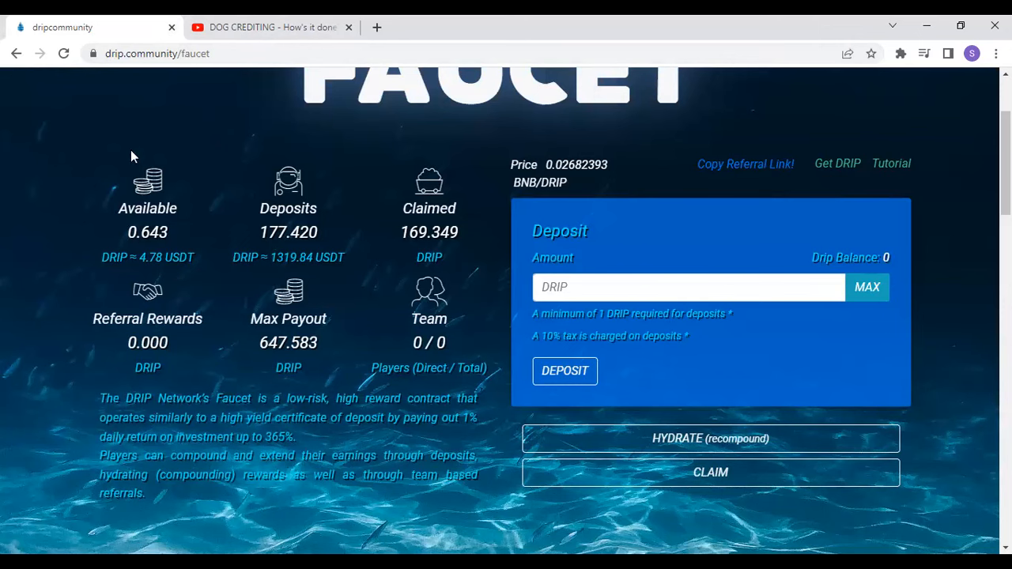
scroll(up, 3)
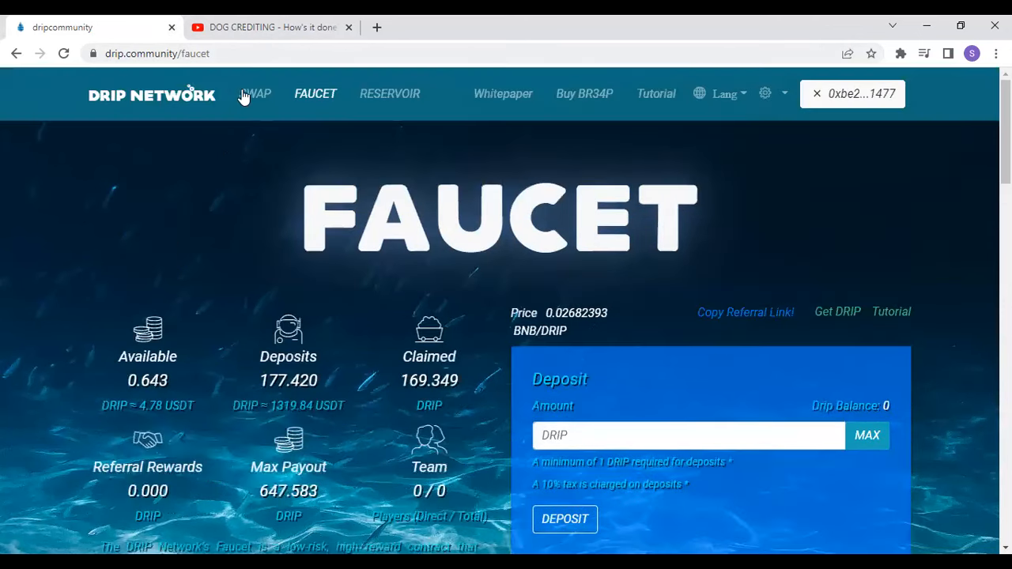
click(255, 93)
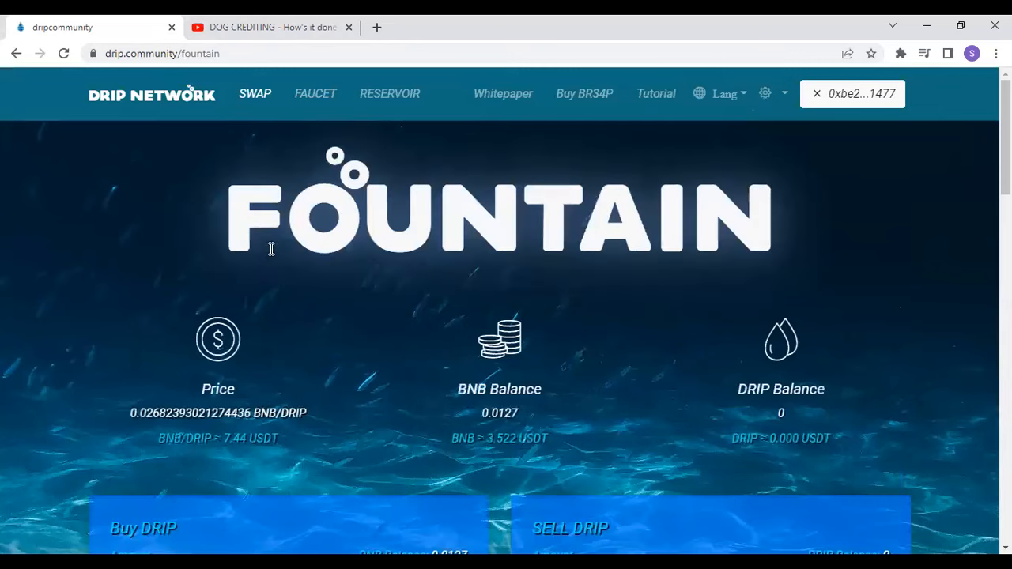
scroll(down, 3)
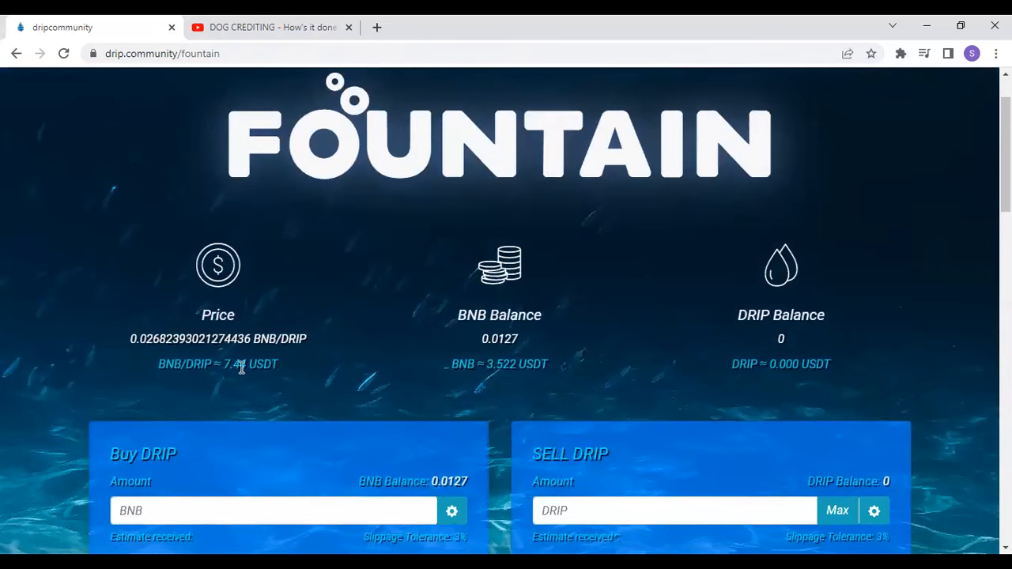
mouse_move(294, 47)
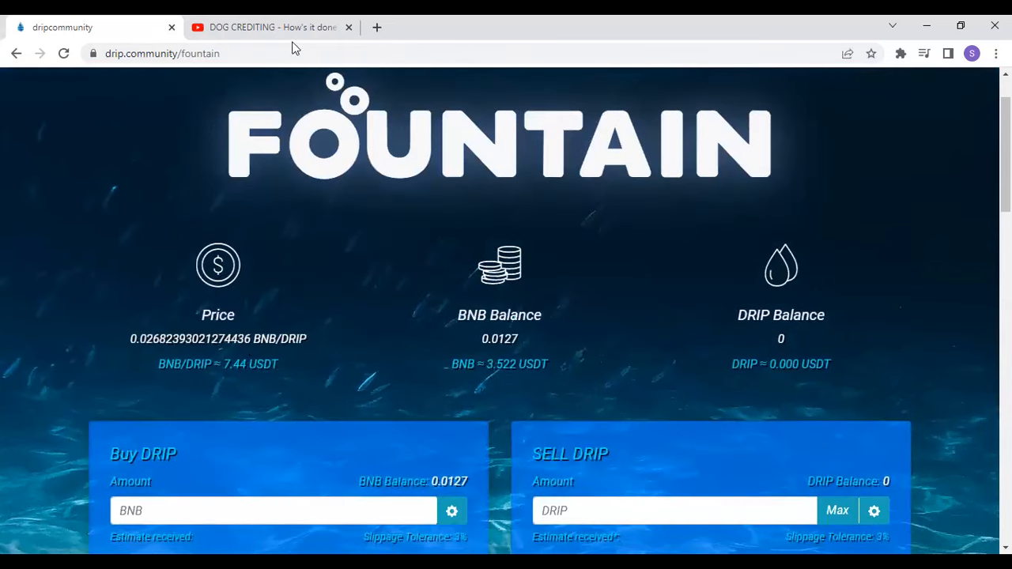
mouse_move(243, 355)
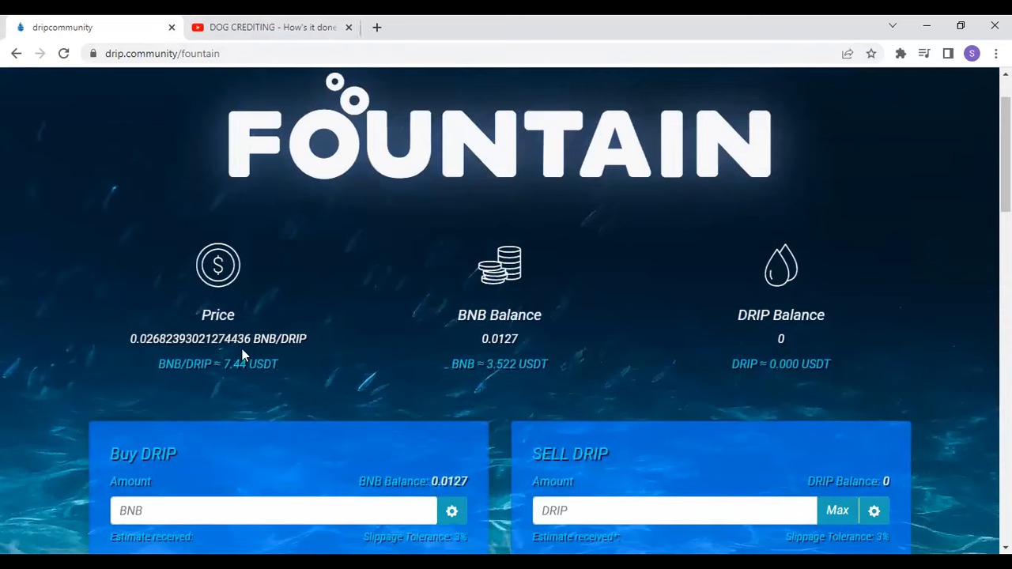
mouse_move(240, 361)
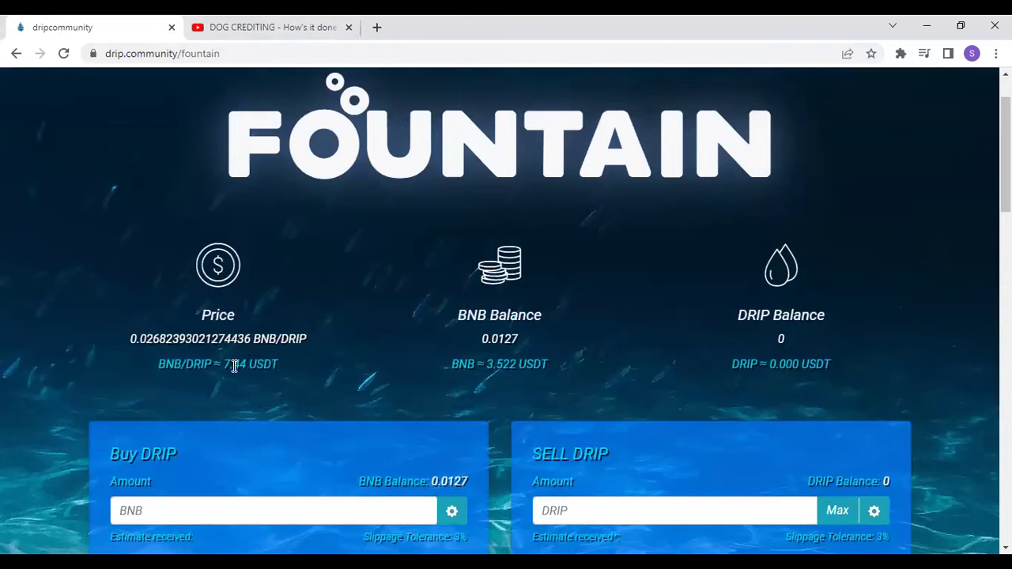
mouse_move(235, 376)
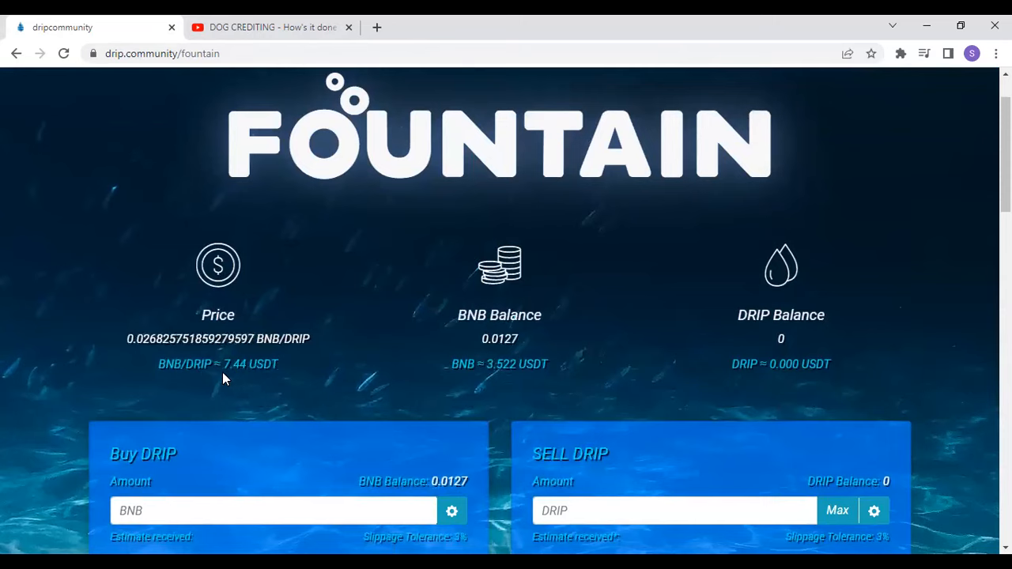
mouse_move(224, 371)
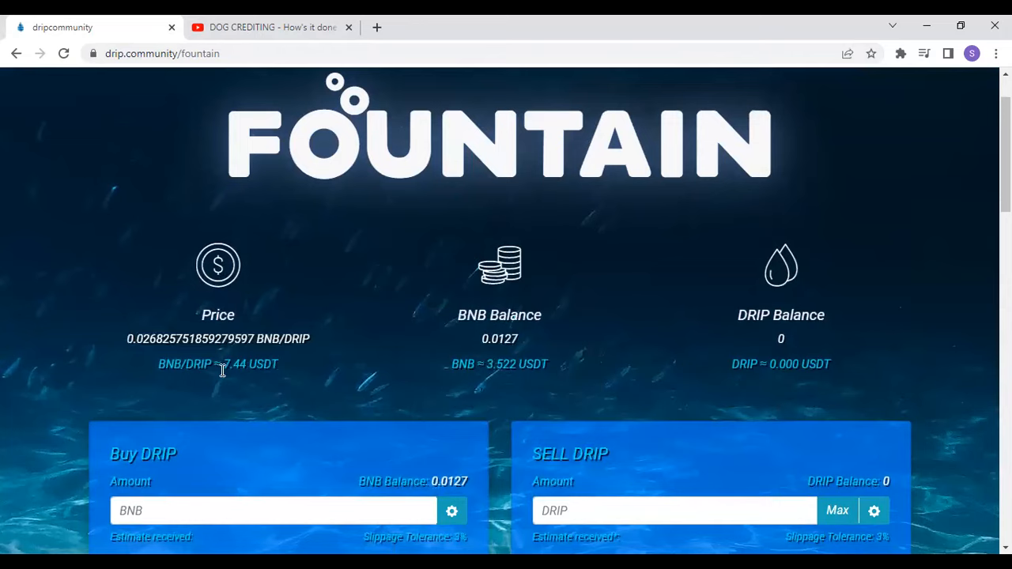
mouse_move(234, 370)
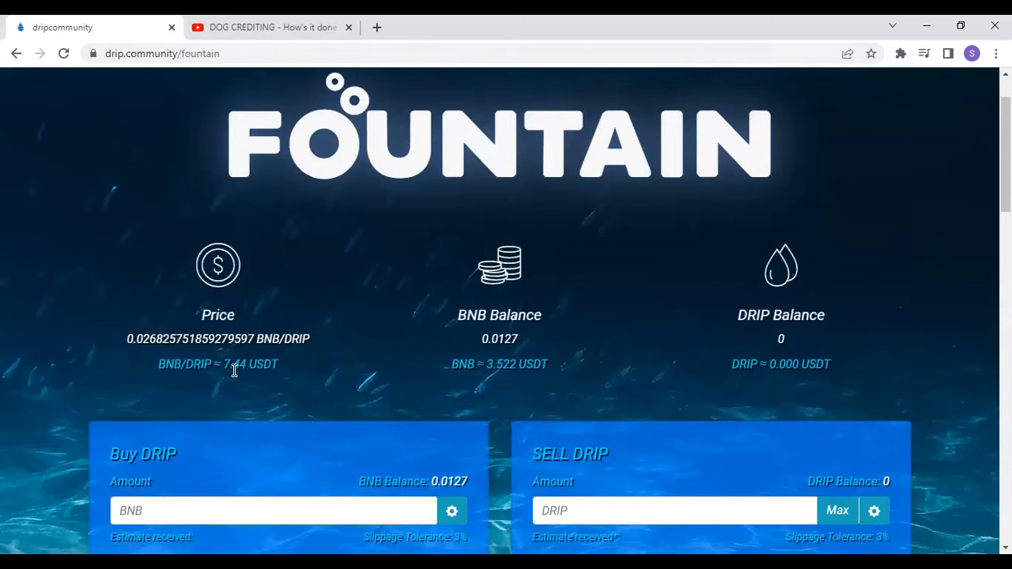
mouse_move(249, 362)
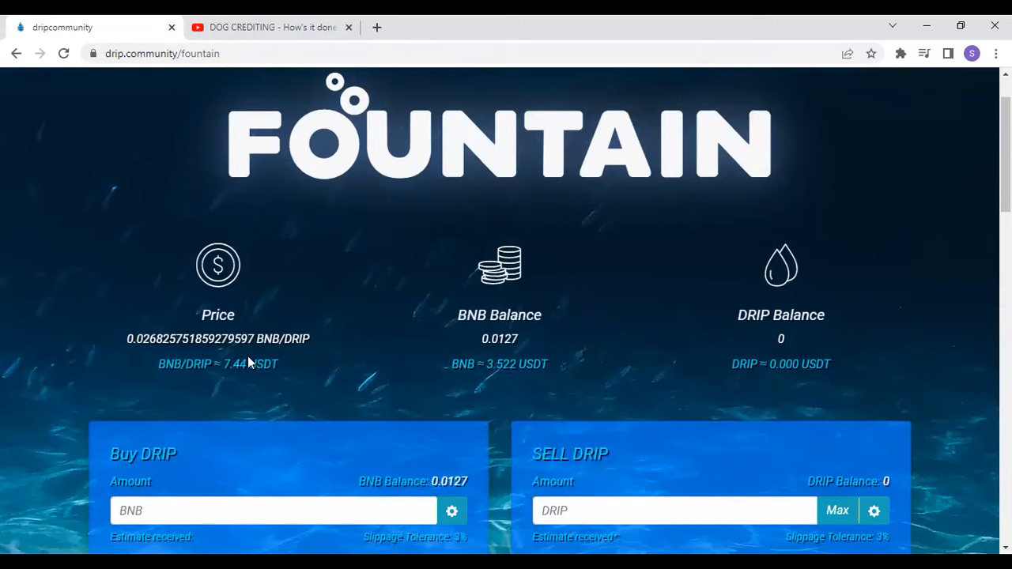
mouse_move(250, 333)
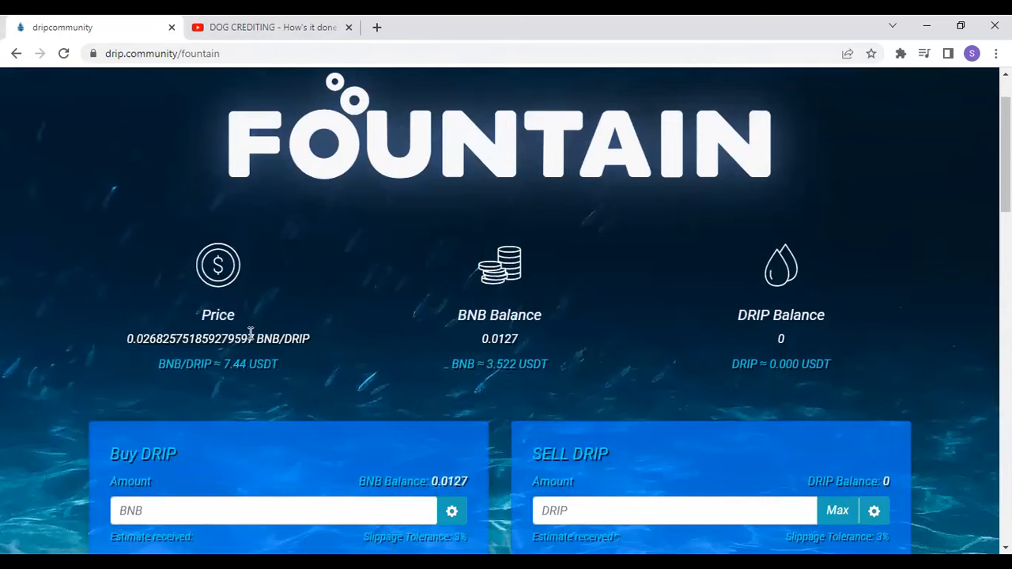
mouse_move(241, 265)
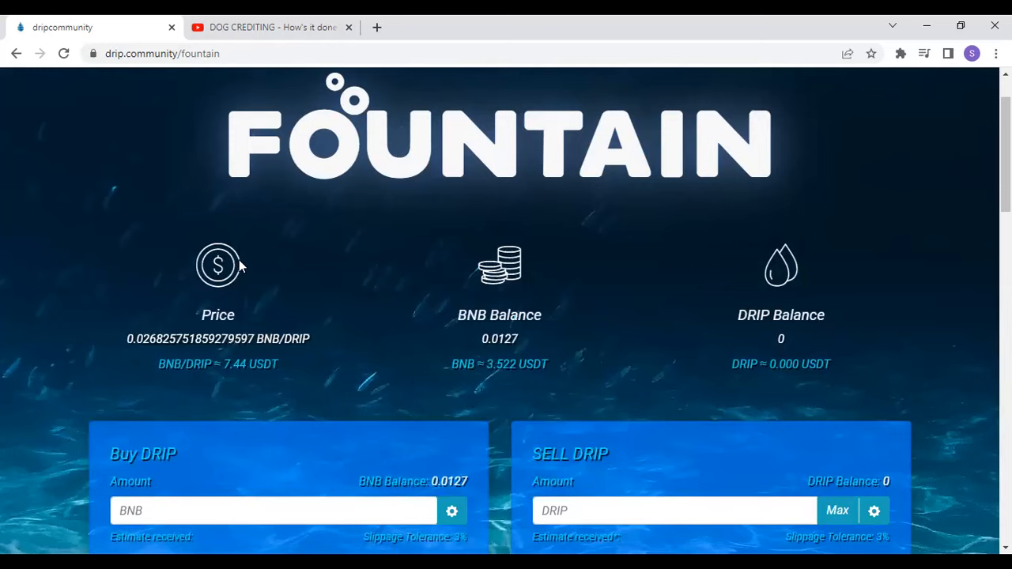
mouse_move(256, 319)
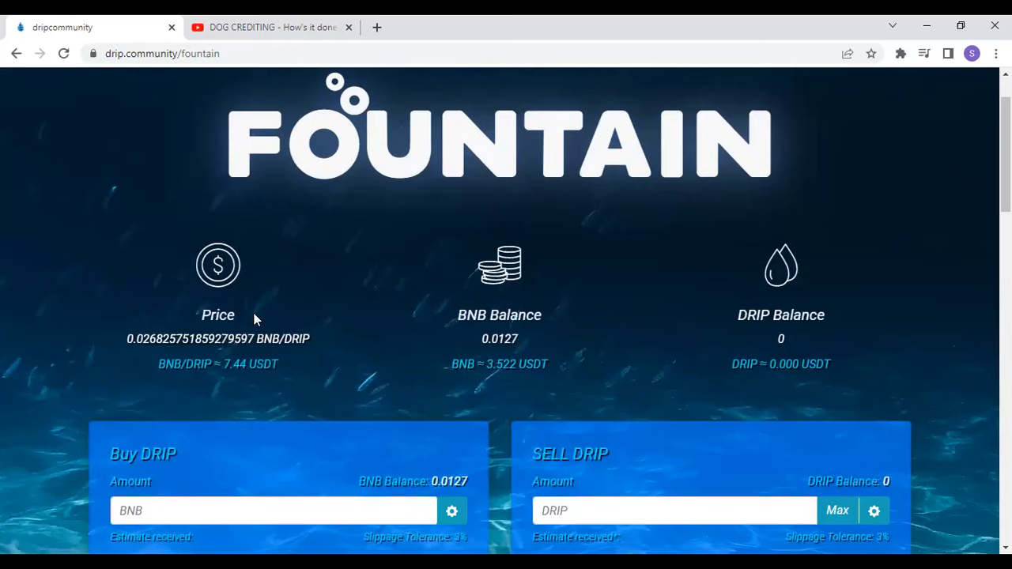
mouse_move(254, 294)
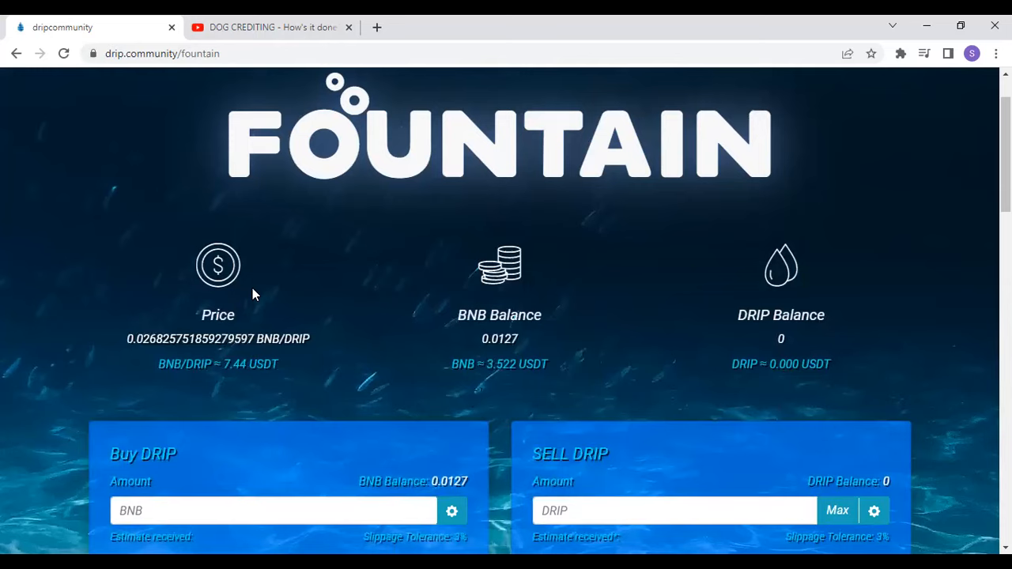
mouse_move(309, 370)
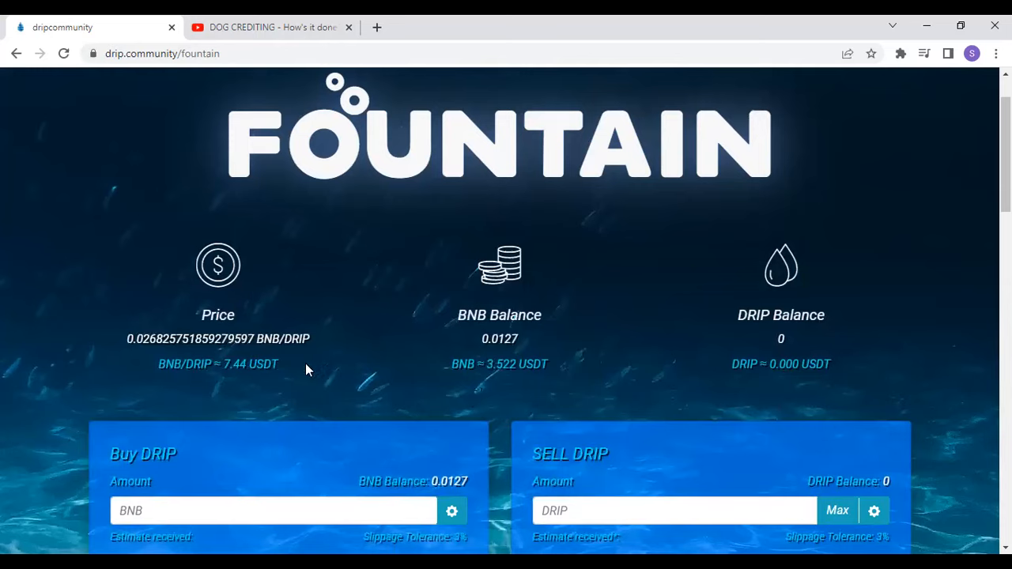
mouse_move(265, 262)
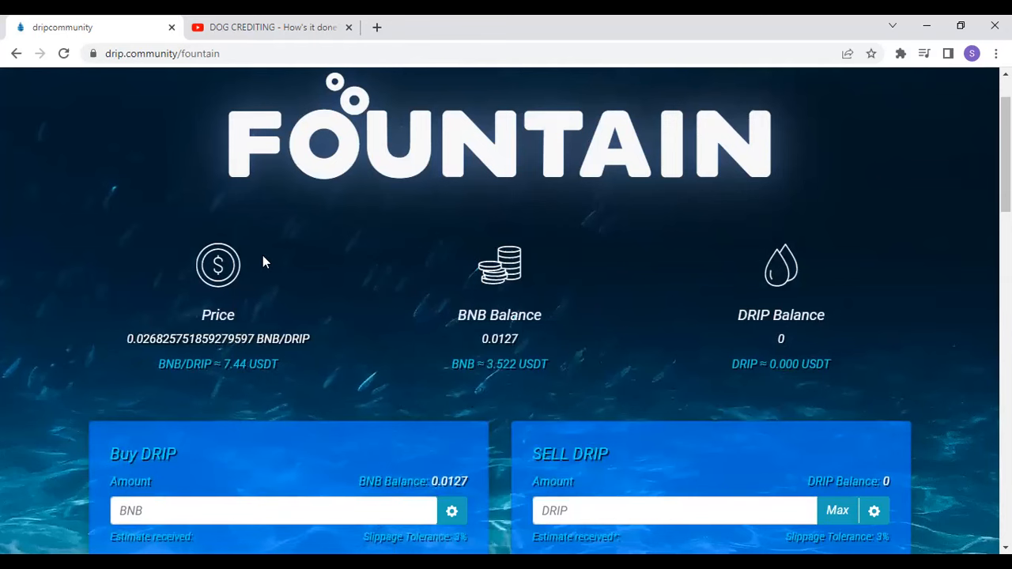
scroll(up, 3)
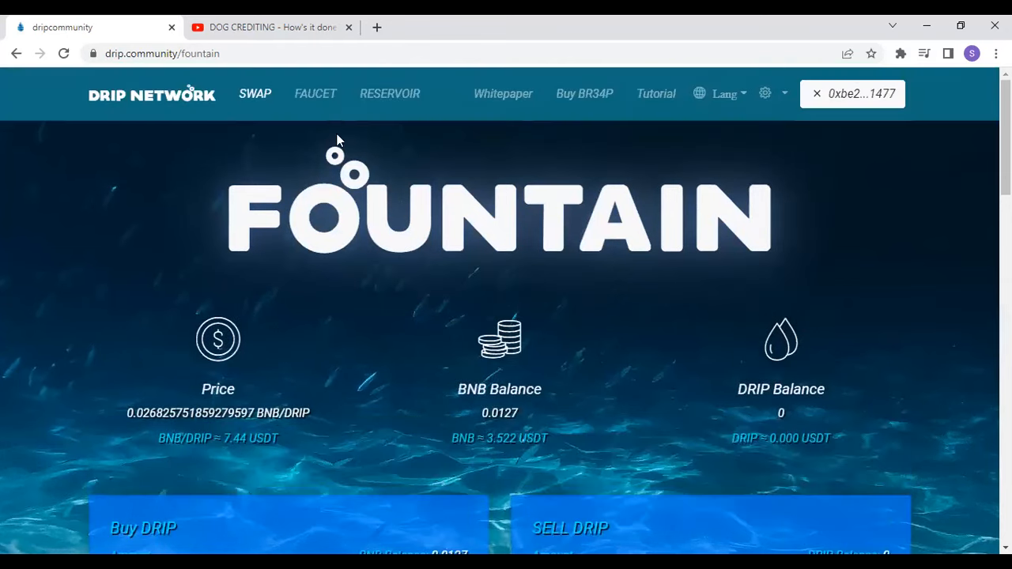
click(315, 94)
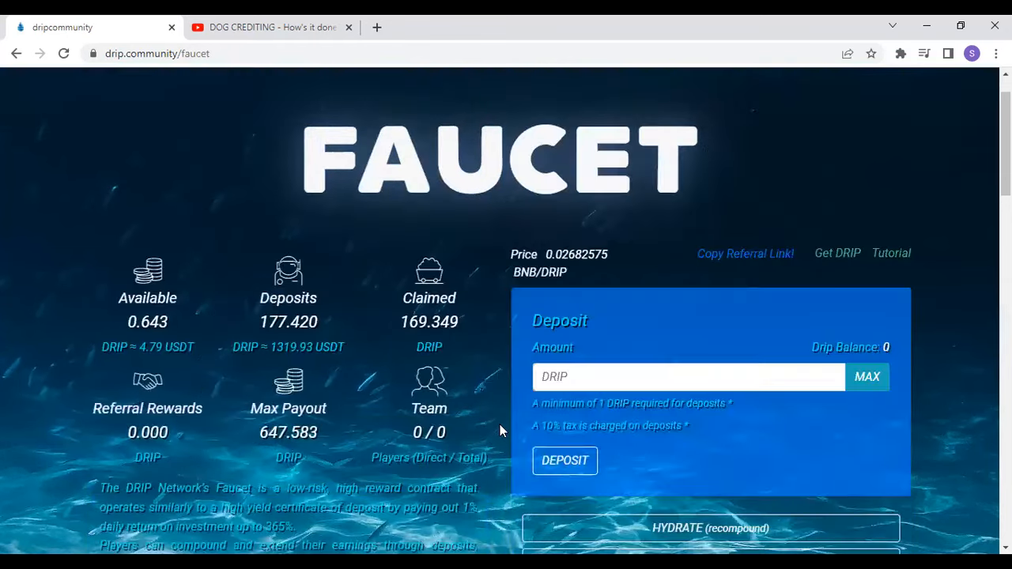
scroll(down, 3)
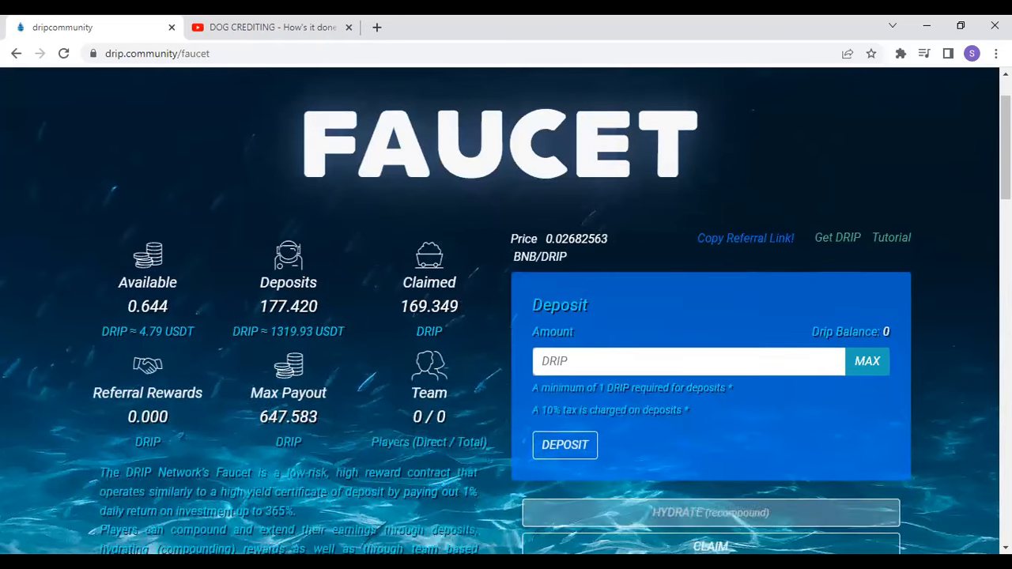
mouse_move(727, 506)
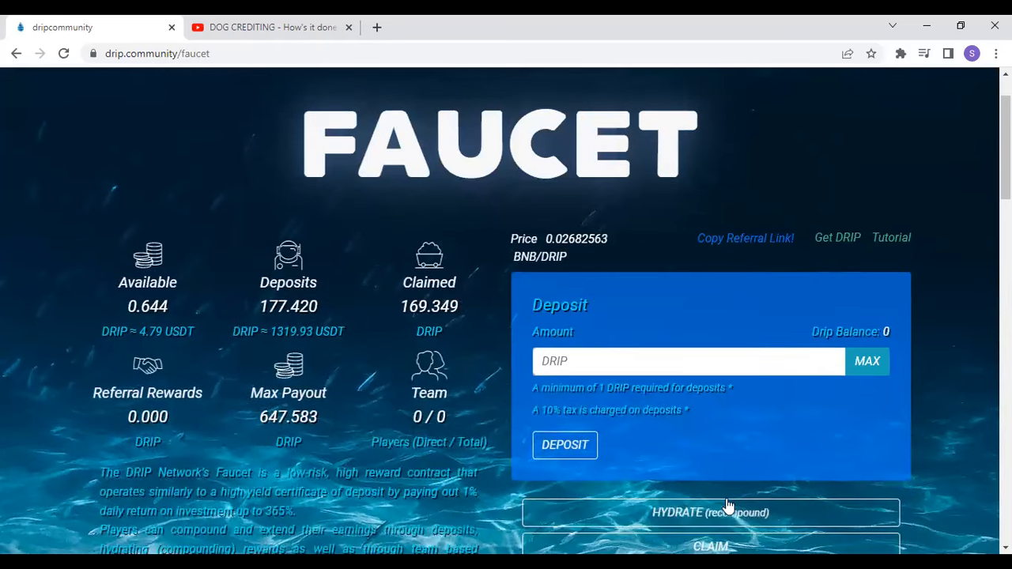
mouse_move(367, 376)
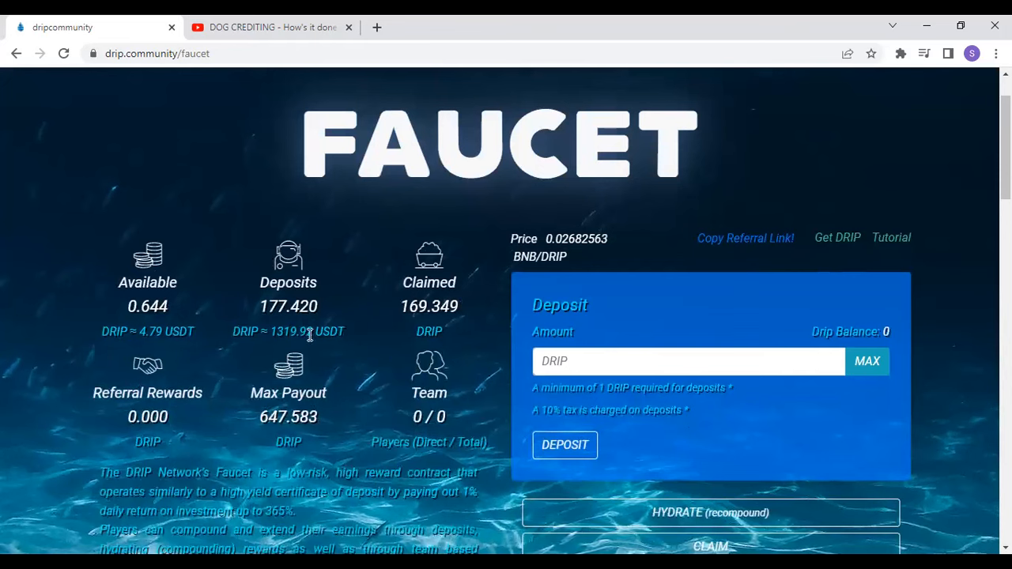
mouse_move(139, 66)
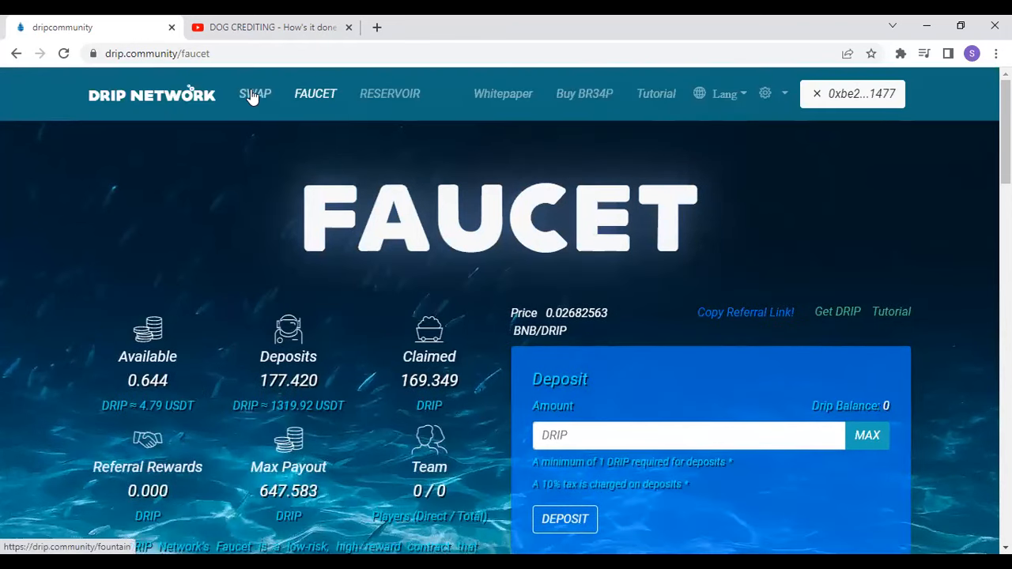
click(255, 94)
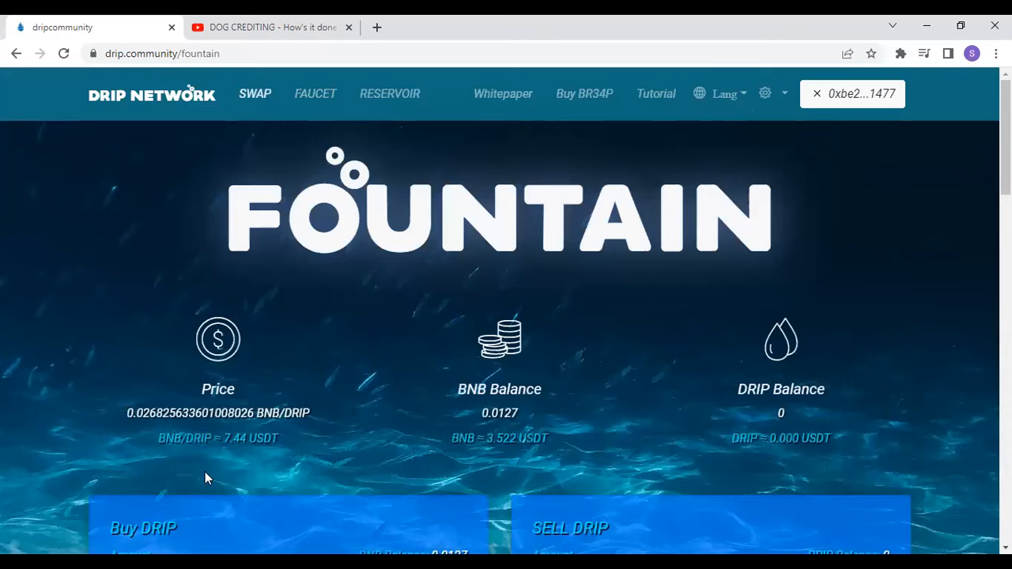
mouse_move(220, 386)
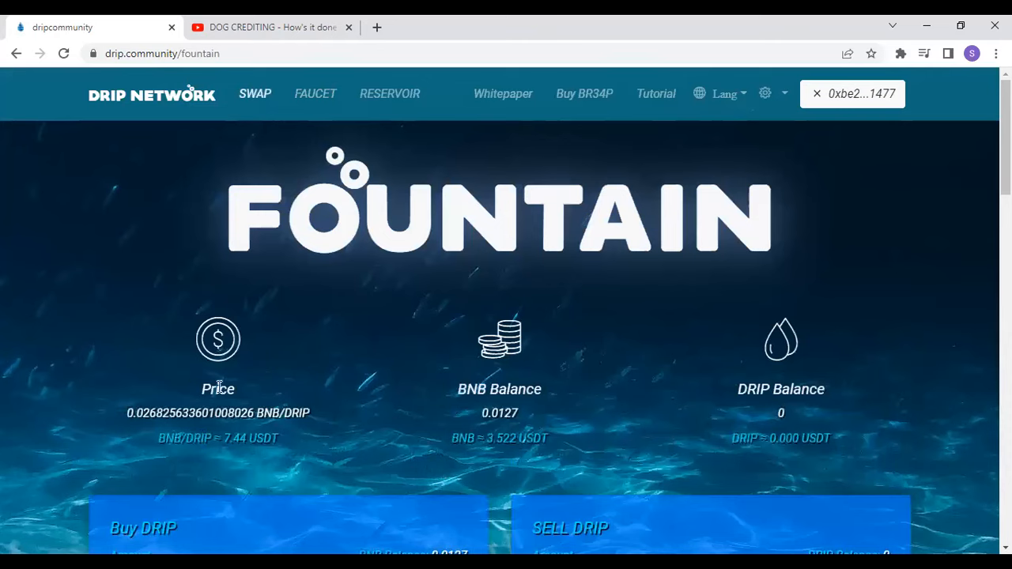
mouse_move(277, 340)
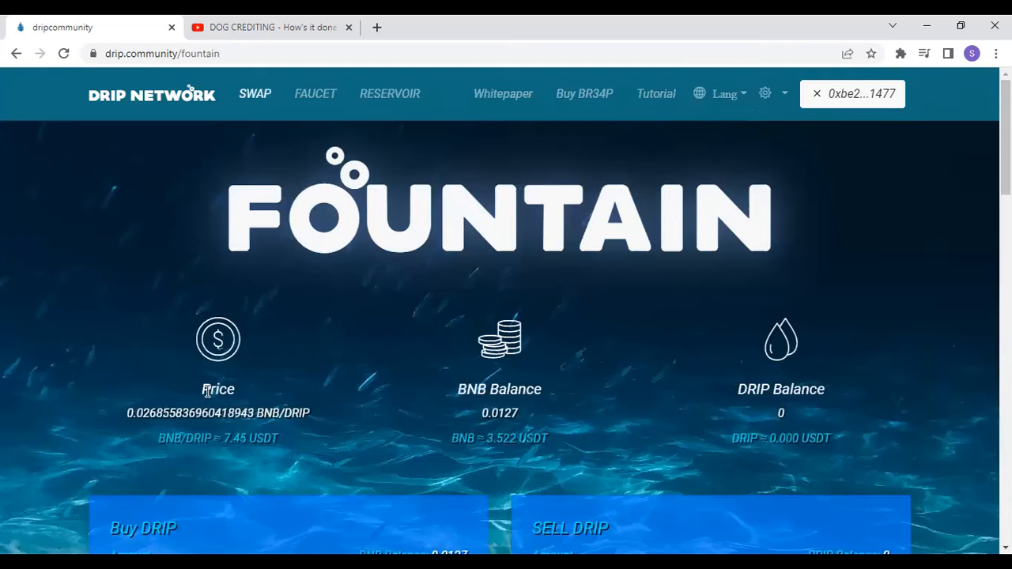
mouse_move(358, 376)
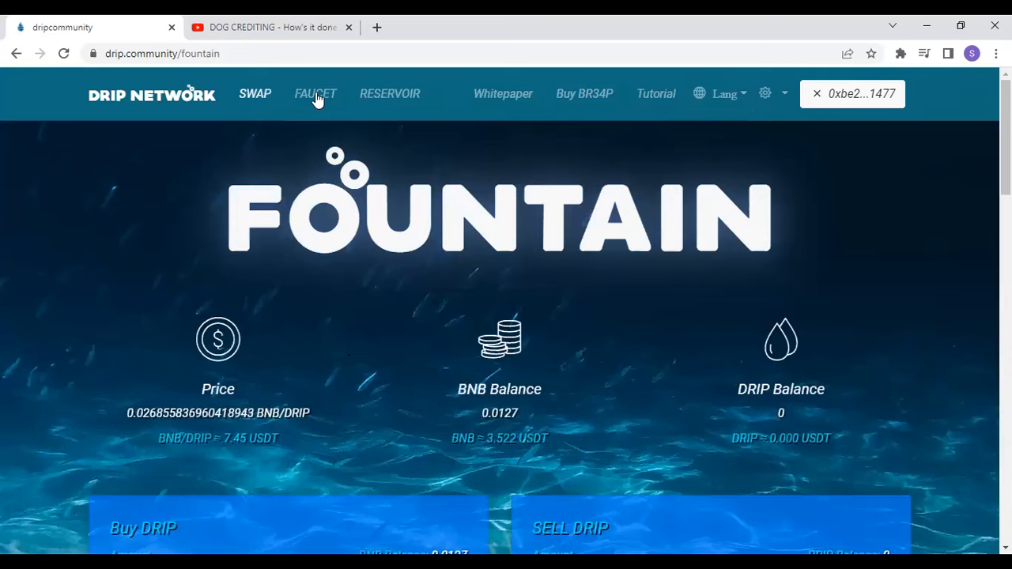
Step: Return to the Faucet page showing 0.644 available and DRIP price 0.02685584
click(315, 94)
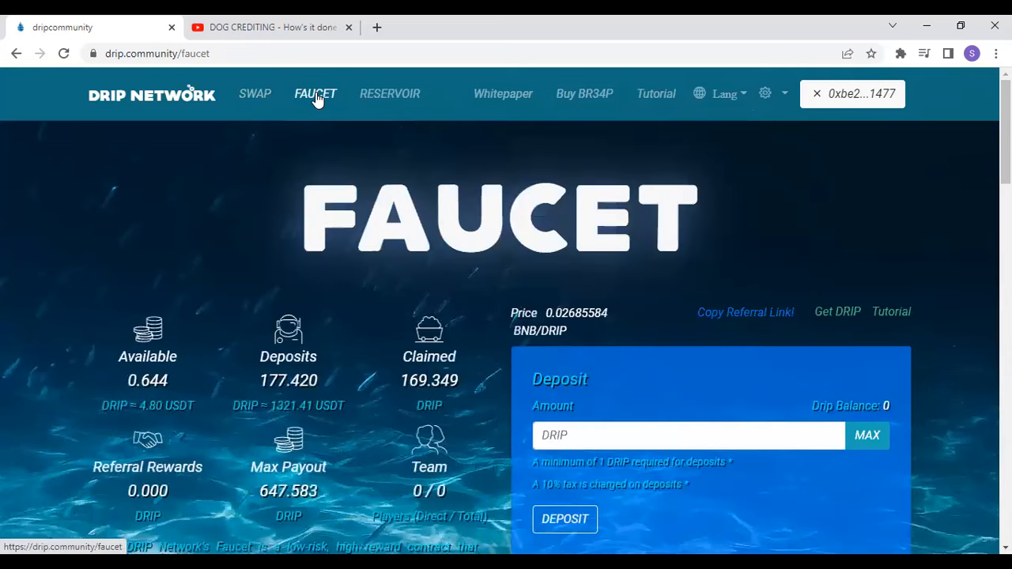
mouse_move(332, 133)
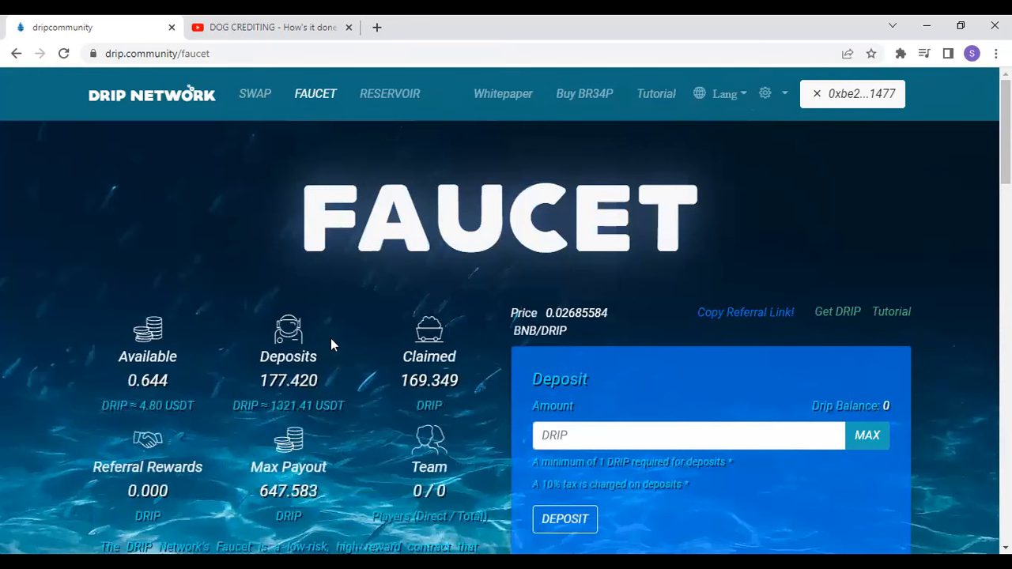
scroll(down, 3)
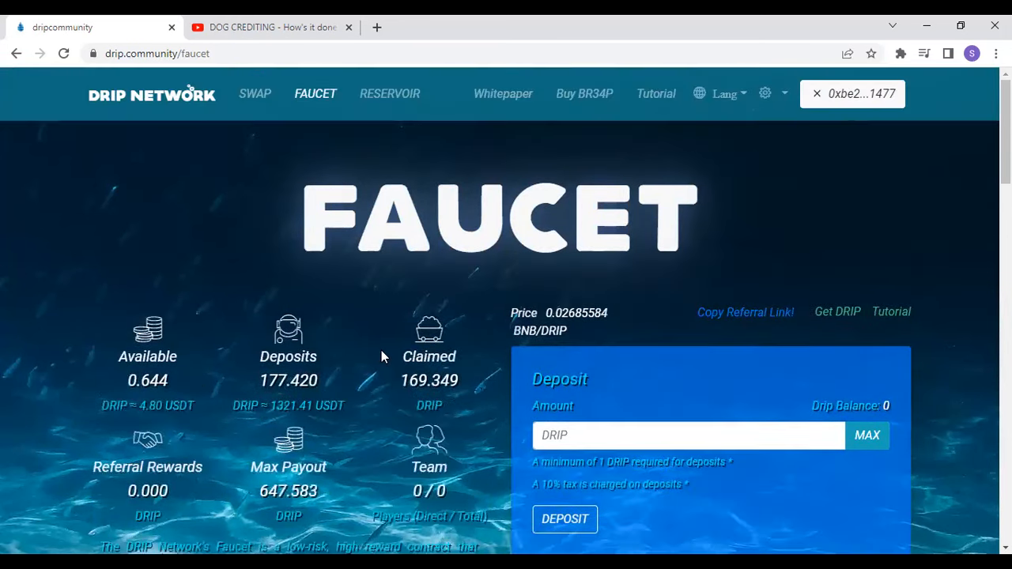
mouse_move(291, 365)
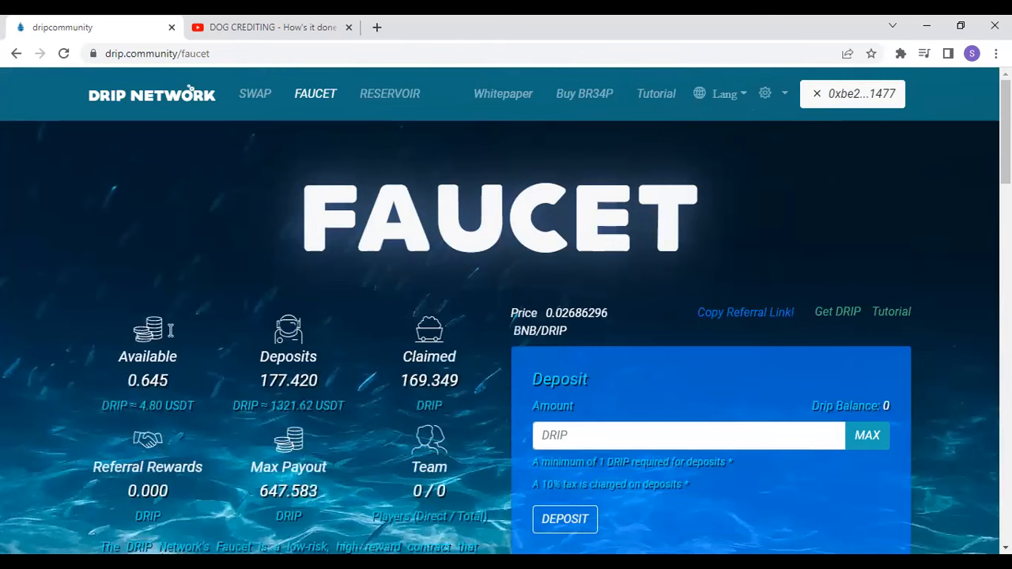
mouse_move(324, 362)
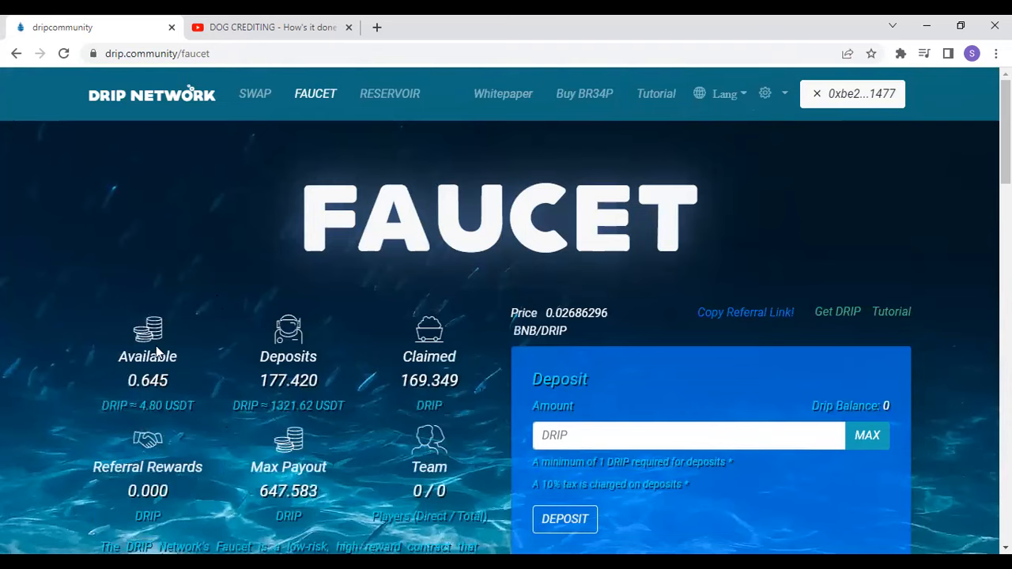
mouse_move(294, 351)
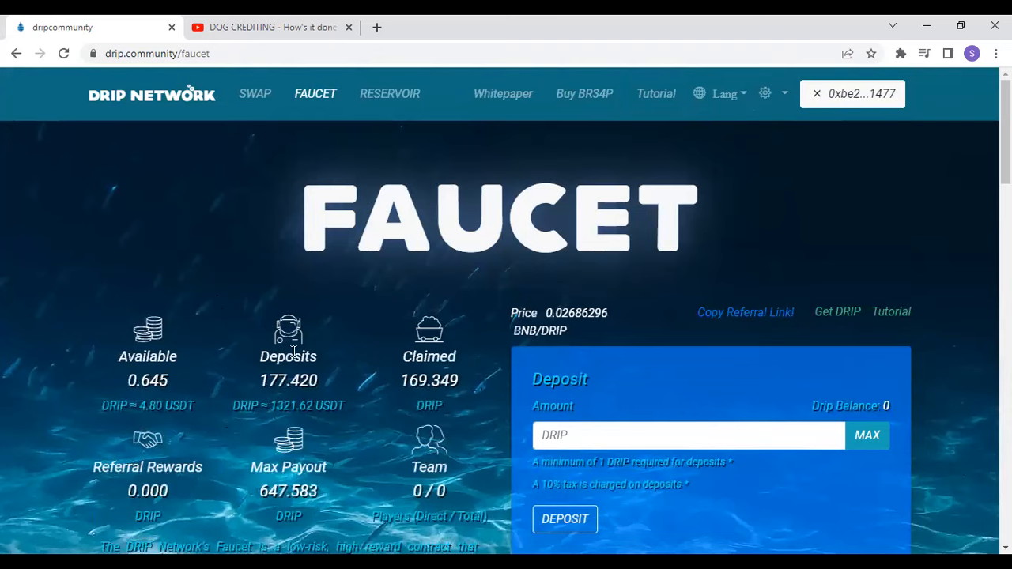
mouse_move(152, 402)
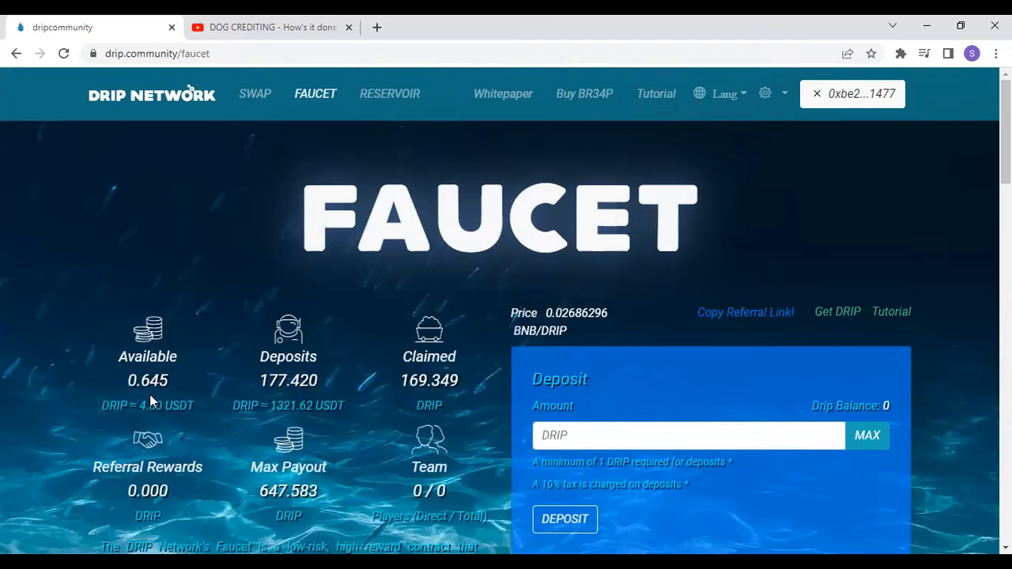
mouse_move(272, 373)
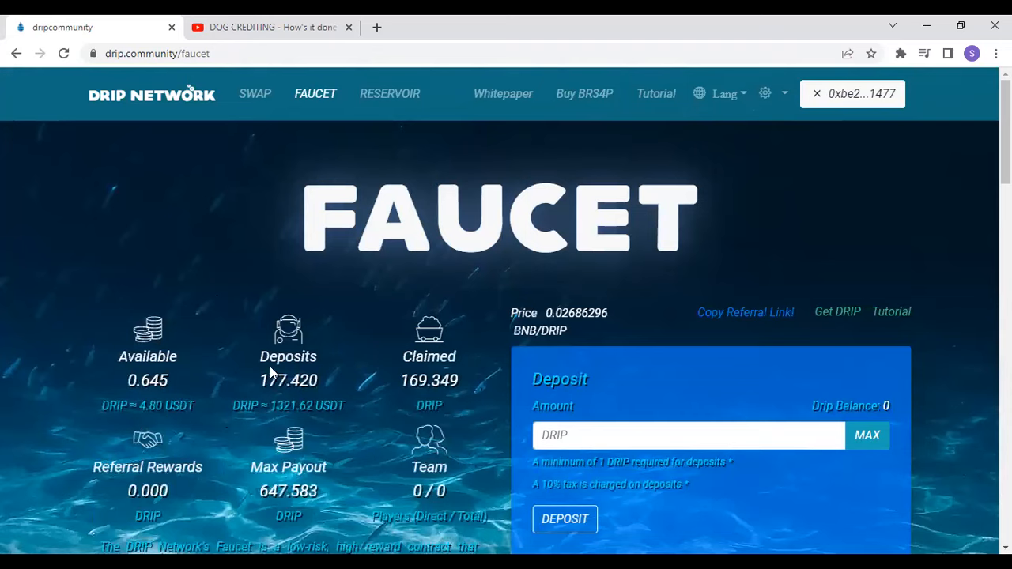
mouse_move(288, 380)
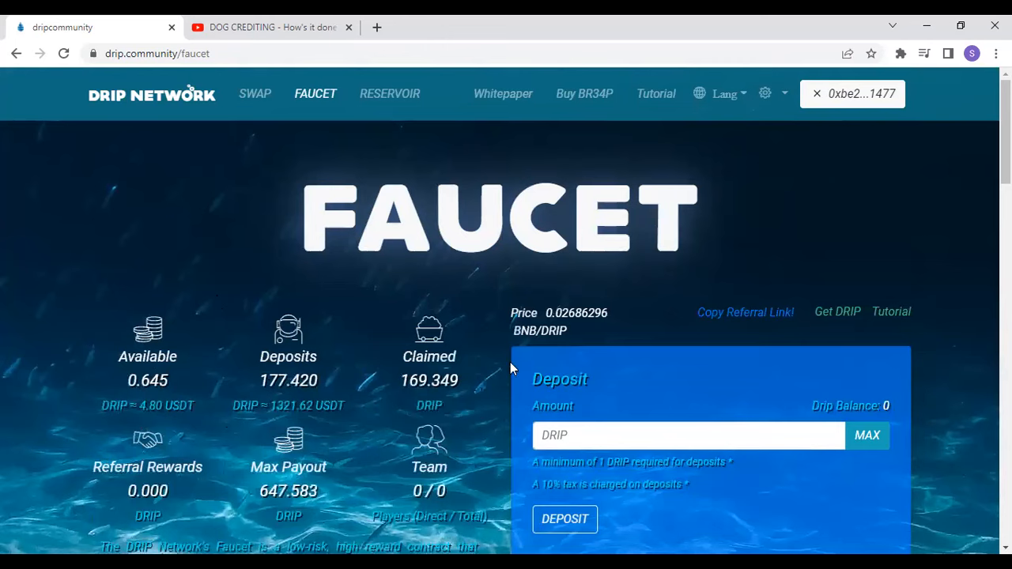
mouse_move(493, 346)
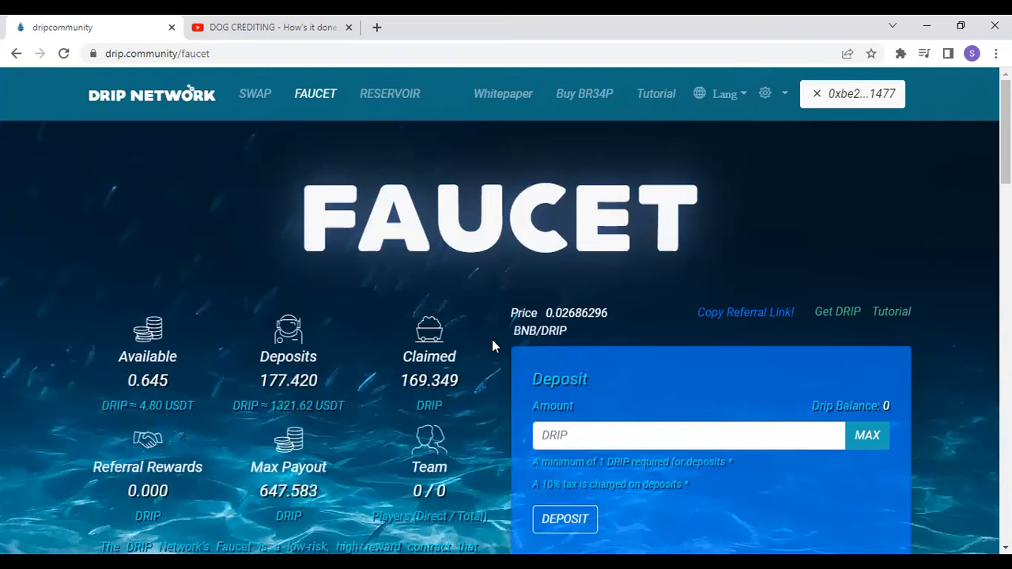
mouse_move(488, 314)
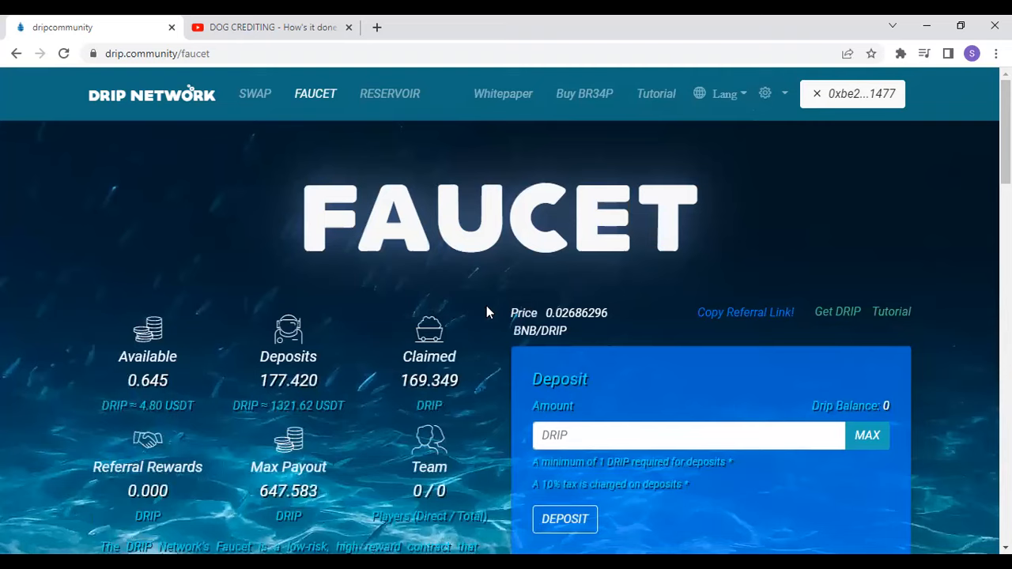
mouse_move(522, 224)
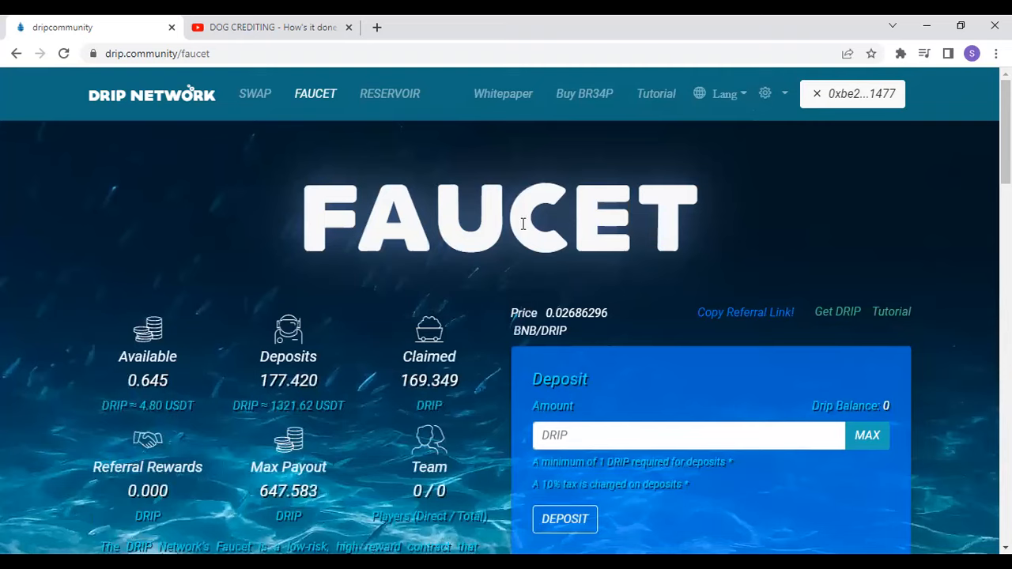